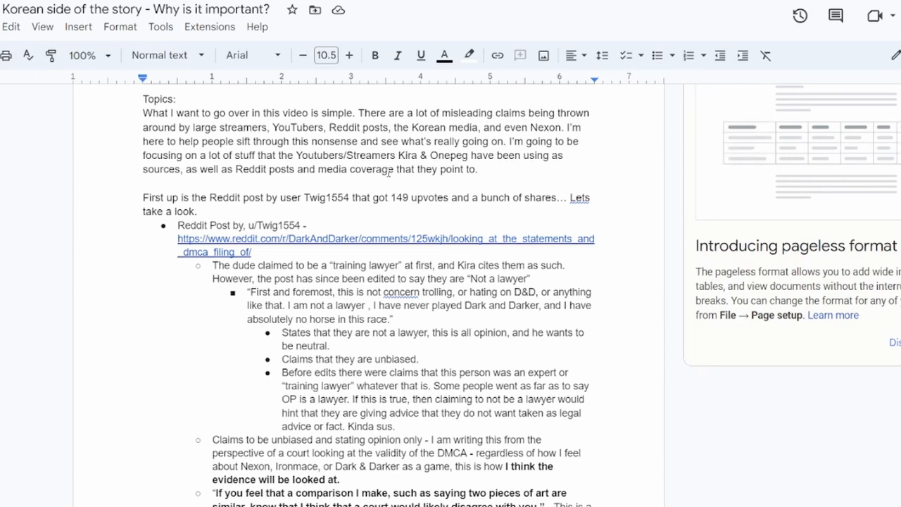
Scroll the DMCA analysis post past its exhibits and locked comments to the numbered sources
scroll(down, 3)
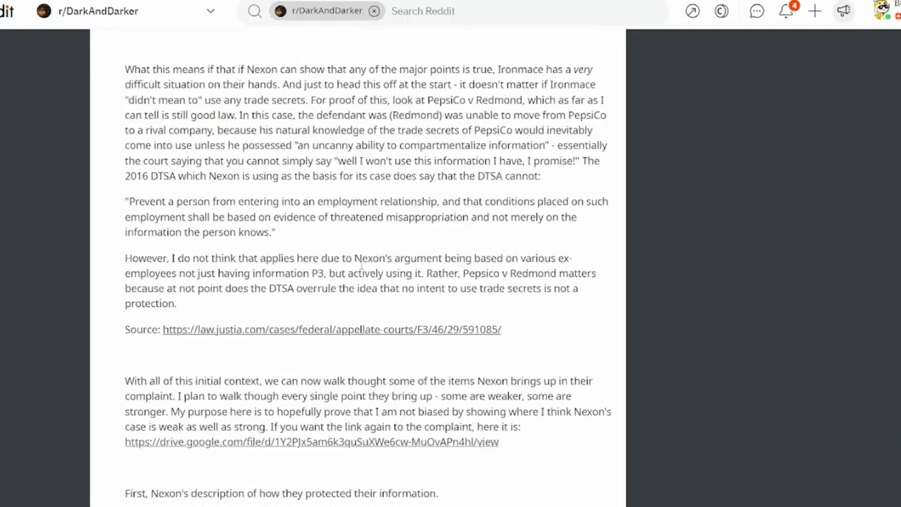
scroll(down, 3)
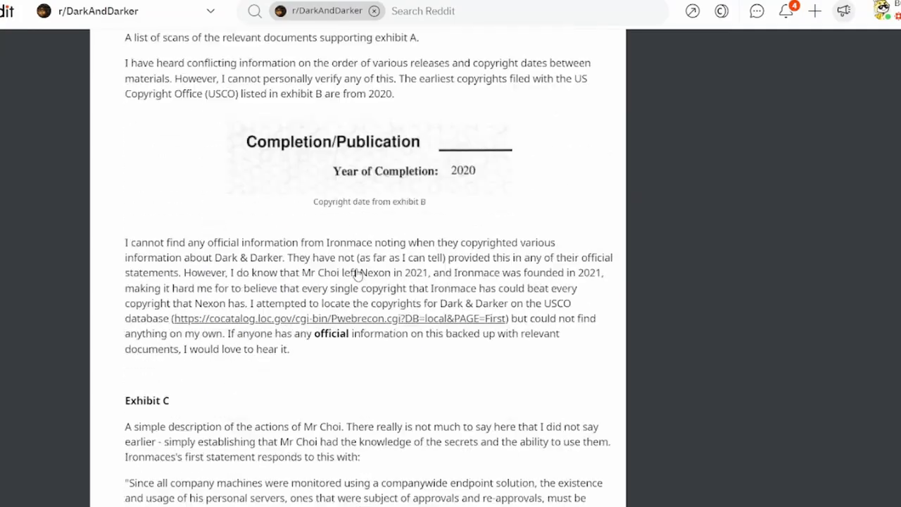
scroll(down, 3)
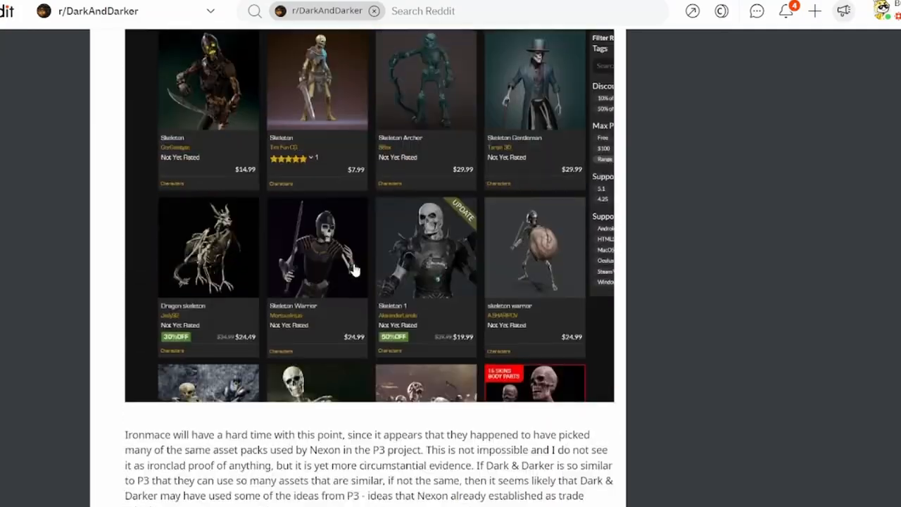
scroll(down, 3)
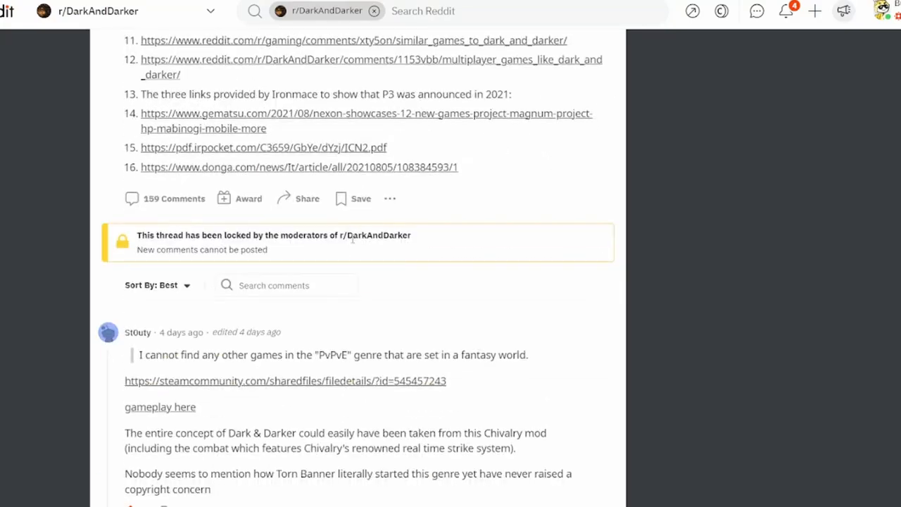
scroll(up, 3)
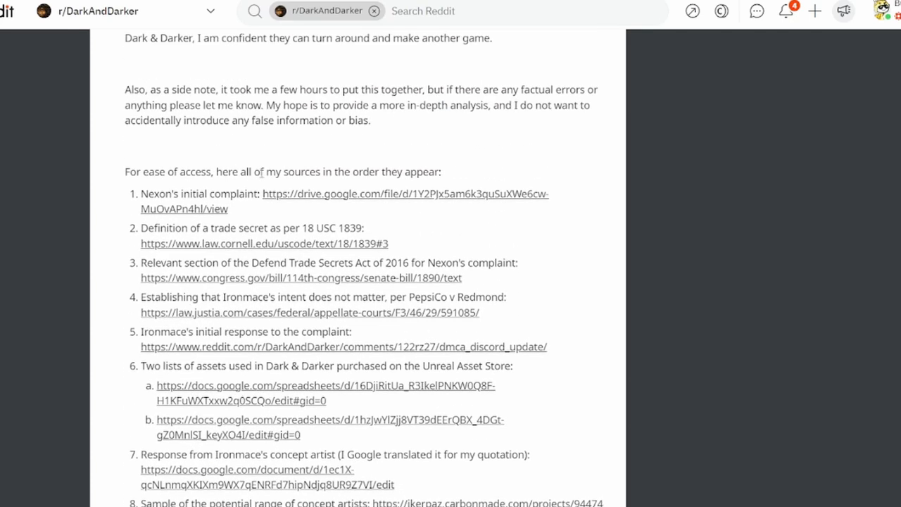
scroll(down, 3)
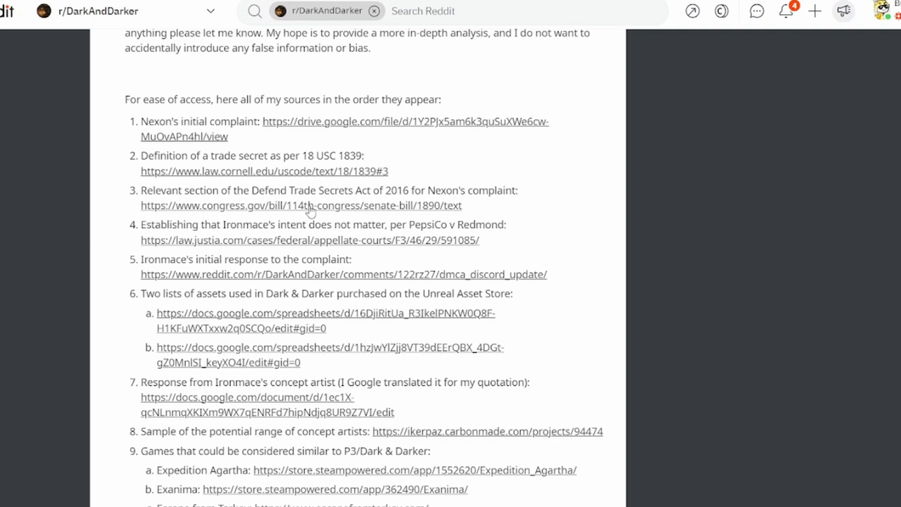
mouse_move(411, 165)
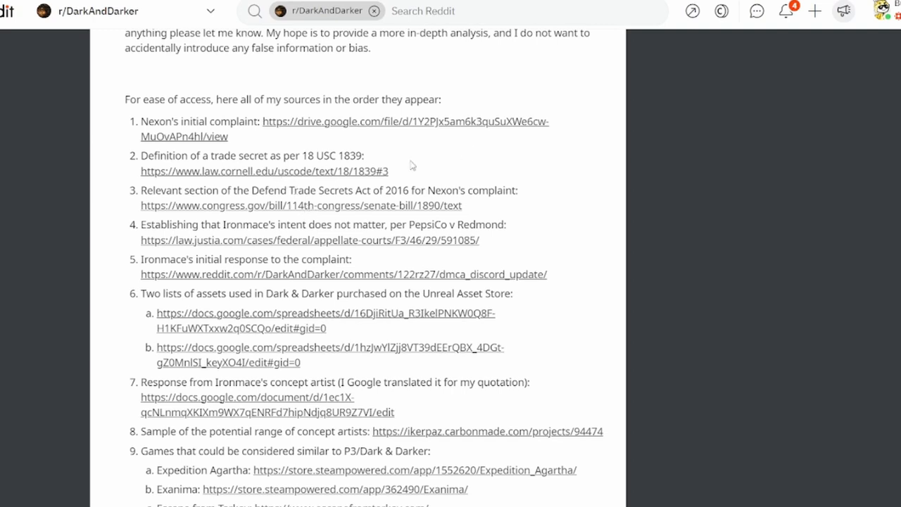
mouse_move(153, 153)
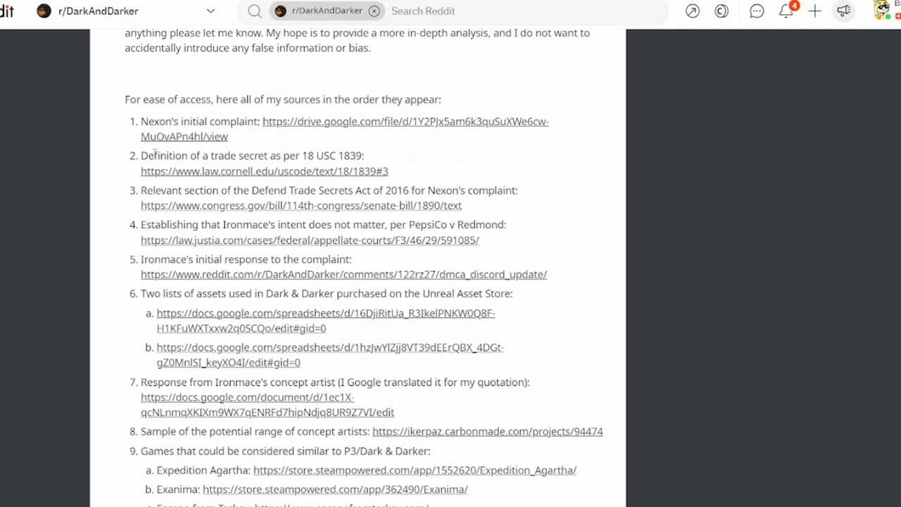
drag(141, 155, 387, 172)
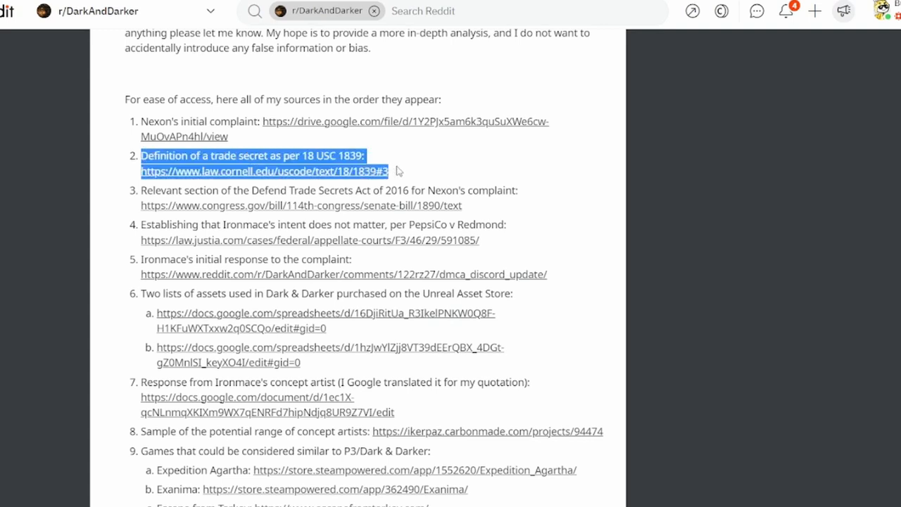
click(273, 233)
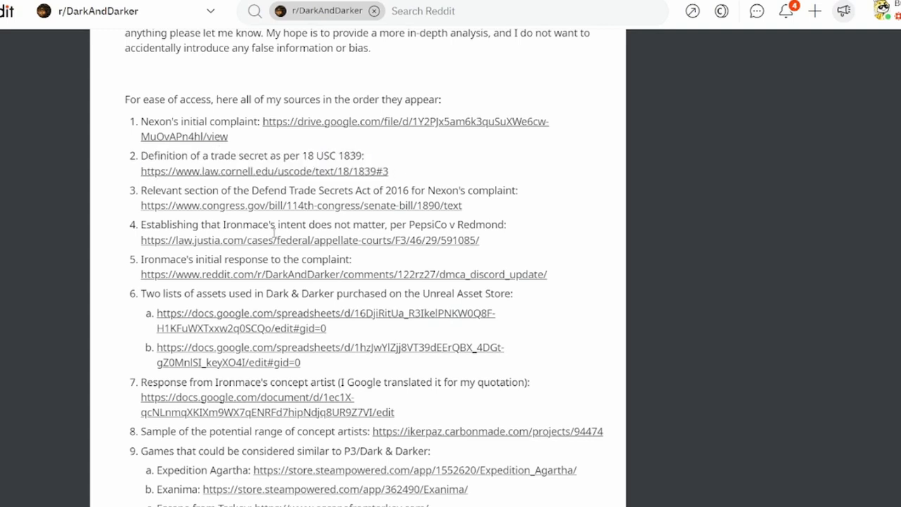
drag(141, 190, 461, 206)
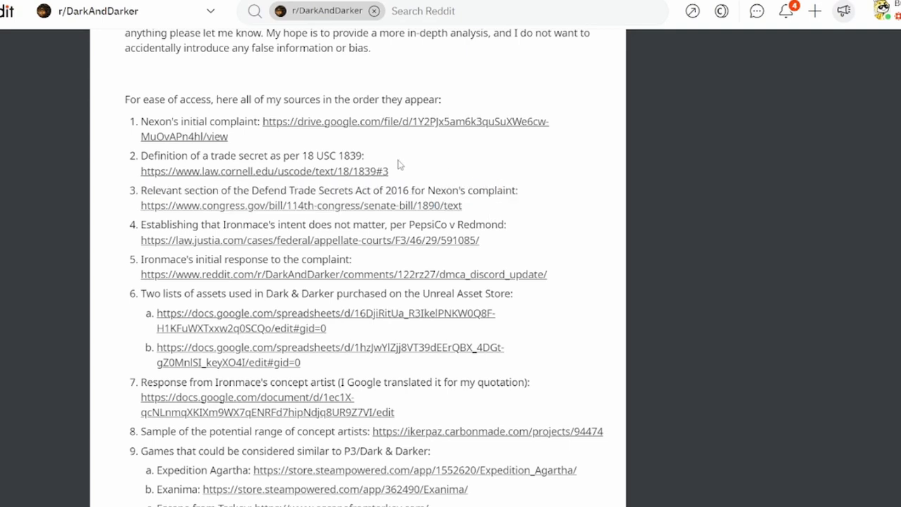
mouse_move(403, 177)
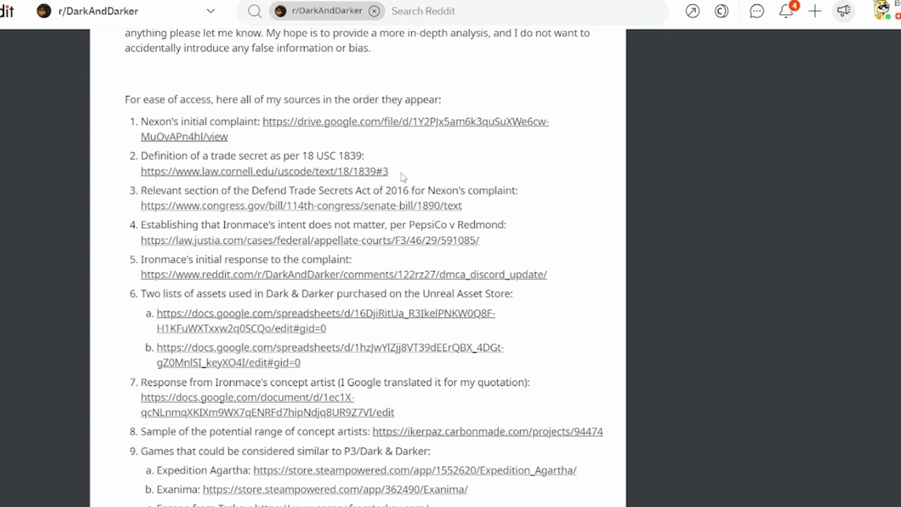
drag(140, 155, 388, 171)
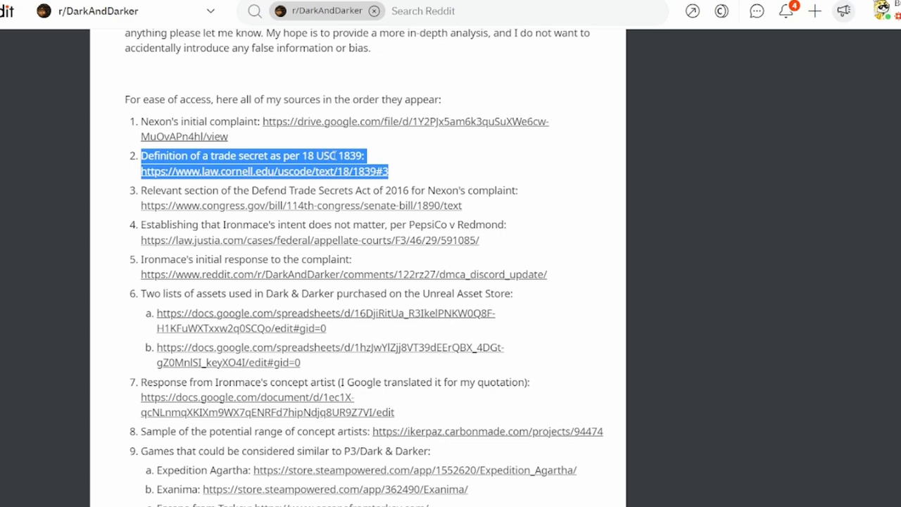
click(338, 183)
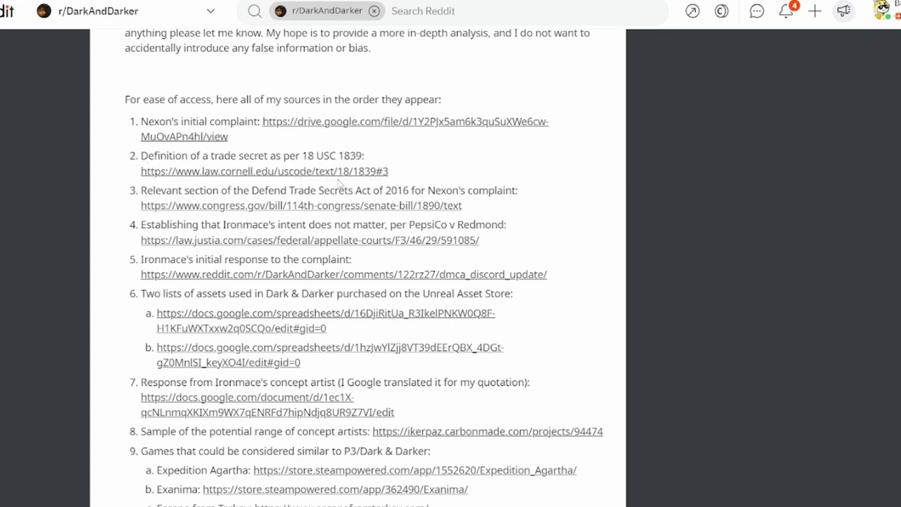
scroll(down, 3)
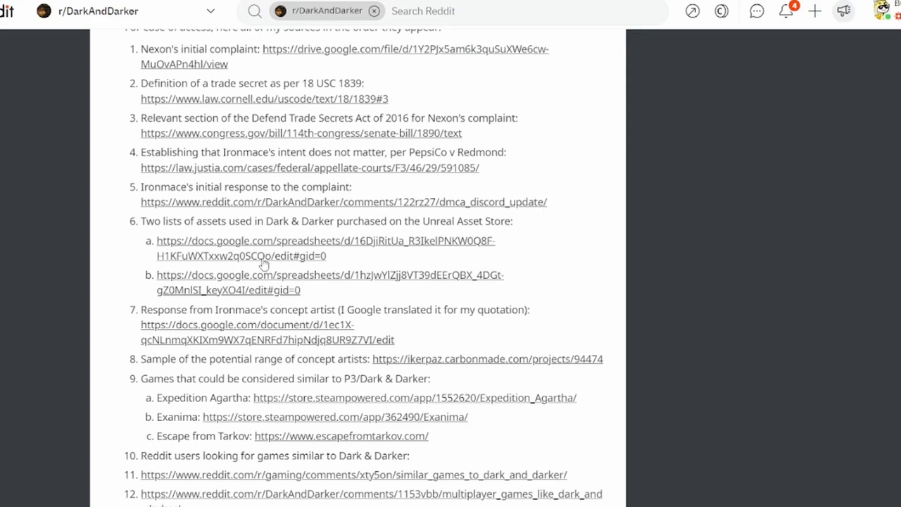
scroll(up, 3)
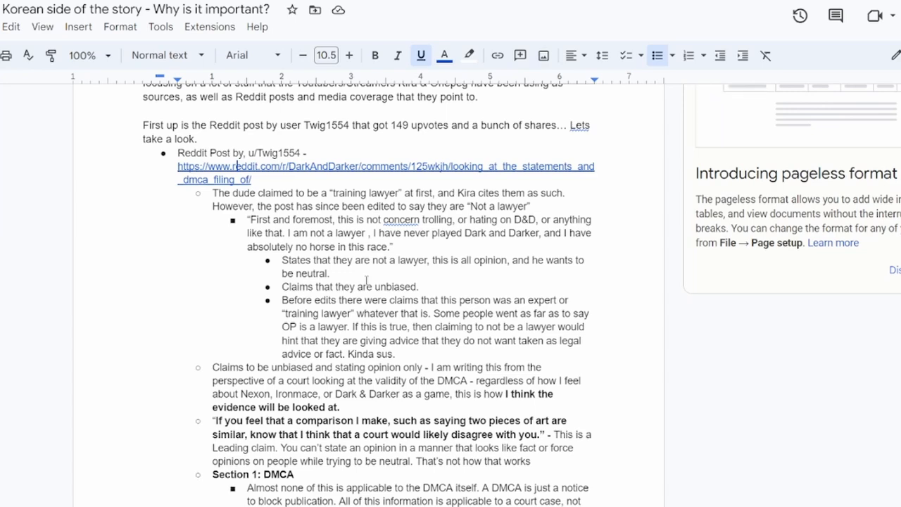
scroll(down, 3)
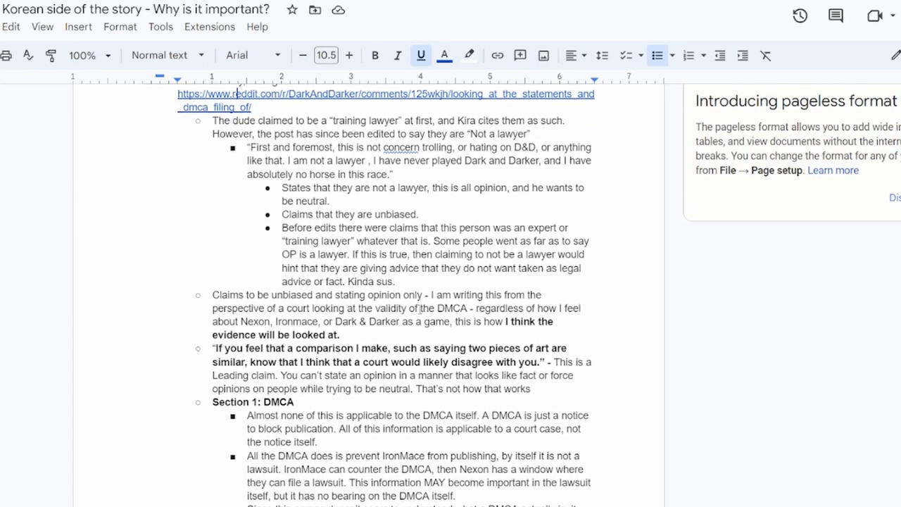
scroll(down, 3)
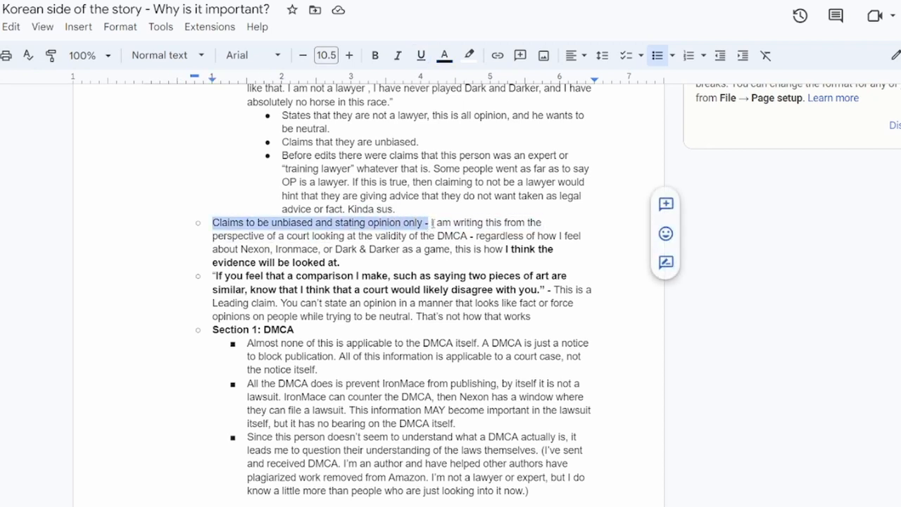
drag(431, 223, 338, 262)
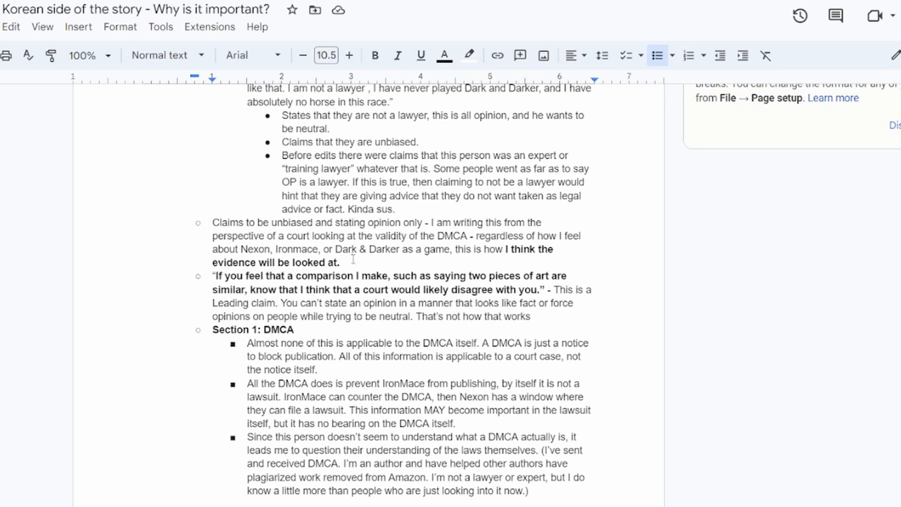
drag(506, 250, 338, 262)
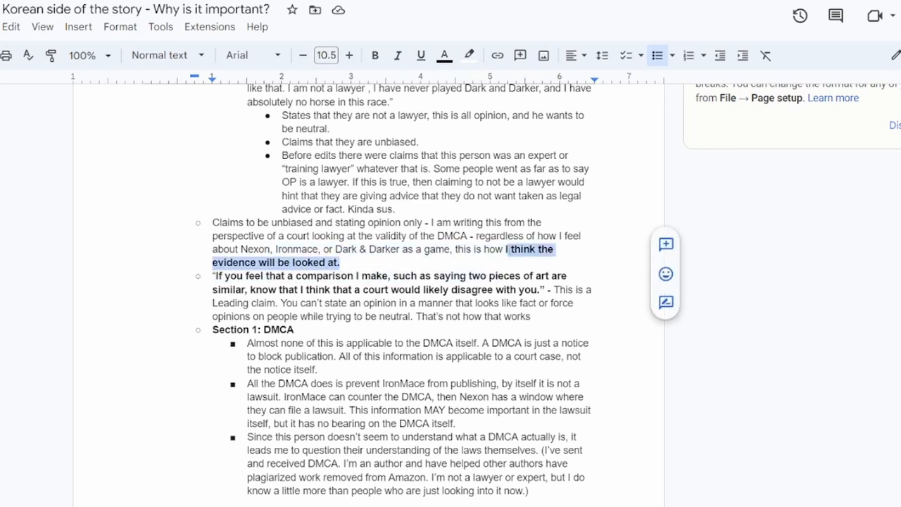
click(375, 55)
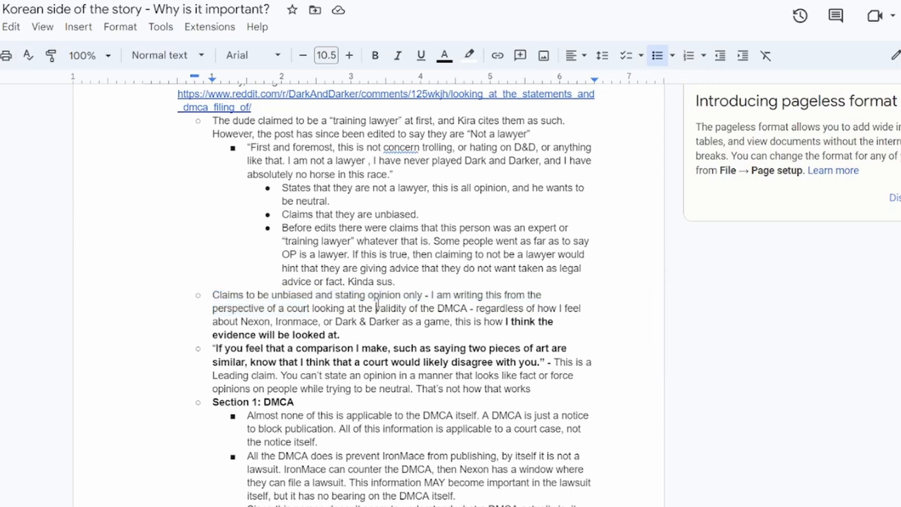
scroll(down, 3)
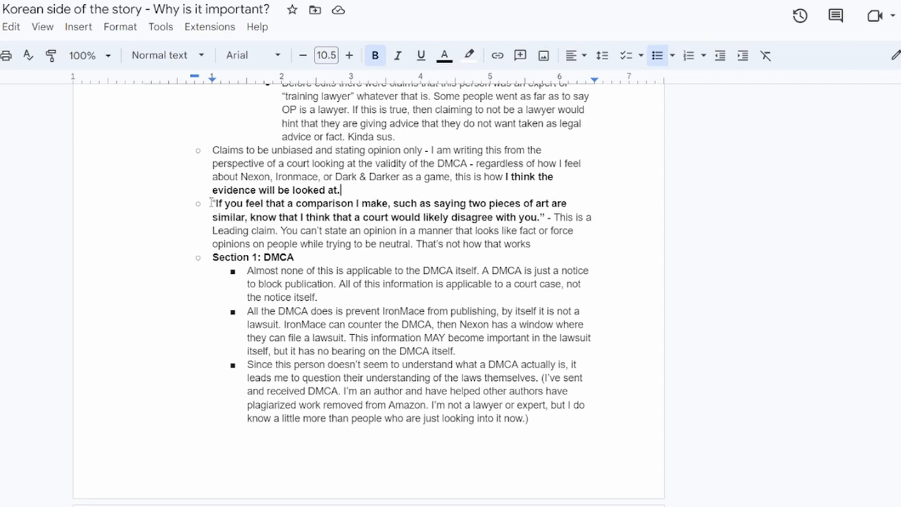
drag(211, 203, 352, 217)
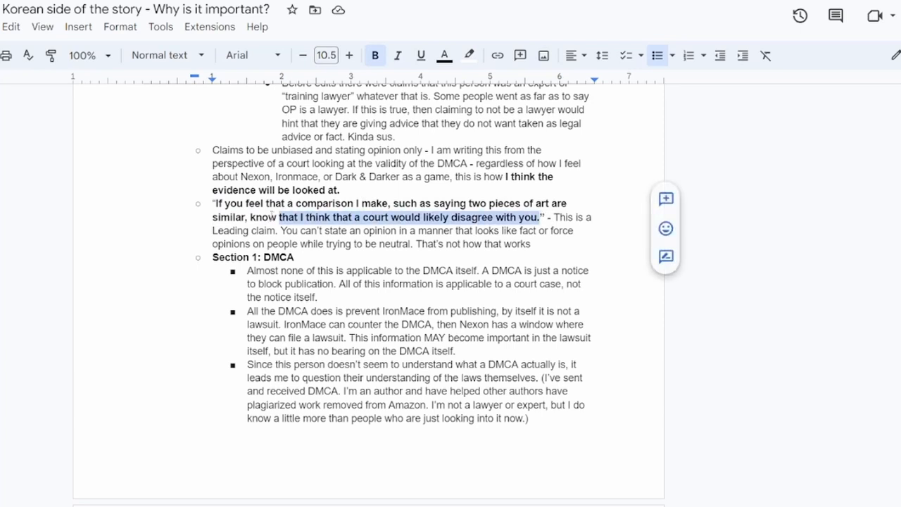
drag(276, 217, 211, 203)
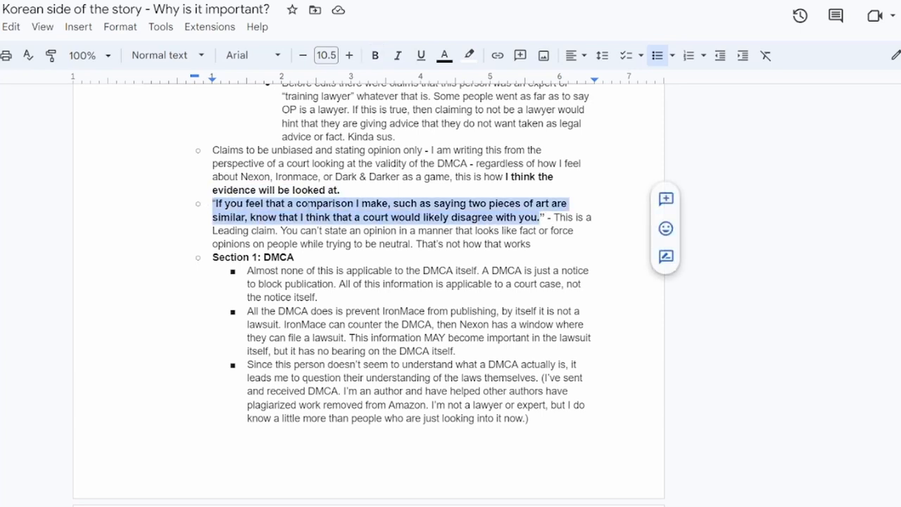
click(375, 55)
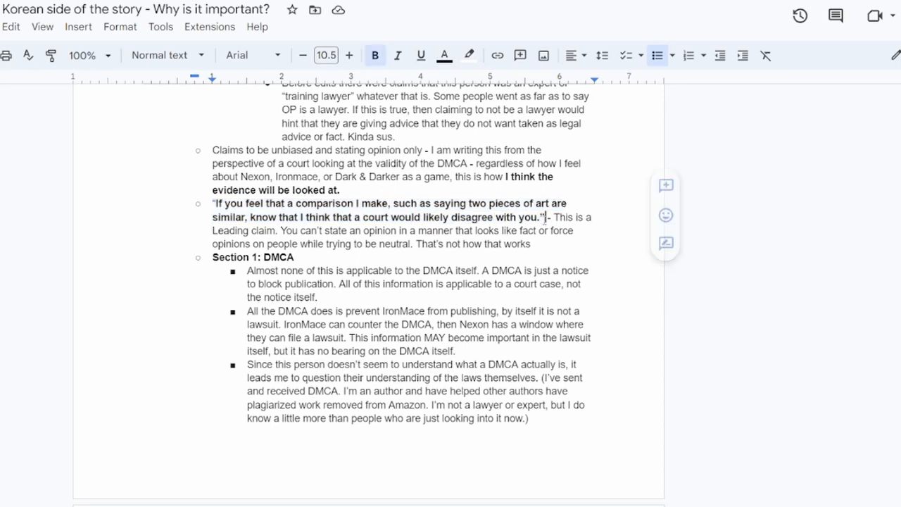
drag(212, 203, 542, 217)
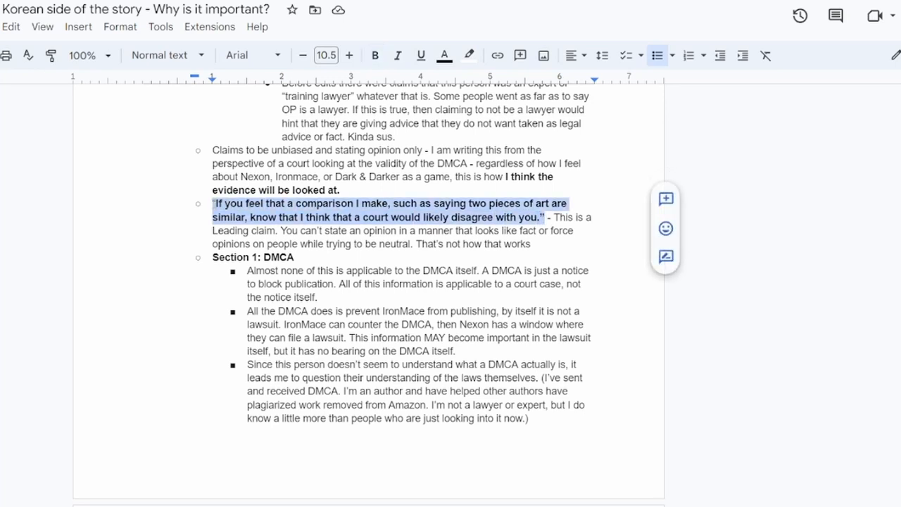
mouse_move(314, 256)
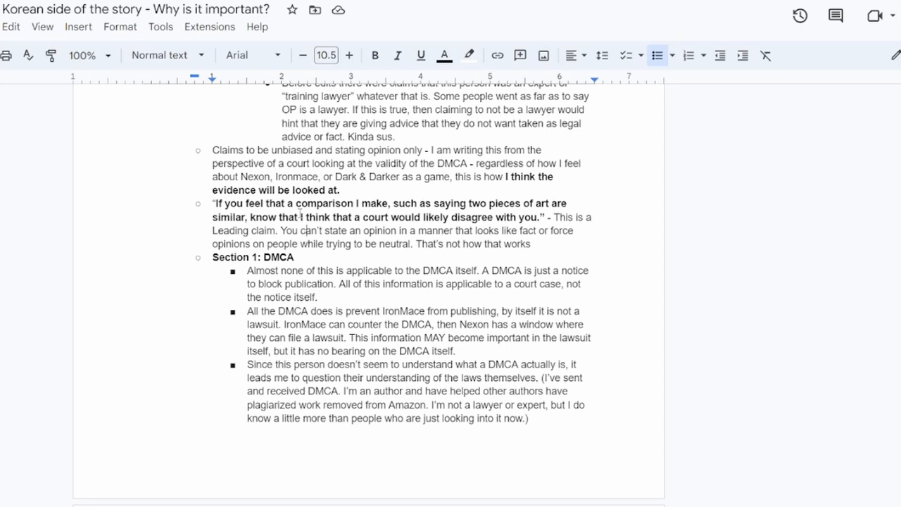
scroll(down, 3)
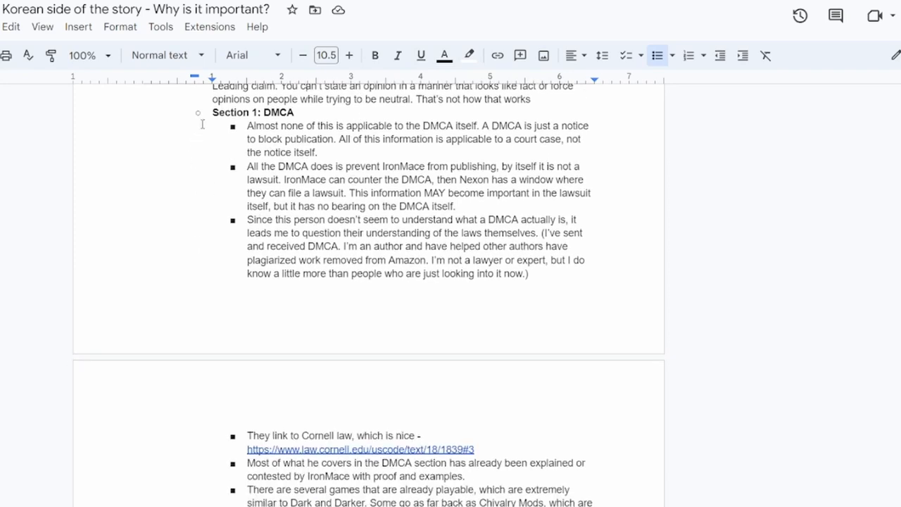
double_click(254, 113)
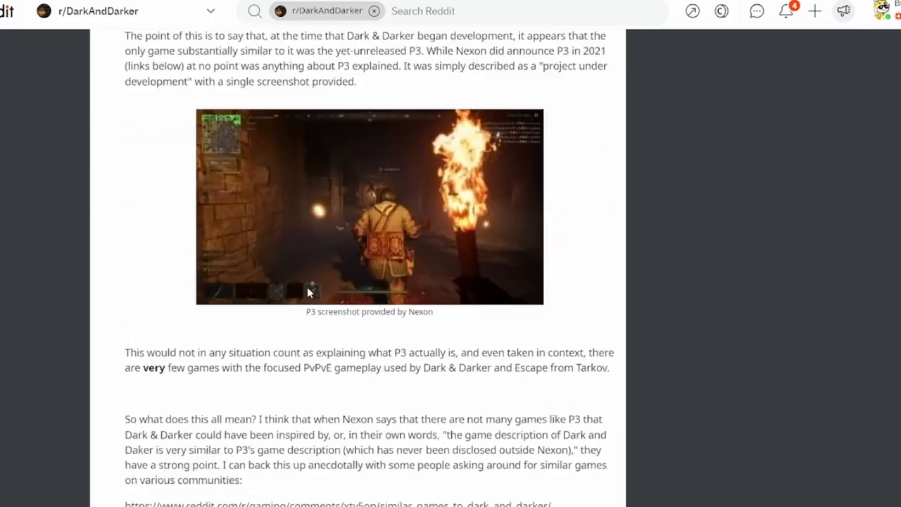
scroll(down, 3)
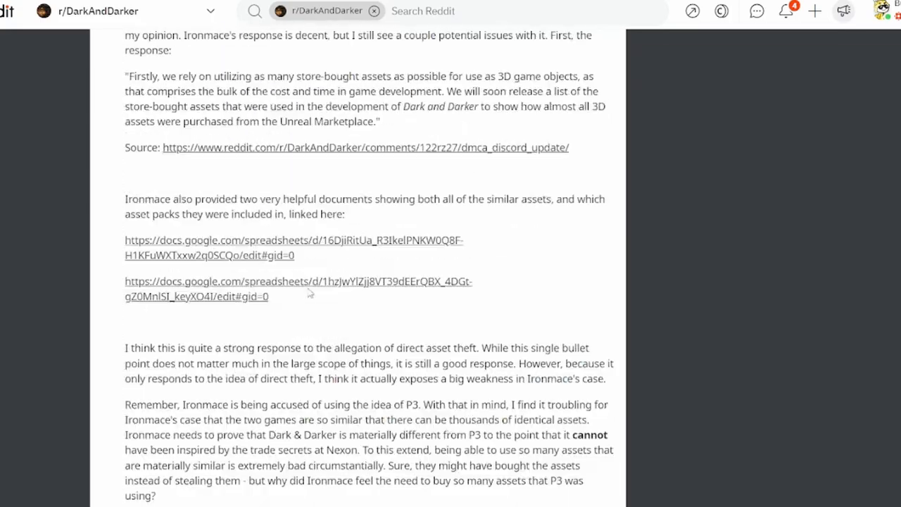
scroll(down, 3)
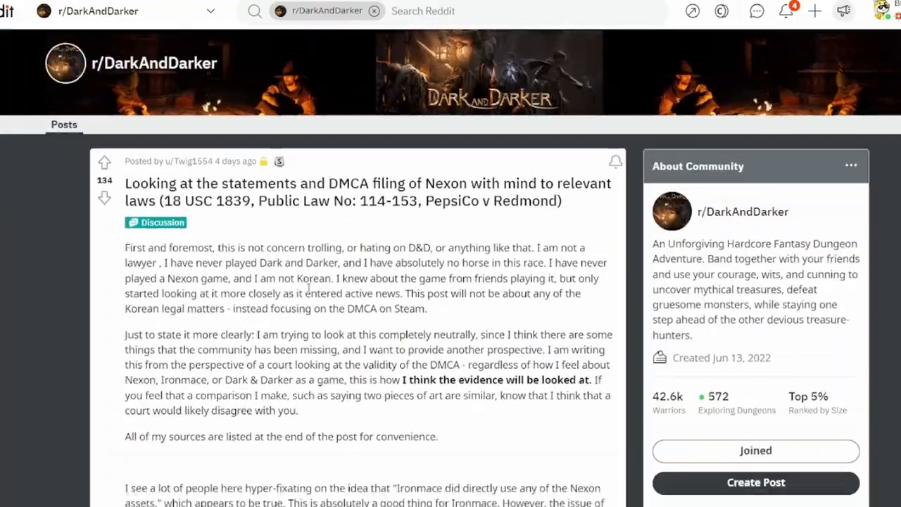
scroll(down, 3)
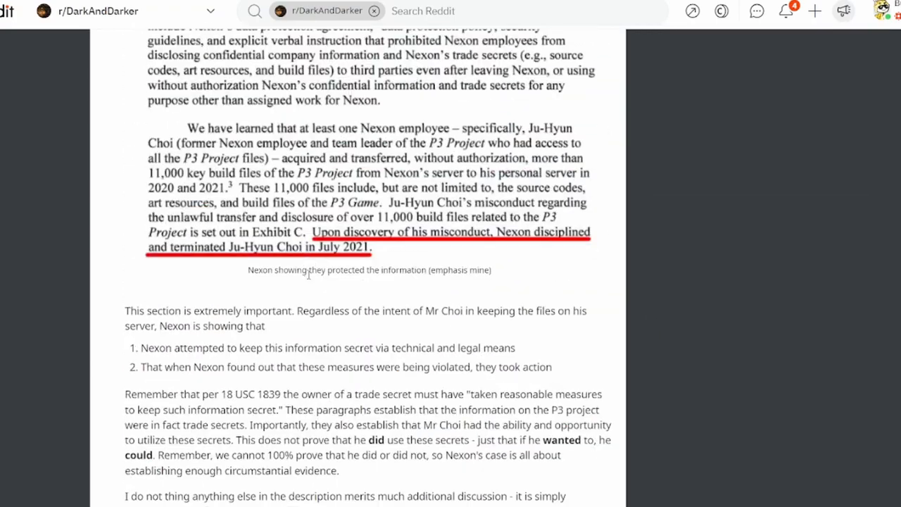
scroll(down, 3)
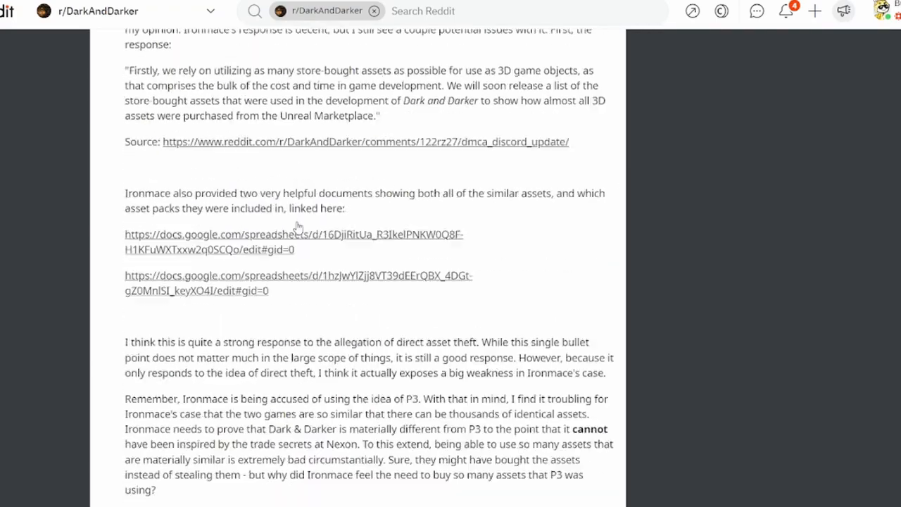
scroll(down, 3)
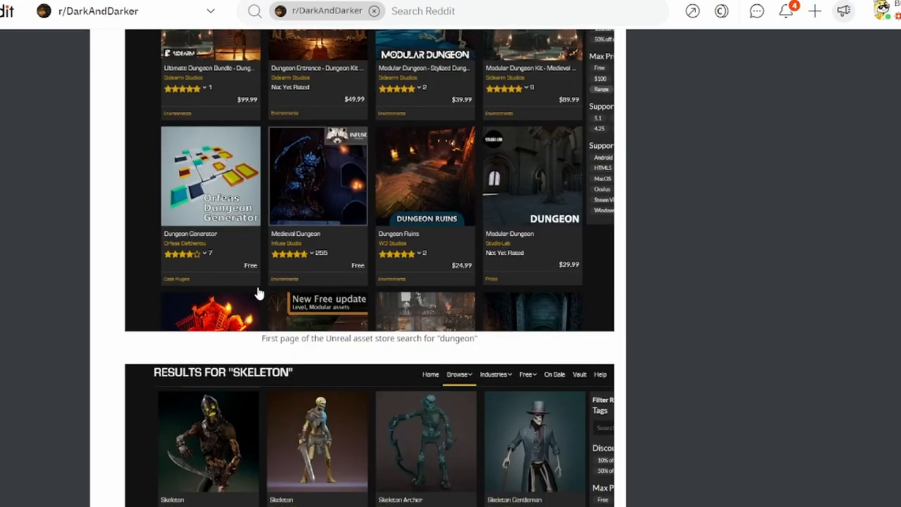
scroll(down, 3)
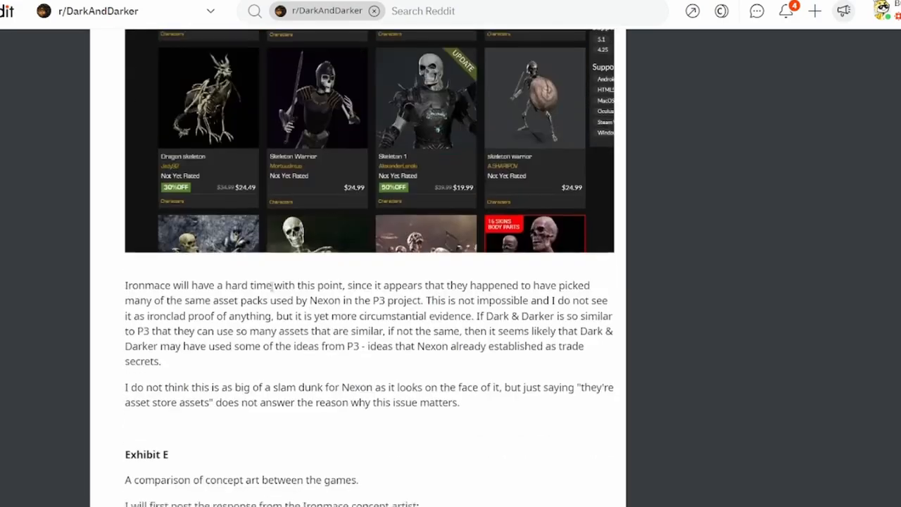
scroll(down, 3)
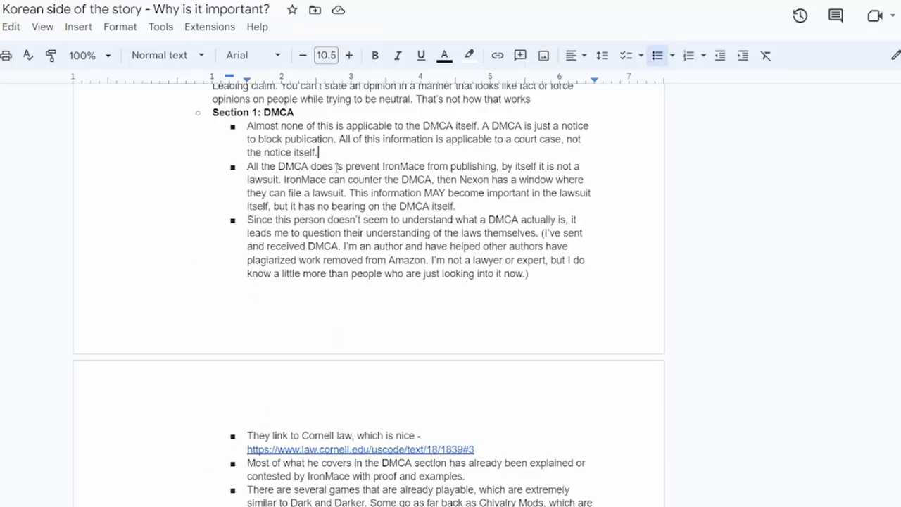
drag(248, 125, 416, 140)
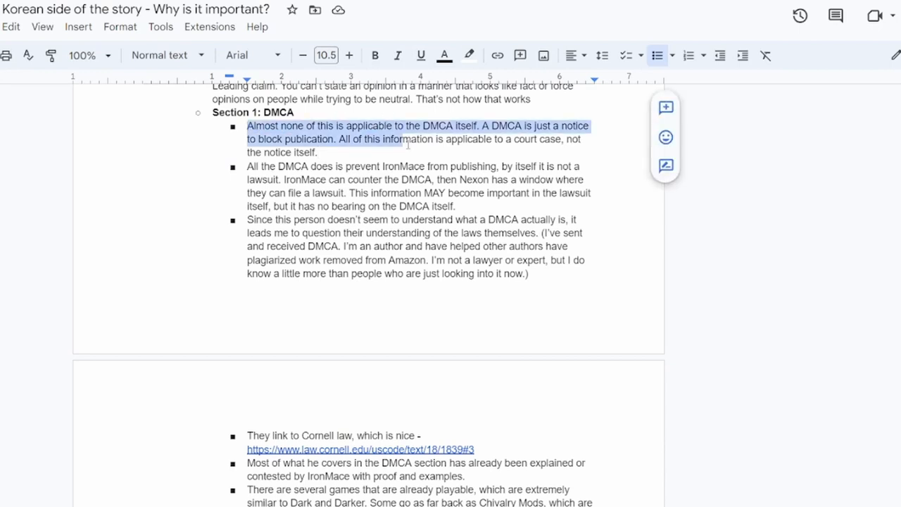
click(318, 152)
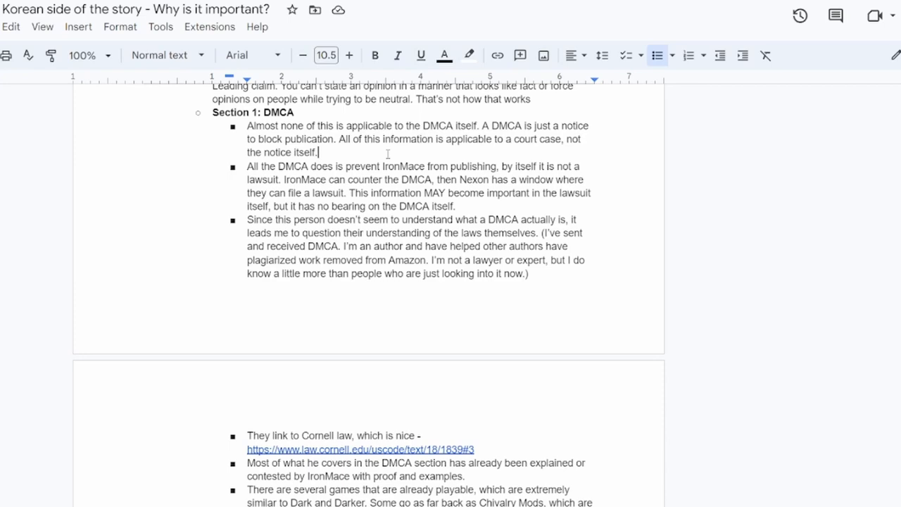
scroll(down, 3)
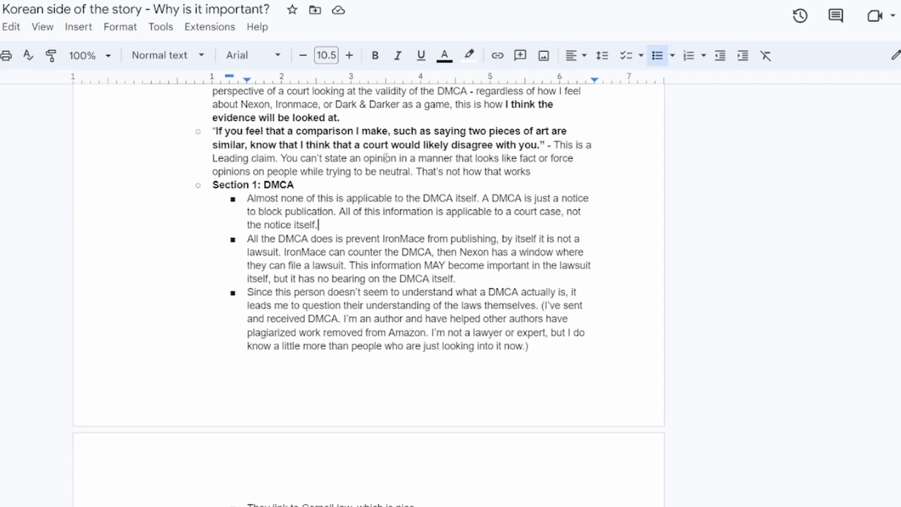
scroll(down, 3)
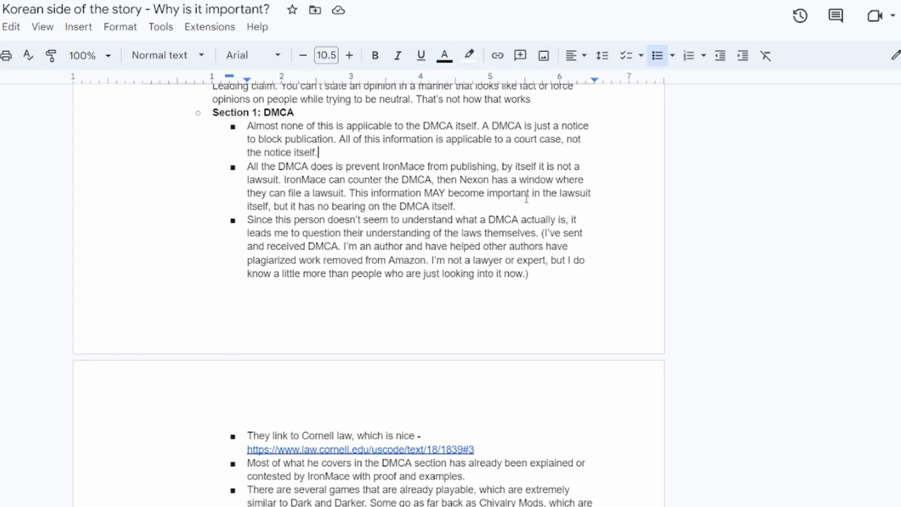
scroll(down, 3)
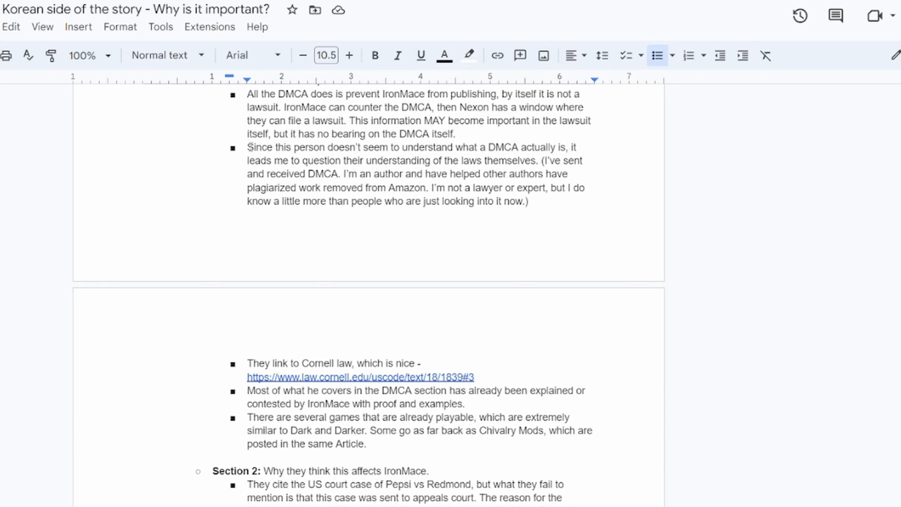
drag(248, 147, 535, 161)
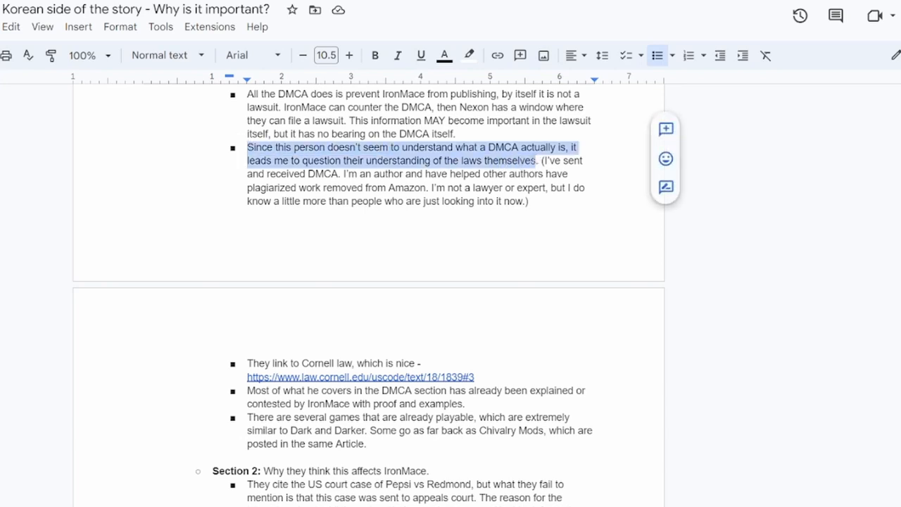
click(464, 148)
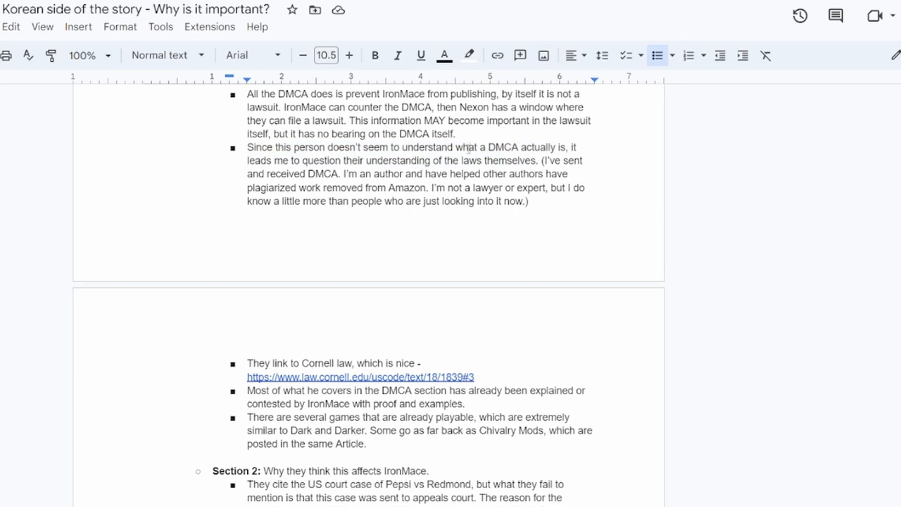
mouse_move(552, 163)
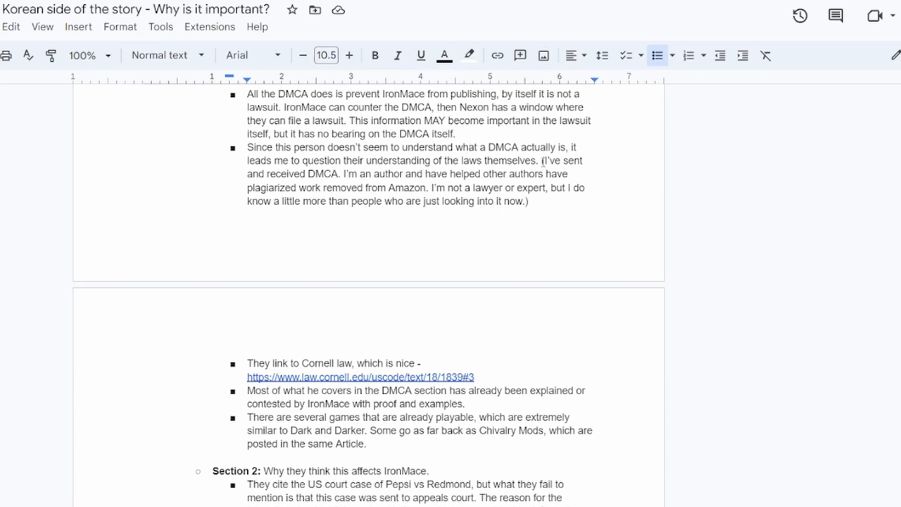
scroll(down, 3)
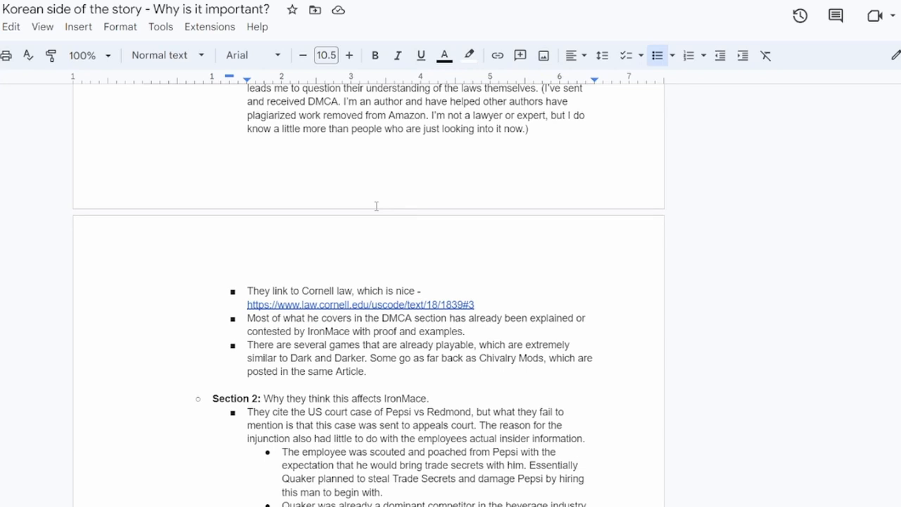
Highlight the law.cornell.edu hyperlink in the outline's first bullet
scroll(down, 3)
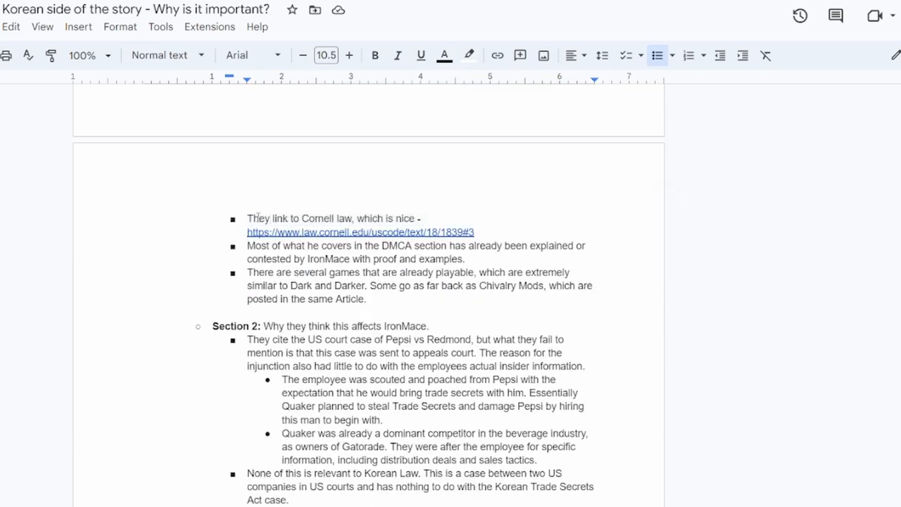
drag(247, 218, 421, 219)
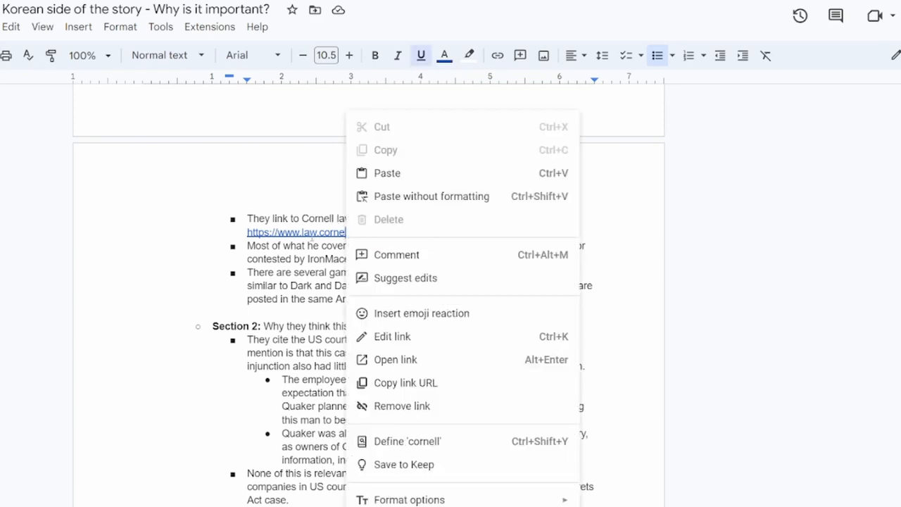
Follow the link and highlight the title 18 U.S. Code § 1839 - Definitions
click(395, 359)
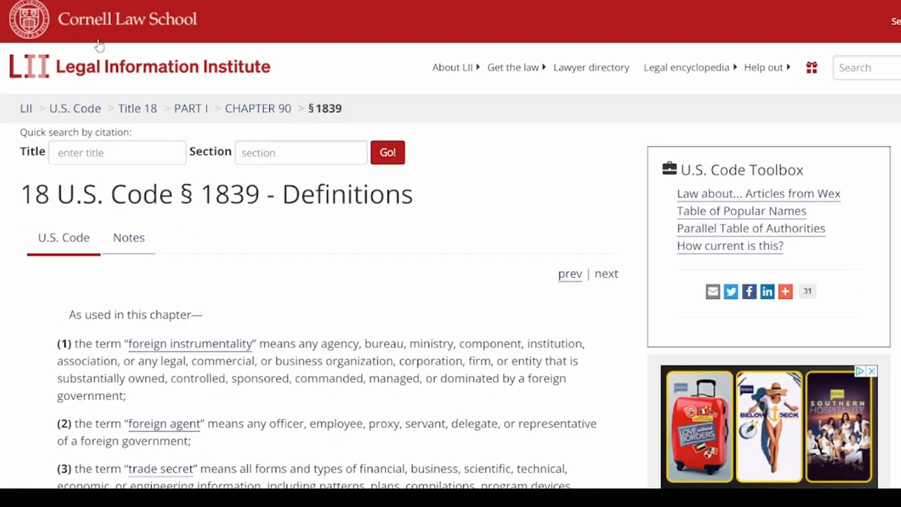
scroll(down, 3)
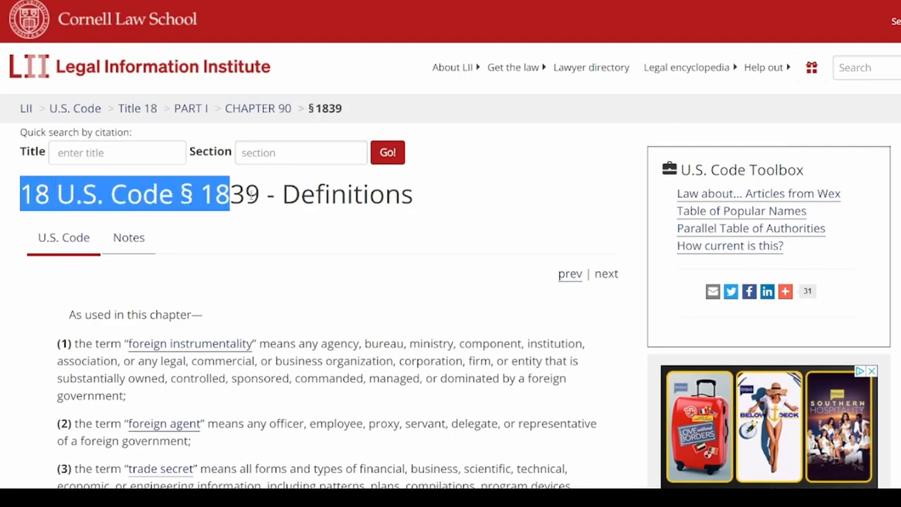
drag(218, 195, 414, 194)
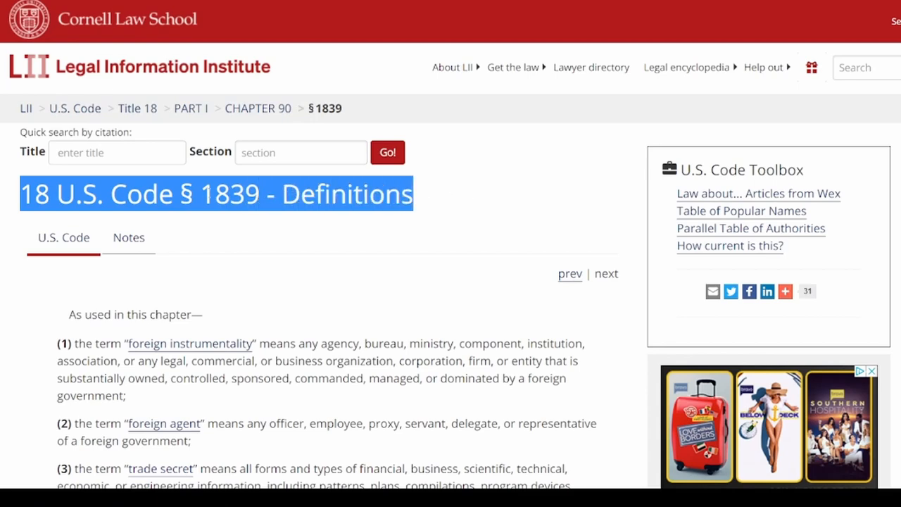
Read down through the trade secret definitions to the misappropriation section
scroll(down, 3)
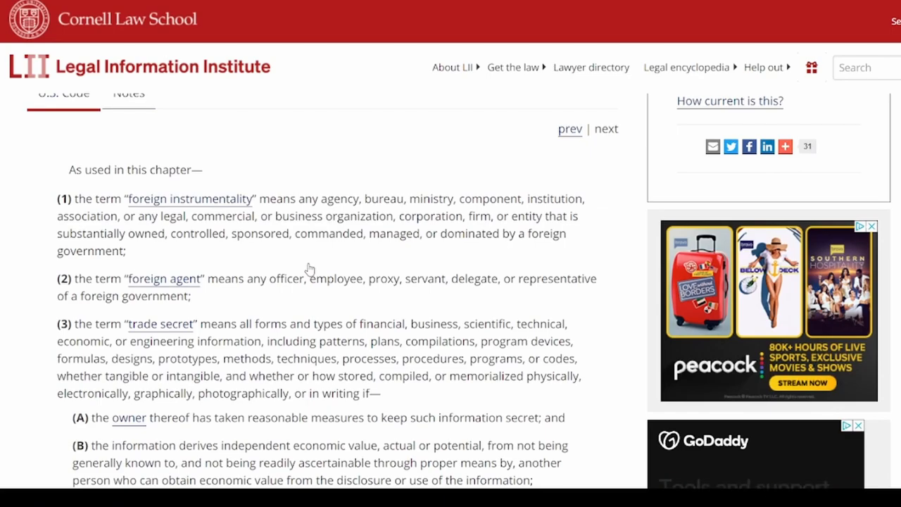
scroll(down, 3)
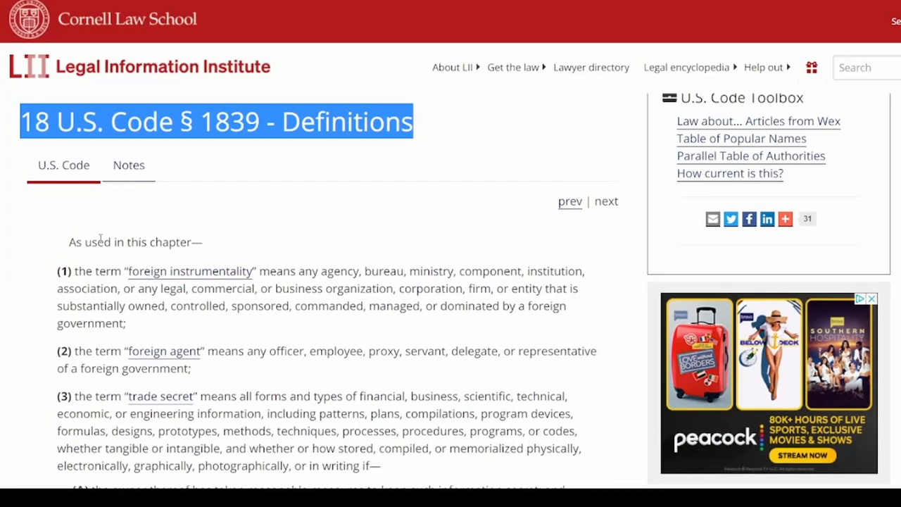
scroll(down, 3)
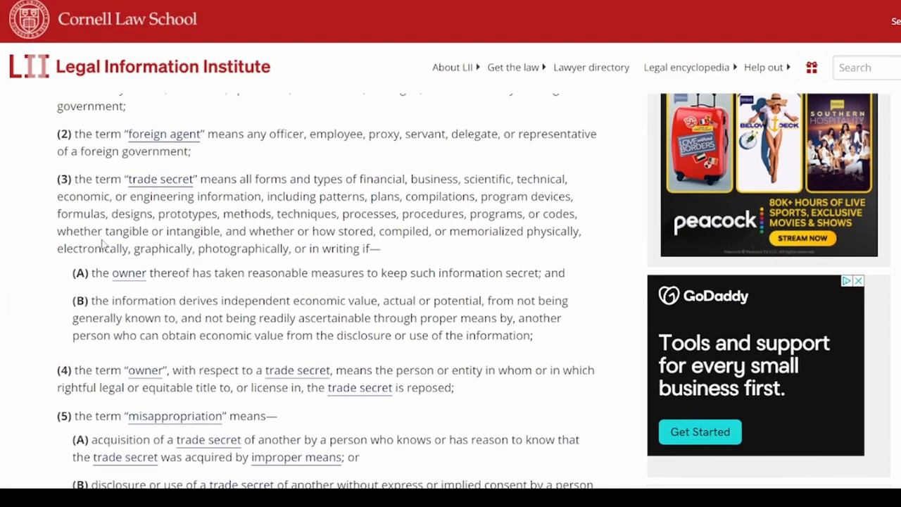
scroll(down, 3)
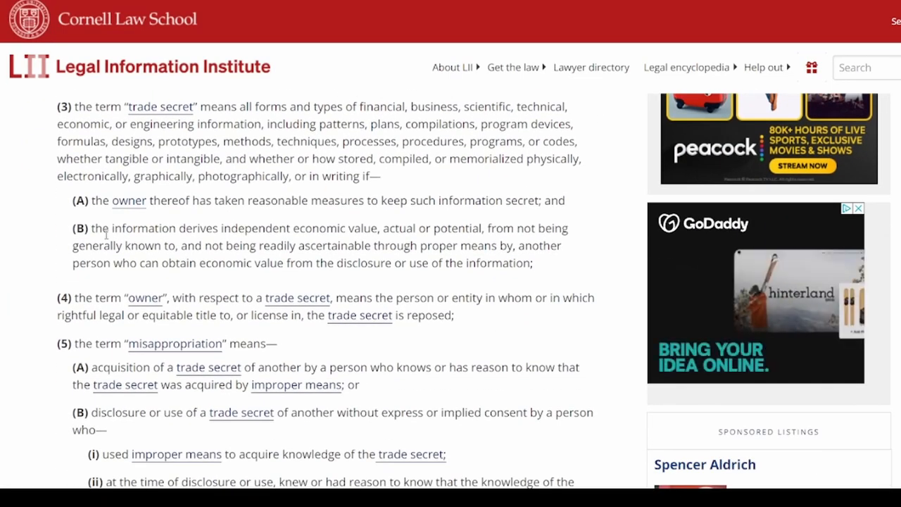
scroll(down, 3)
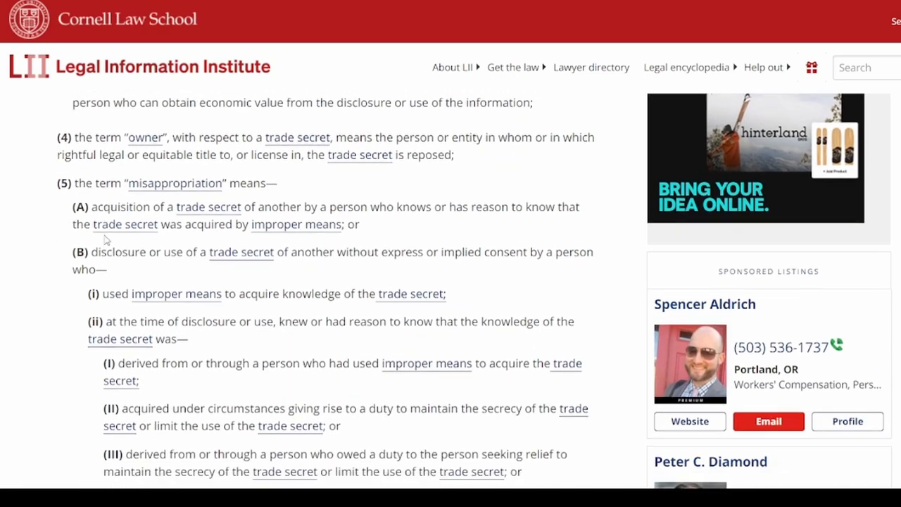
scroll(down, 3)
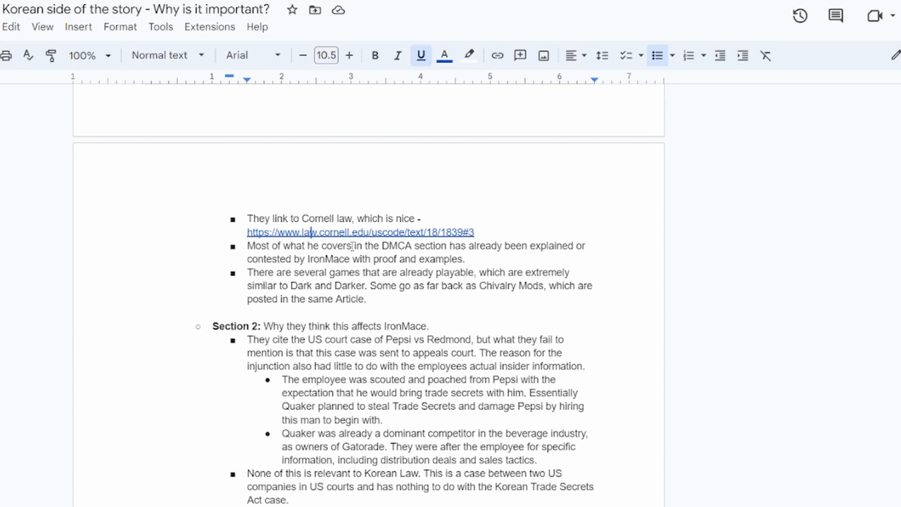
scroll(down, 3)
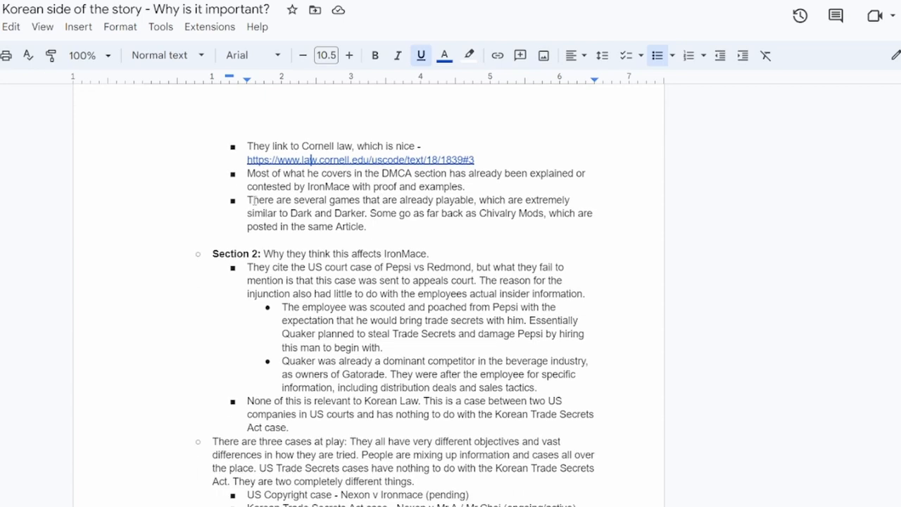
drag(248, 200, 367, 225)
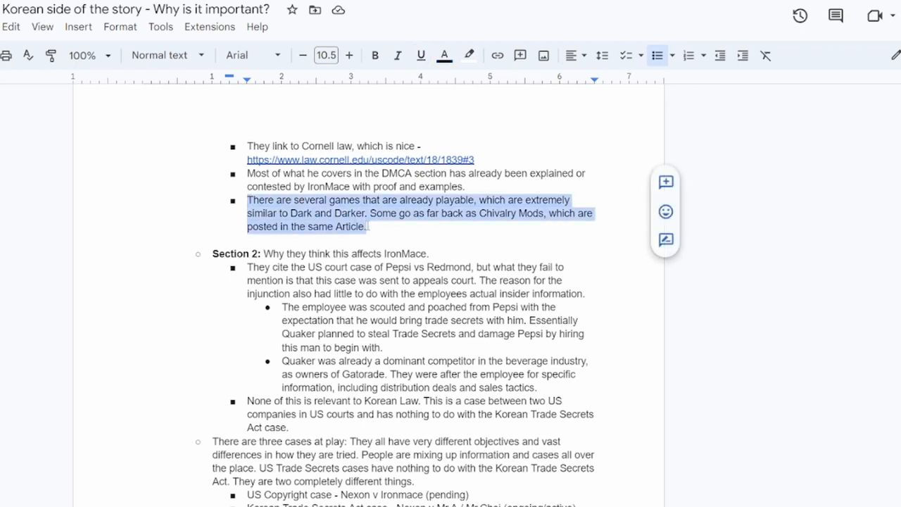
click(366, 225)
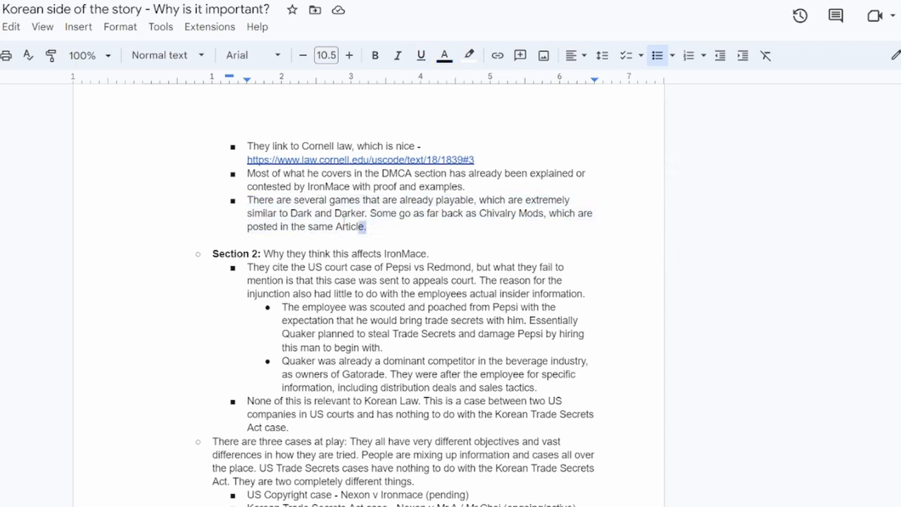
drag(247, 200, 366, 226)
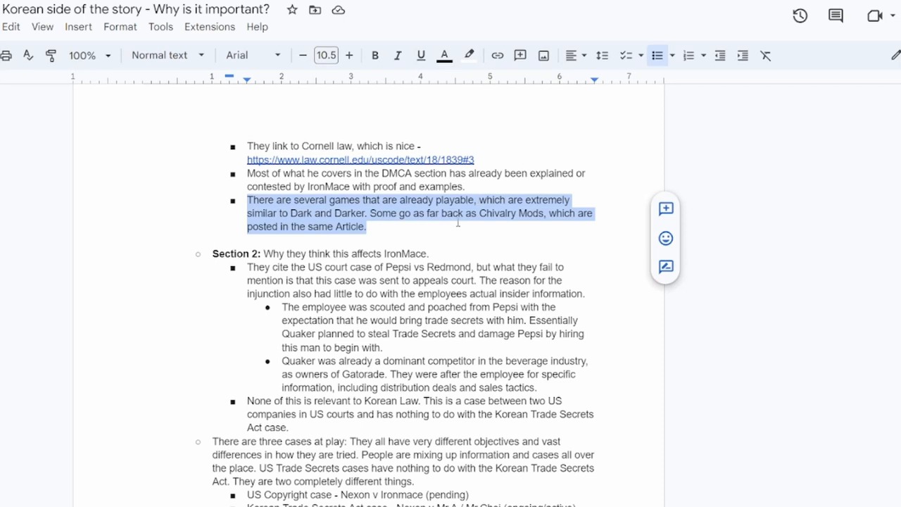
click(368, 212)
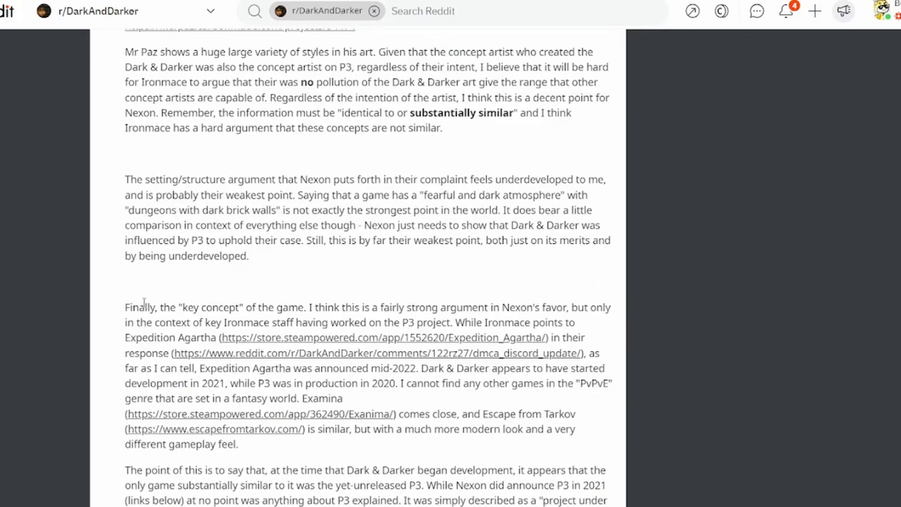
Reach the top comment citing the Chivalry Random Dungeon mod and follow its gameplay link
scroll(down, 3)
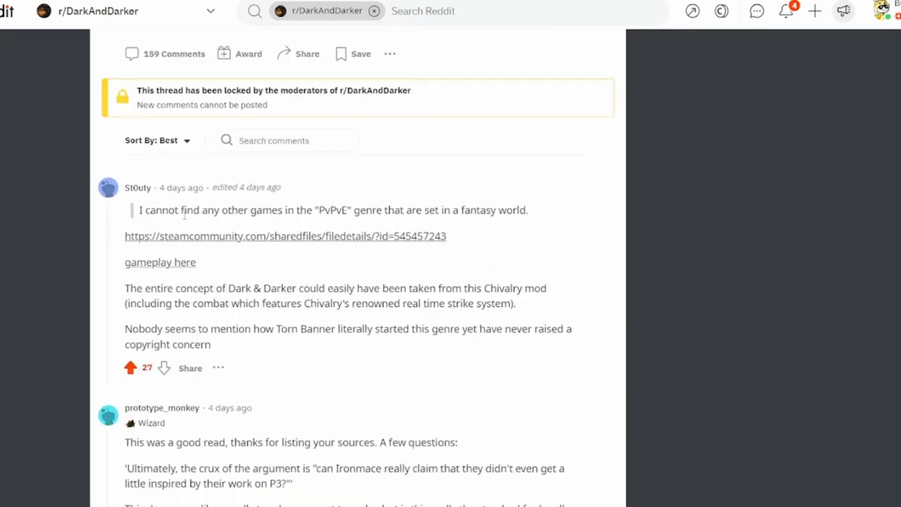
mouse_move(217, 248)
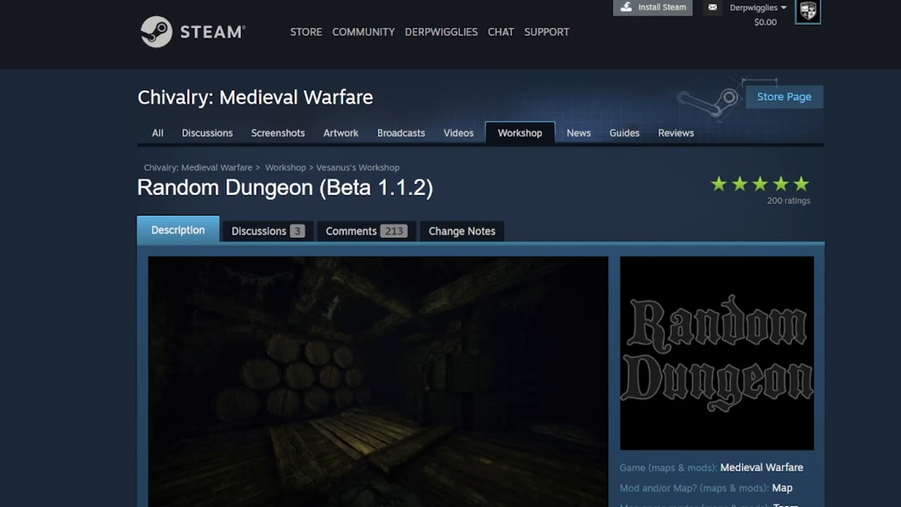
scroll(down, 3)
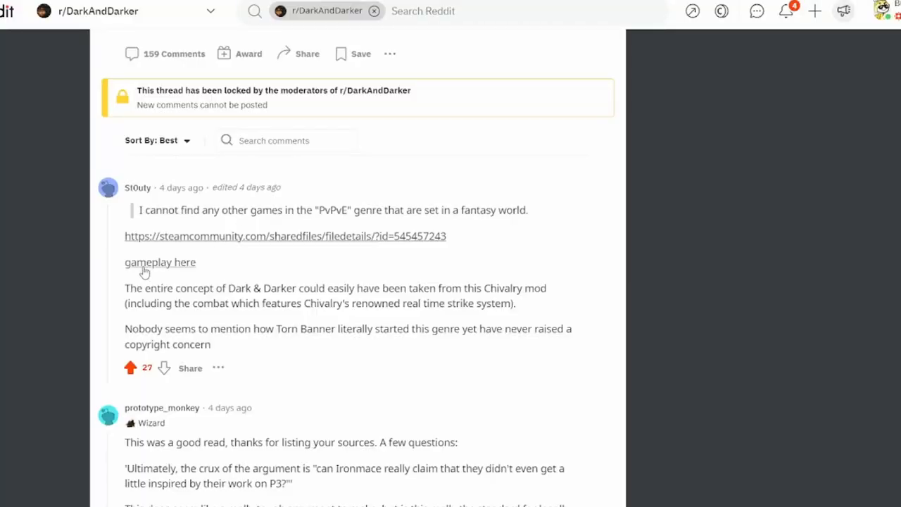
click(161, 262)
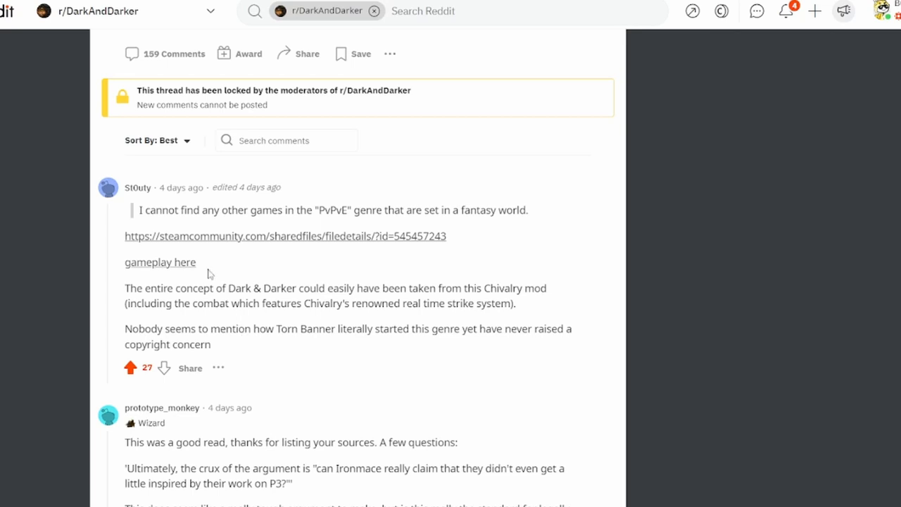
mouse_move(270, 298)
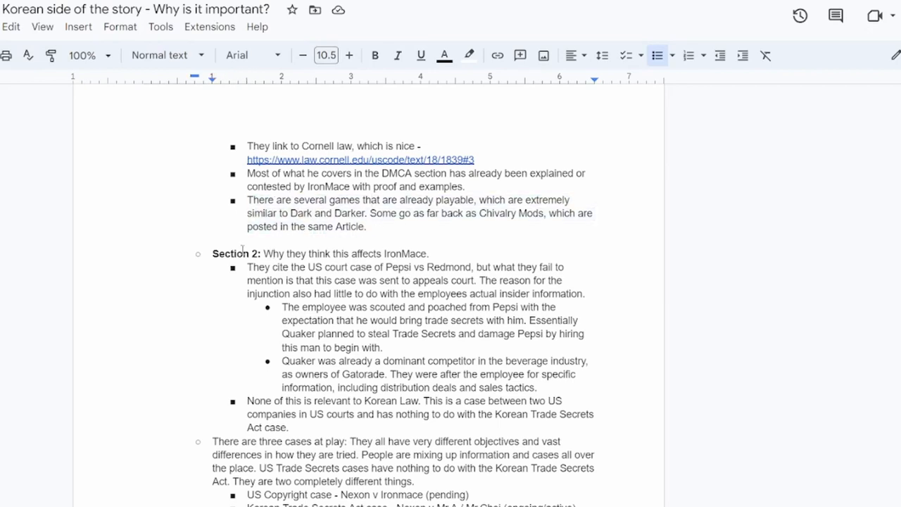
drag(265, 253, 430, 253)
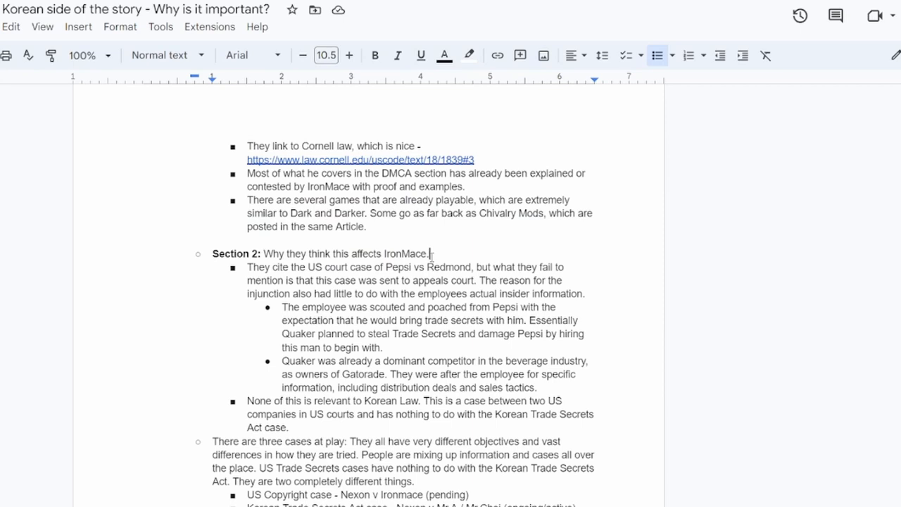
drag(248, 268, 375, 268)
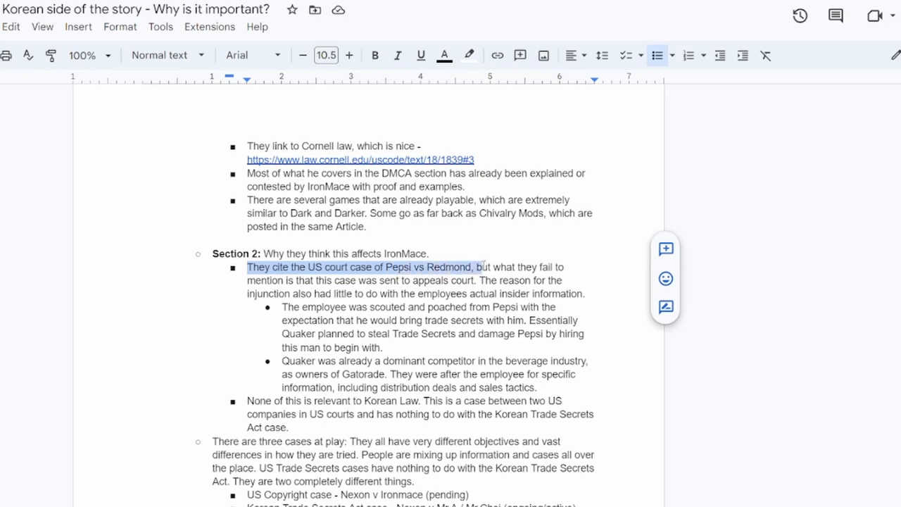
drag(473, 268, 558, 280)
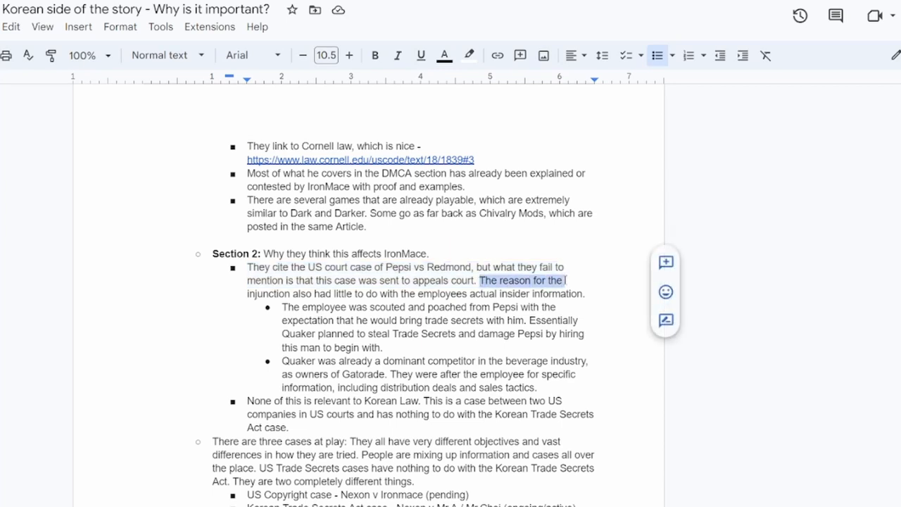
drag(566, 281, 584, 294)
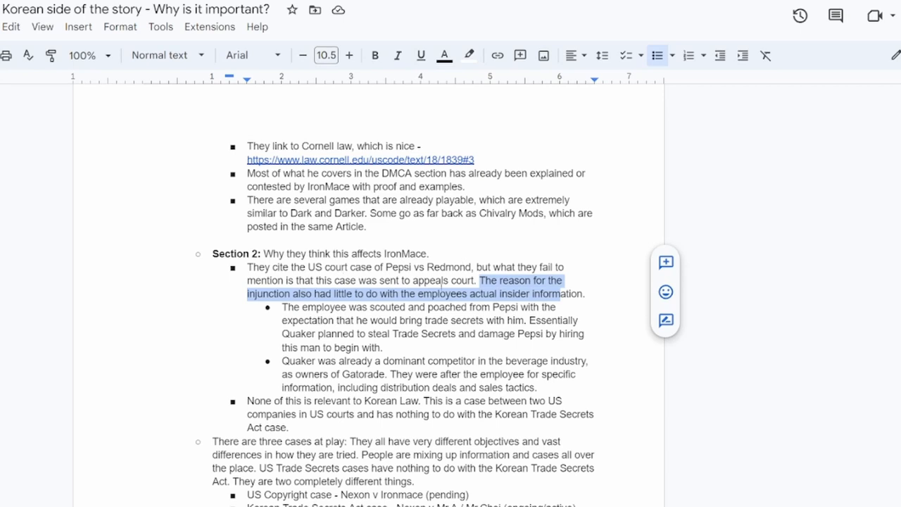
click(442, 280)
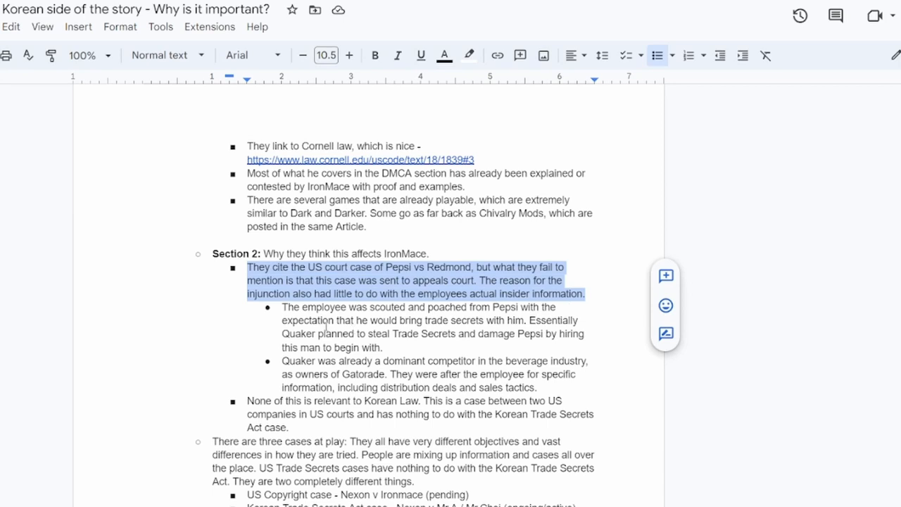
mouse_move(479, 321)
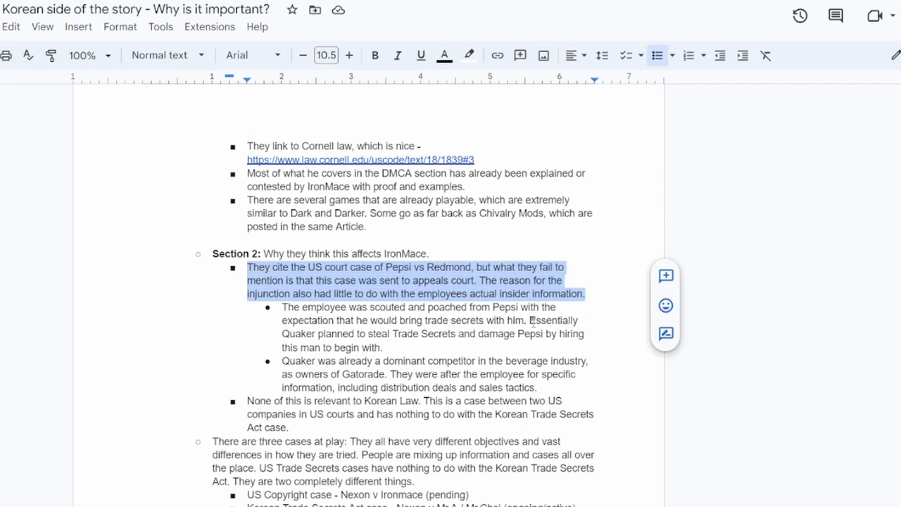
double_click(552, 321)
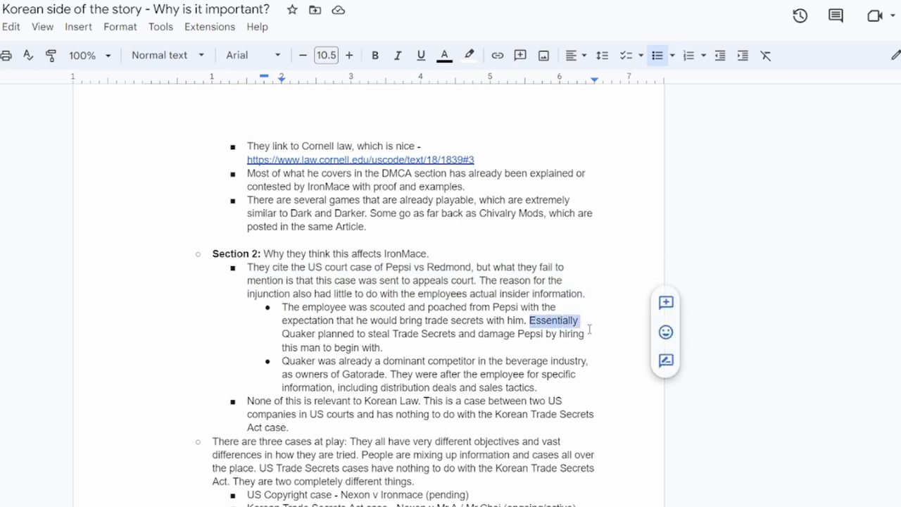
drag(578, 321, 445, 347)
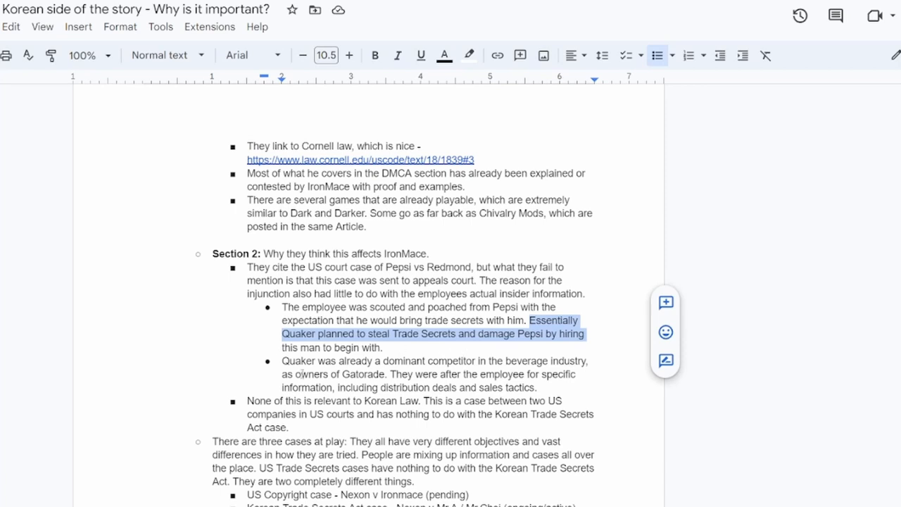
click(346, 346)
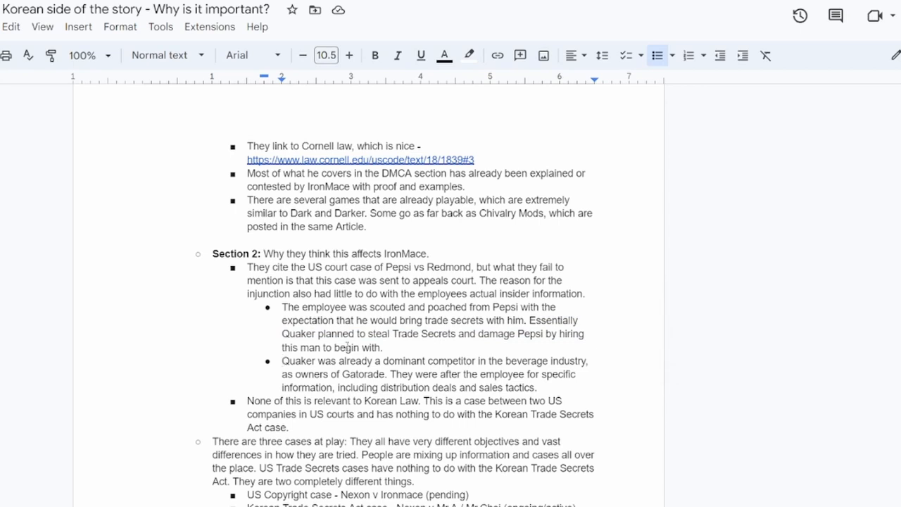
drag(282, 360, 528, 374)
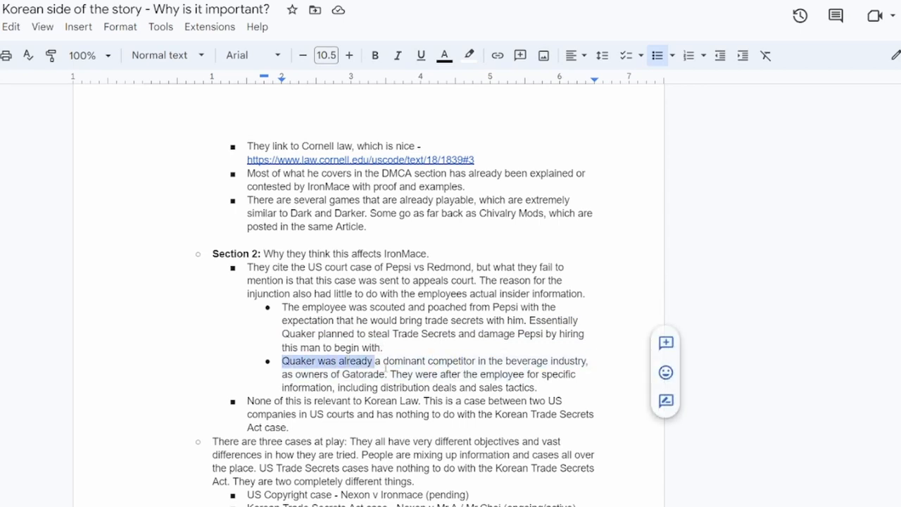
drag(378, 361, 481, 360)
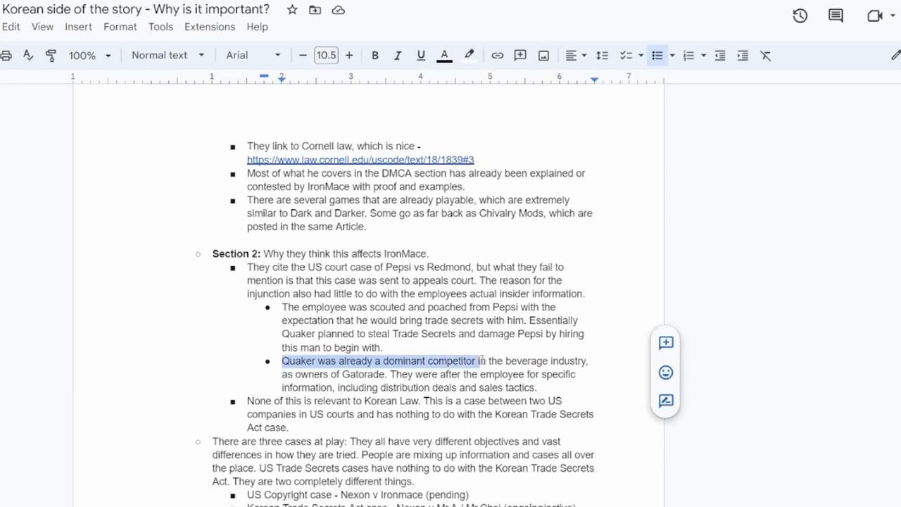
drag(477, 361, 588, 360)
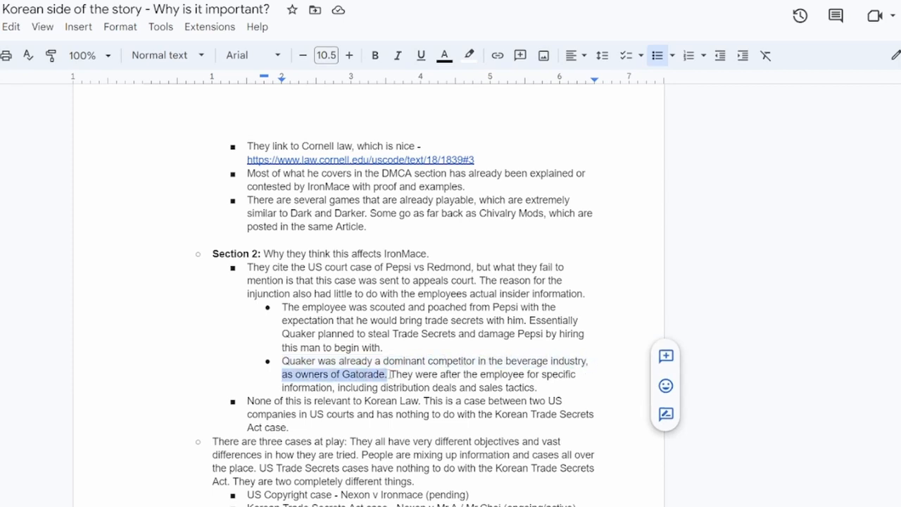
drag(388, 374, 574, 374)
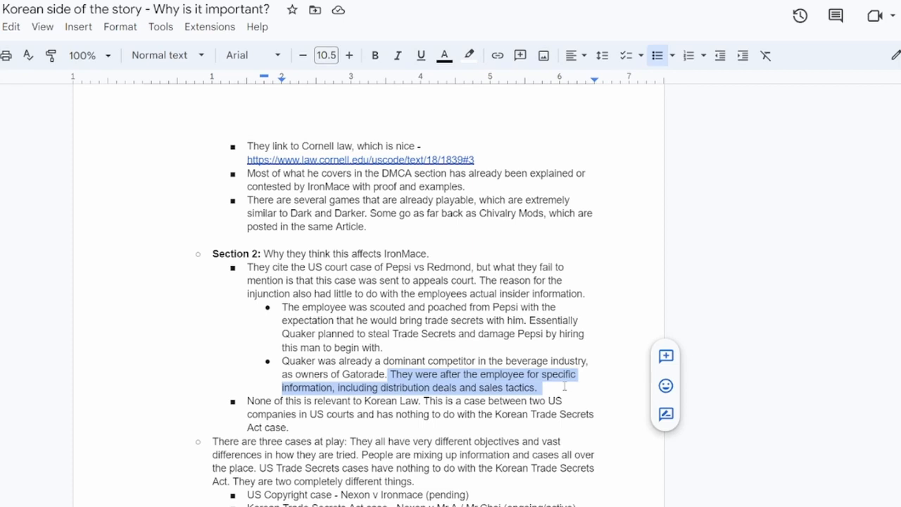
scroll(down, 3)
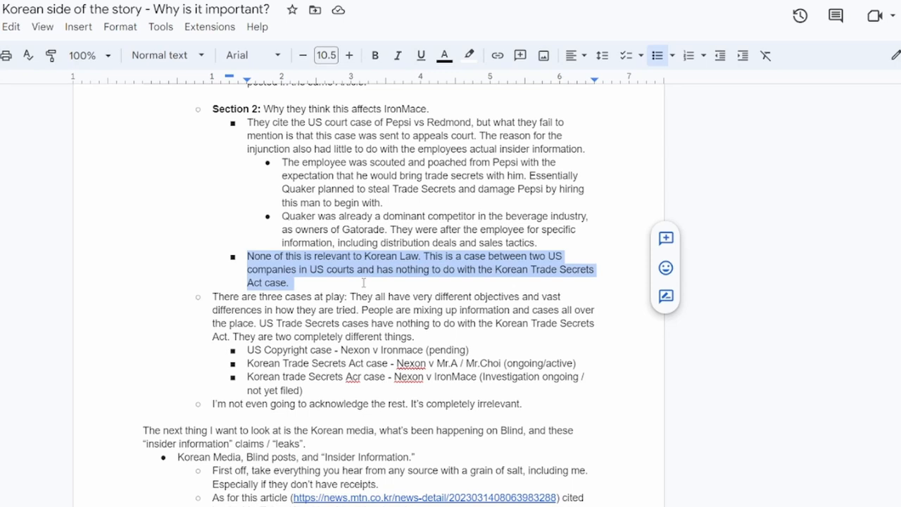
Bring the Korean Media bullets with the mtn.co.kr article link into view
scroll(down, 3)
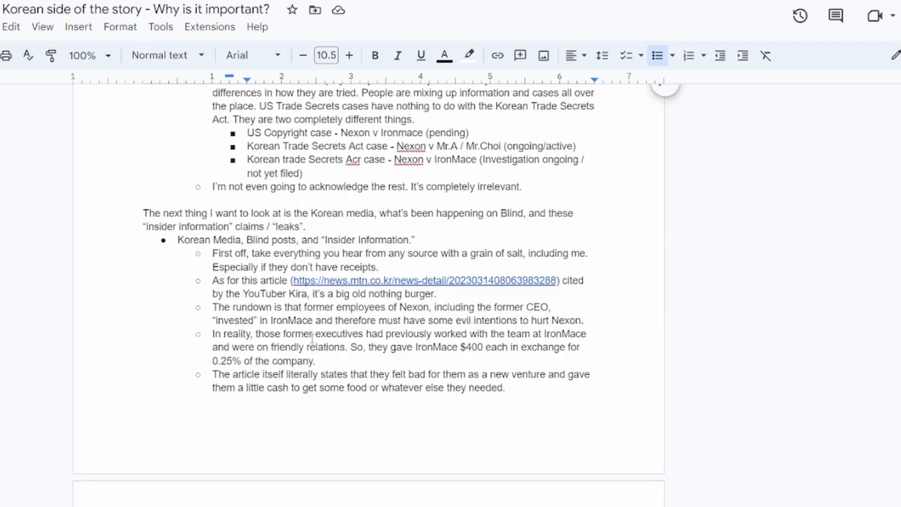
mouse_move(312, 338)
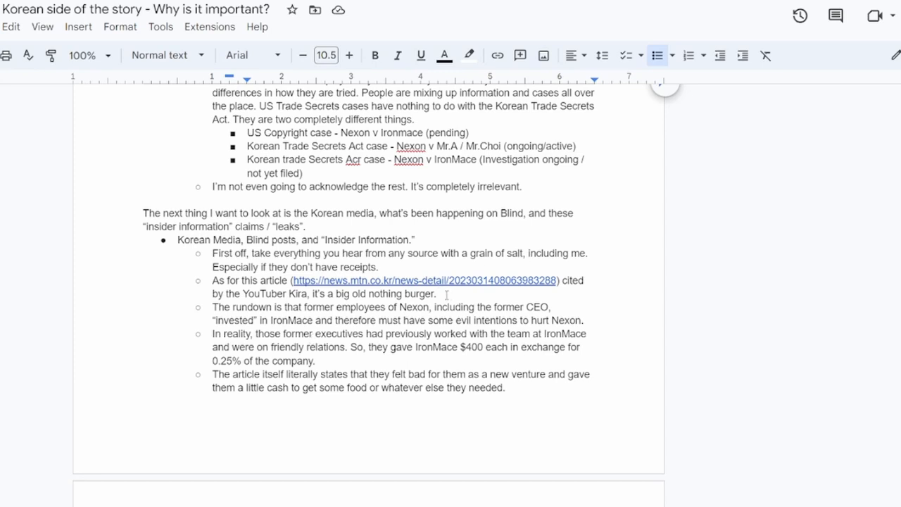
mouse_move(425, 285)
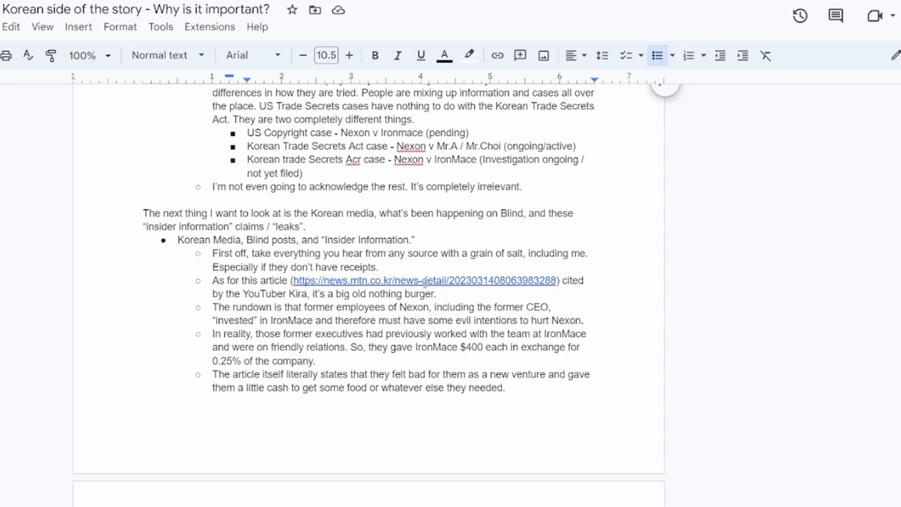
mouse_move(297, 276)
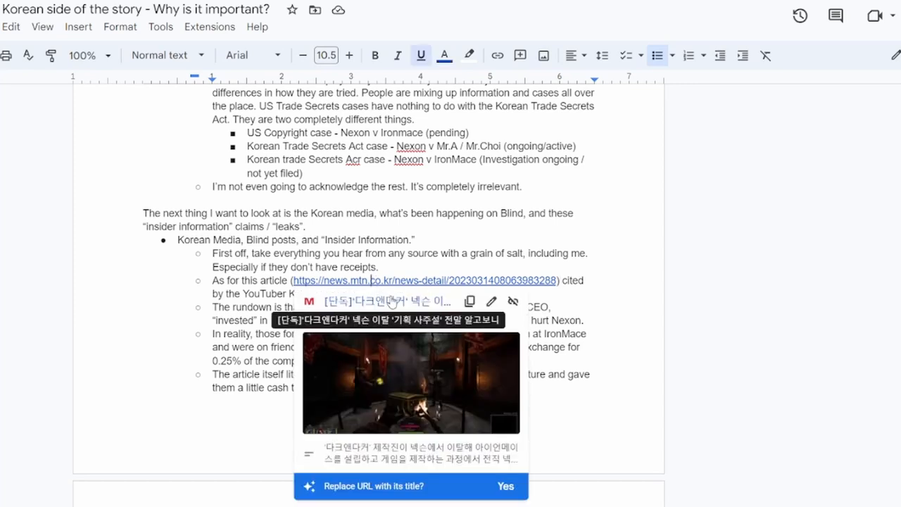
click(427, 280)
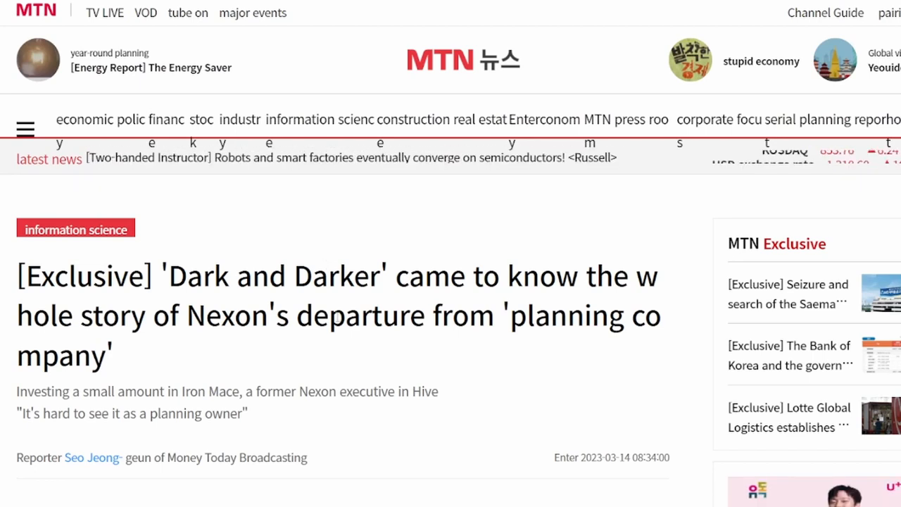
scroll(down, 3)
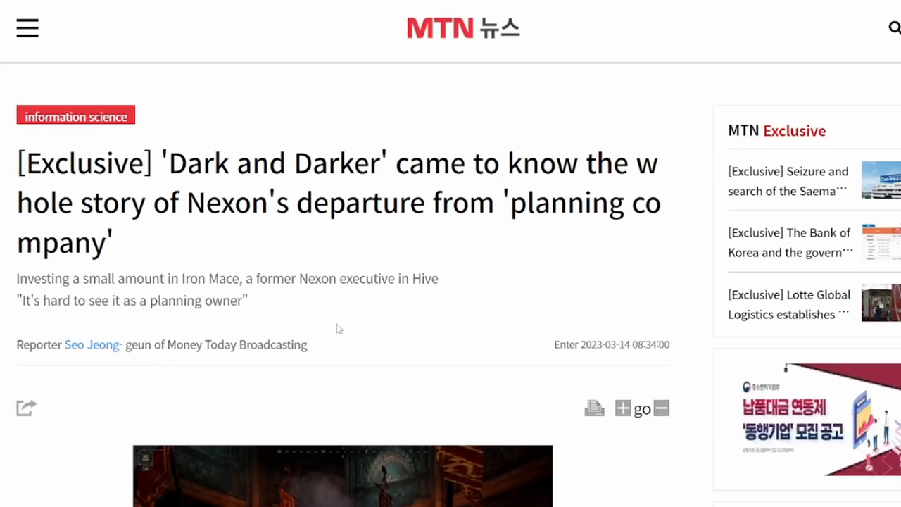
mouse_move(261, 185)
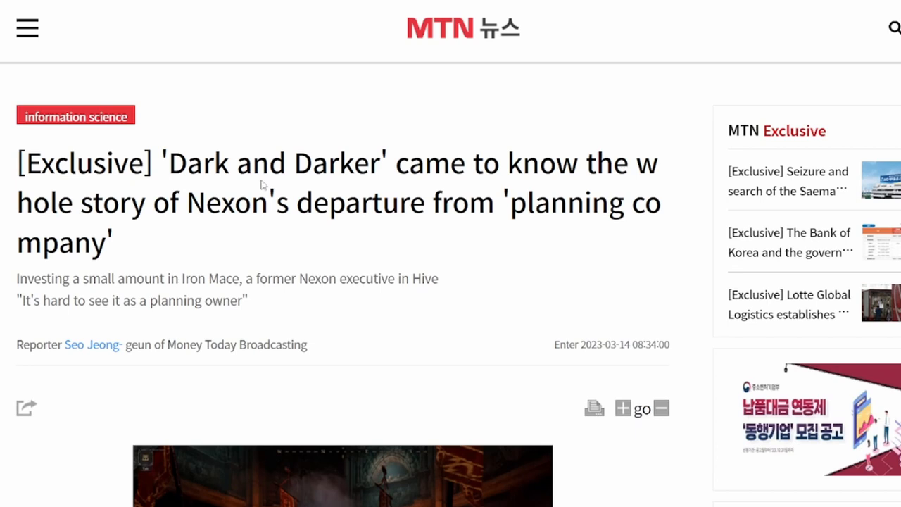
mouse_move(324, 355)
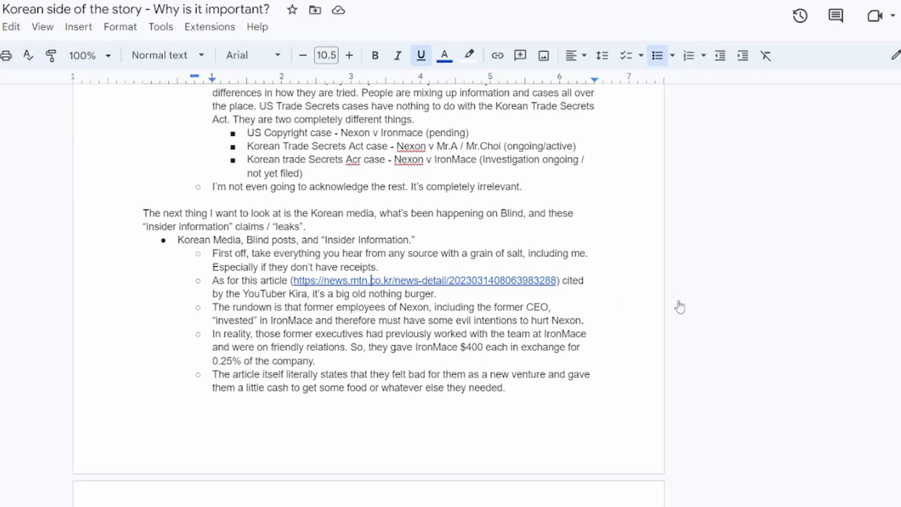
drag(309, 295, 436, 294)
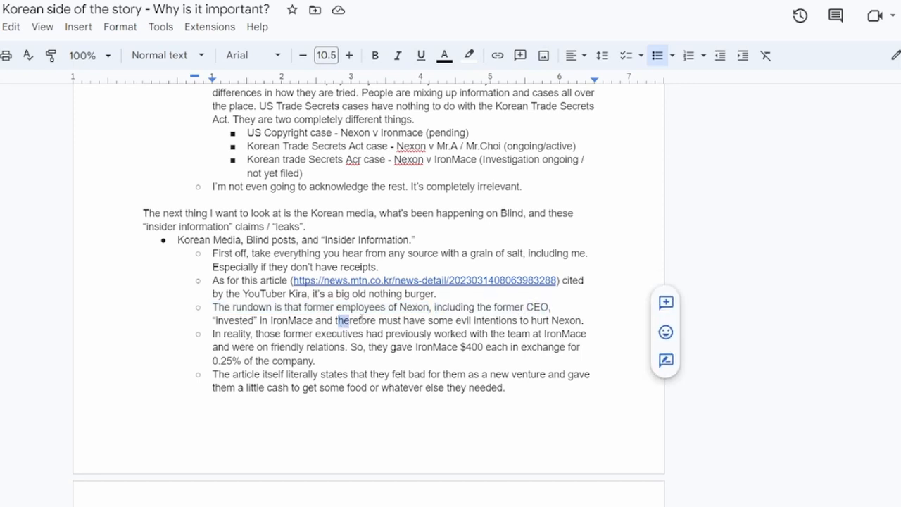
drag(337, 320, 580, 320)
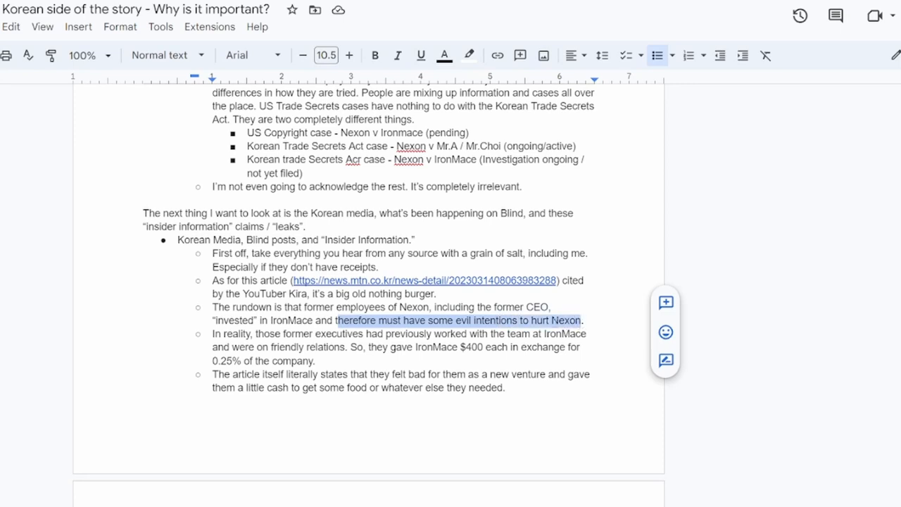
mouse_move(327, 342)
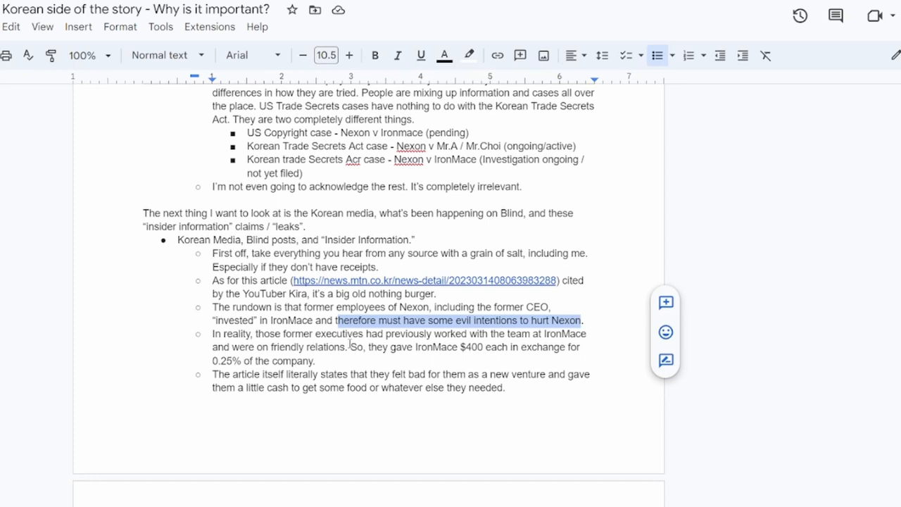
scroll(down, 3)
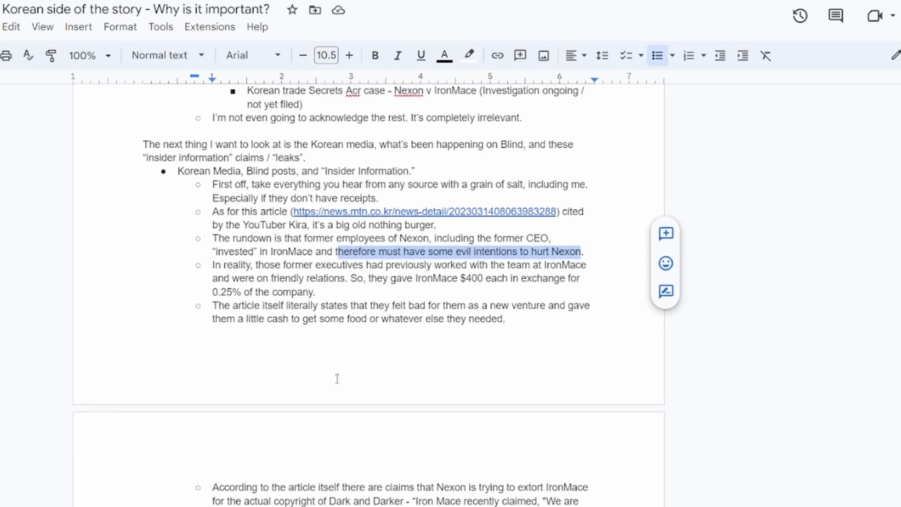
scroll(down, 3)
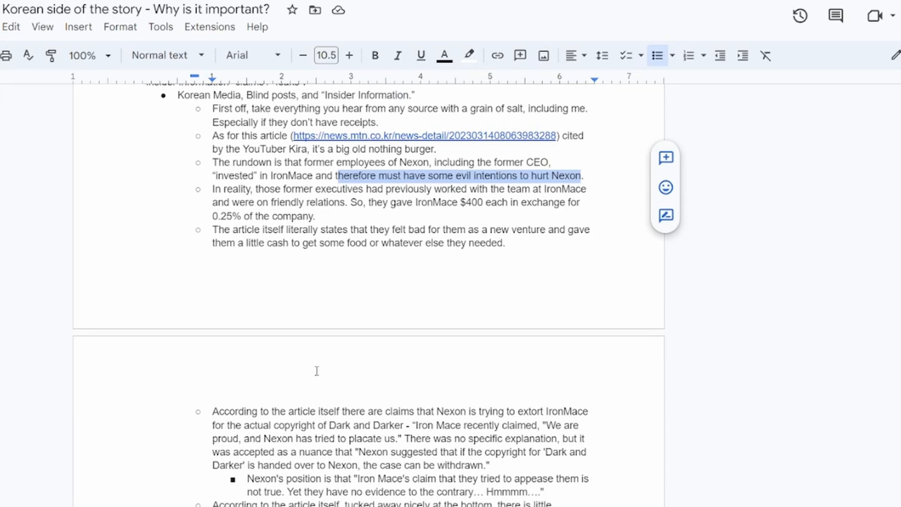
scroll(down, 3)
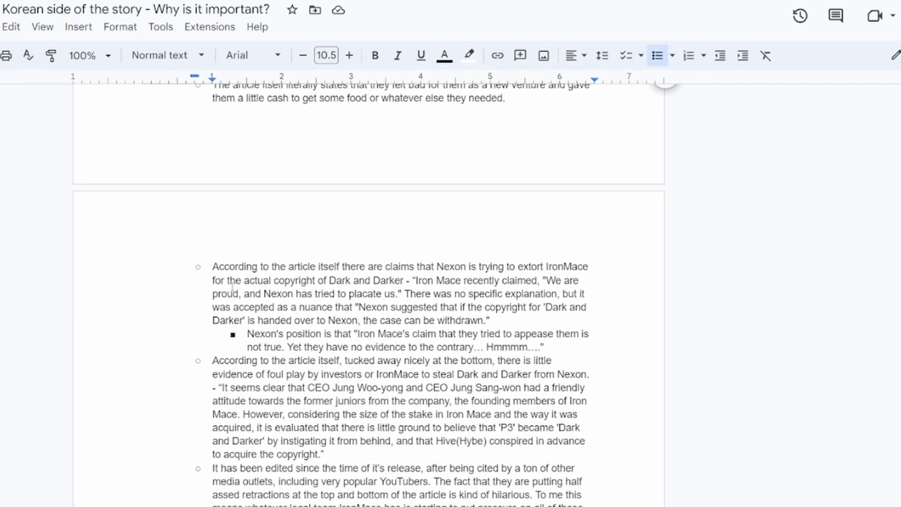
drag(212, 267, 405, 267)
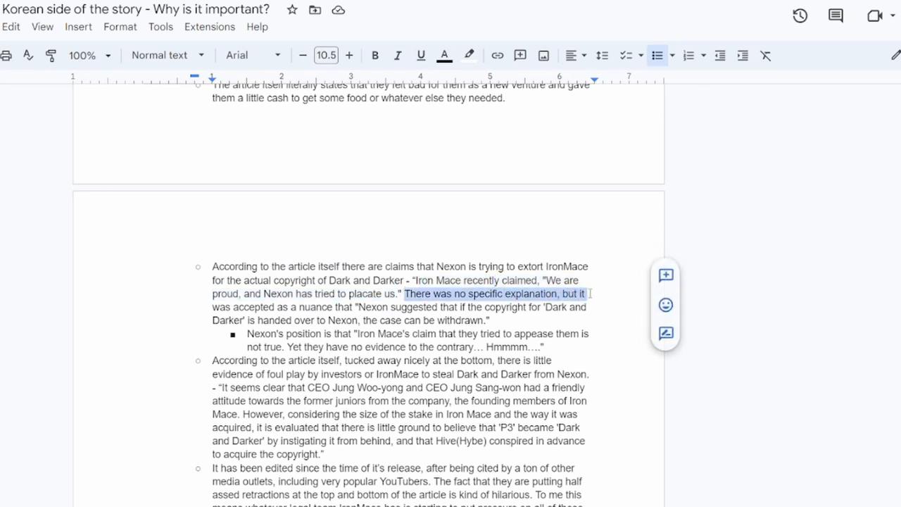
drag(586, 295, 328, 307)
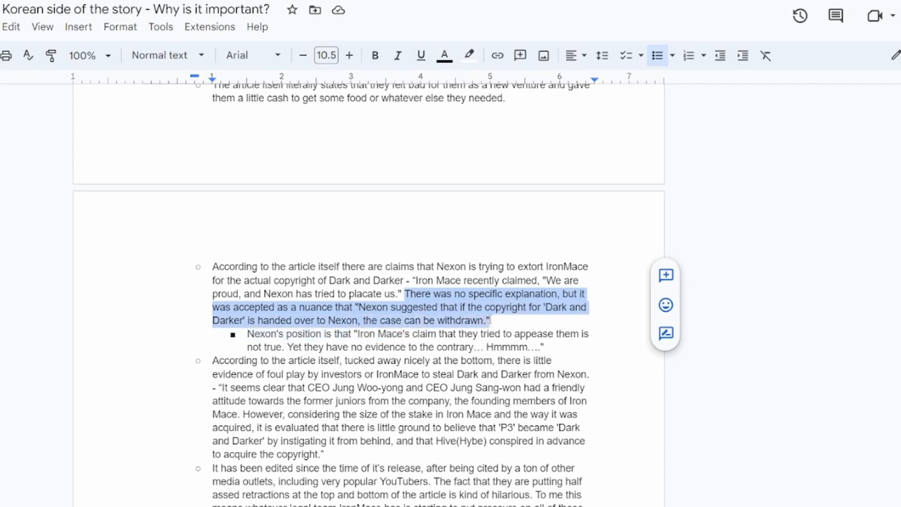
click(490, 321)
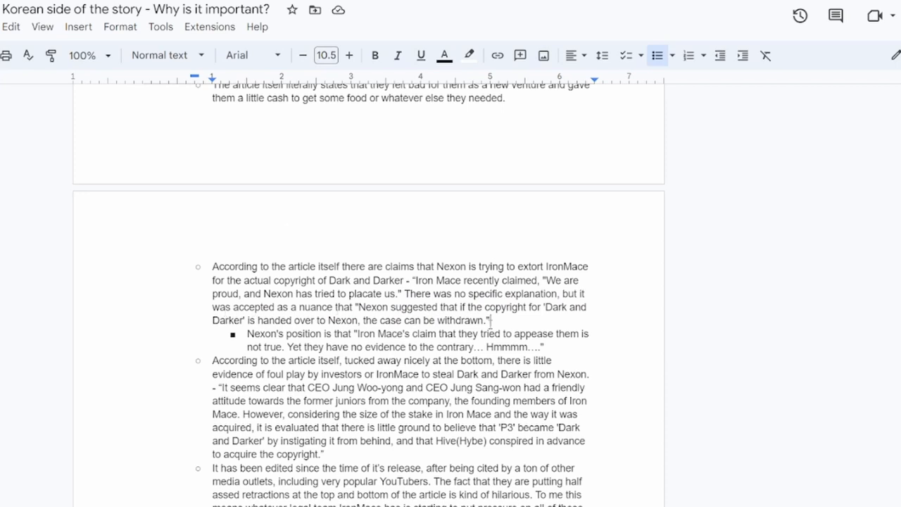
drag(213, 267, 490, 320)
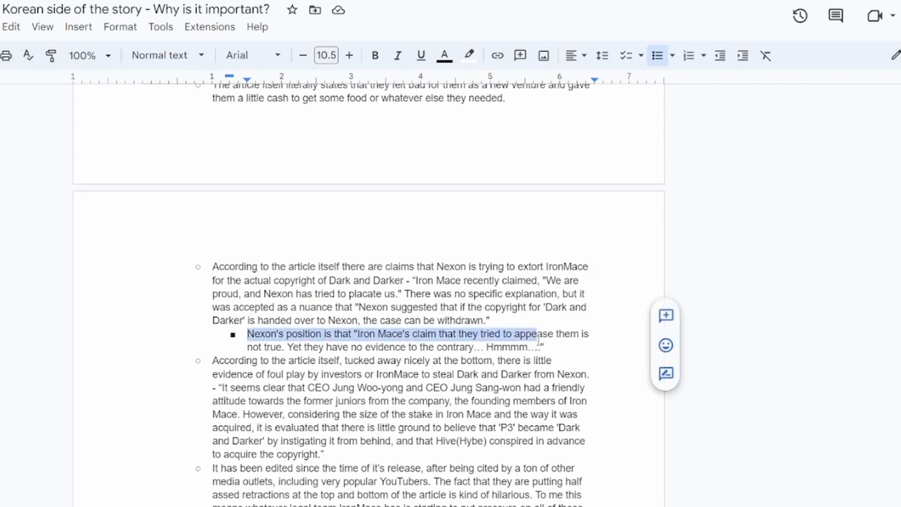
drag(535, 334, 543, 346)
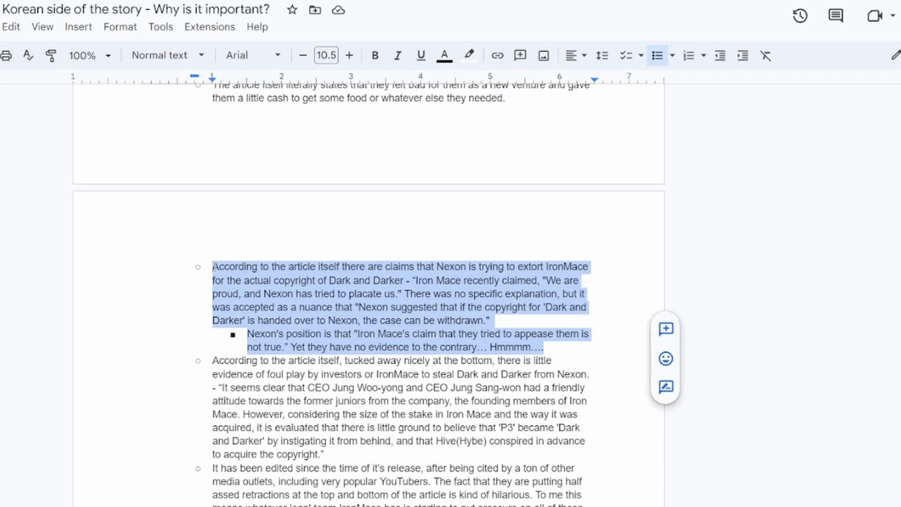
scroll(down, 3)
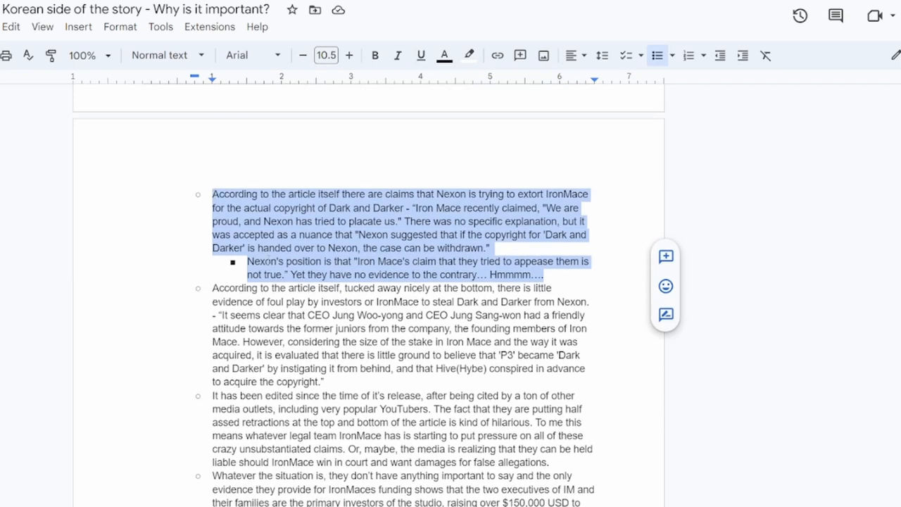
Highlight 'According to the article itself' and the quote naming the two CEOs
click(260, 287)
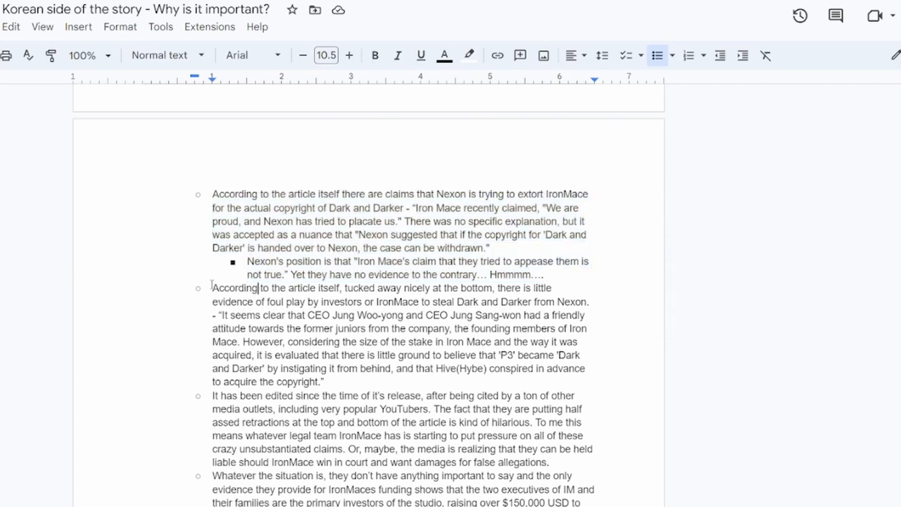
drag(212, 288, 342, 288)
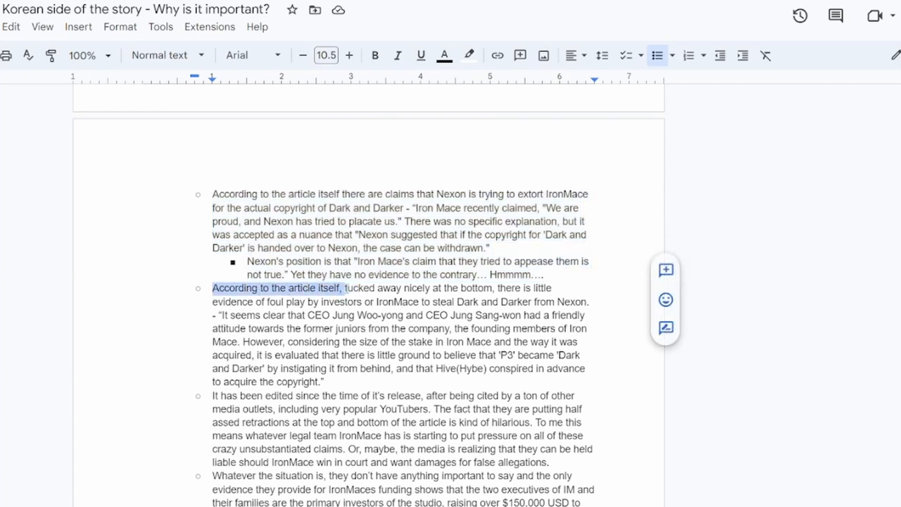
drag(344, 287, 552, 287)
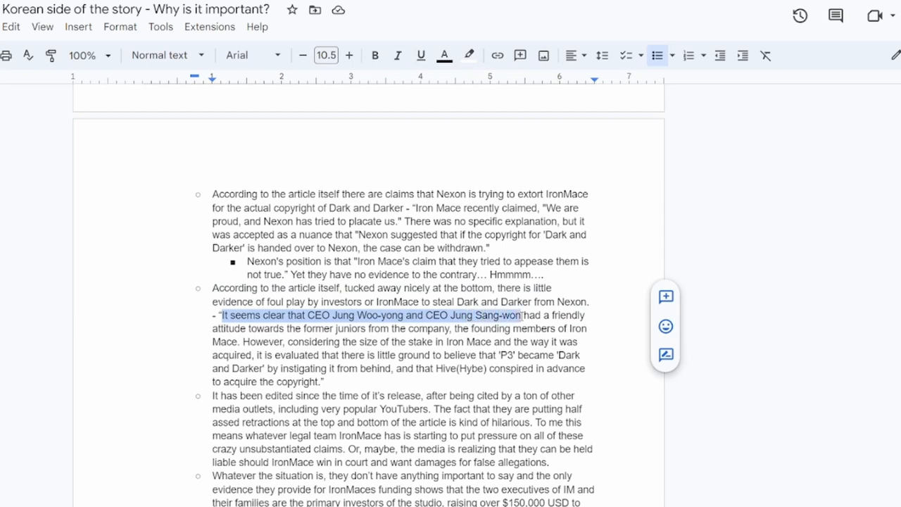
Highlight the stake-size phrase through 'instigating it from behind', then the two CEOs' names
click(287, 327)
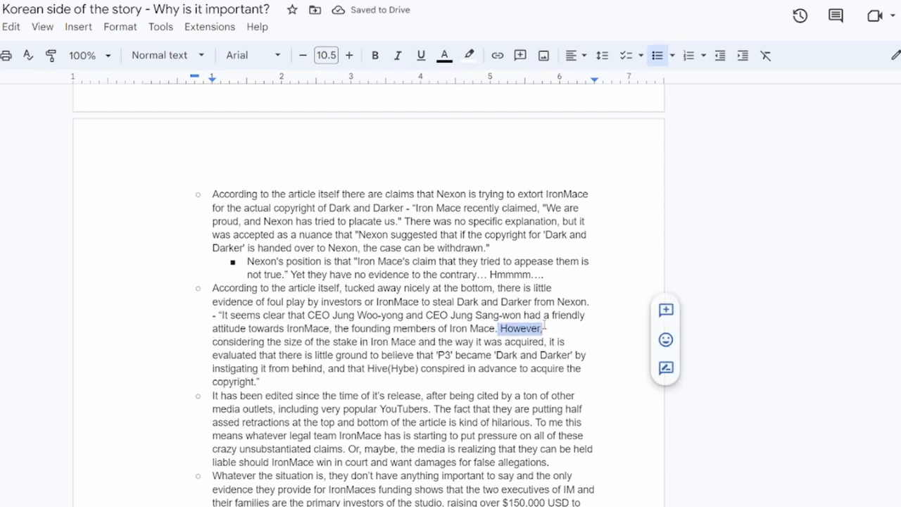
drag(542, 328, 417, 342)
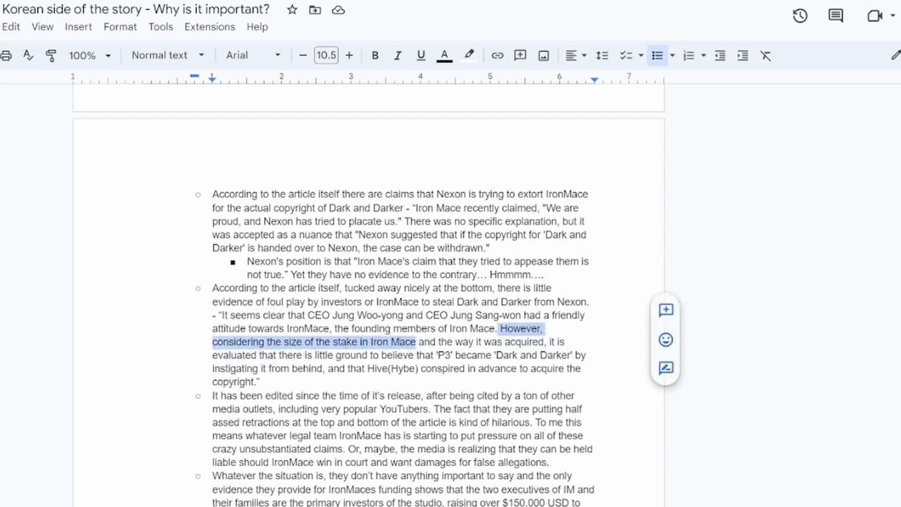
drag(416, 342, 564, 342)
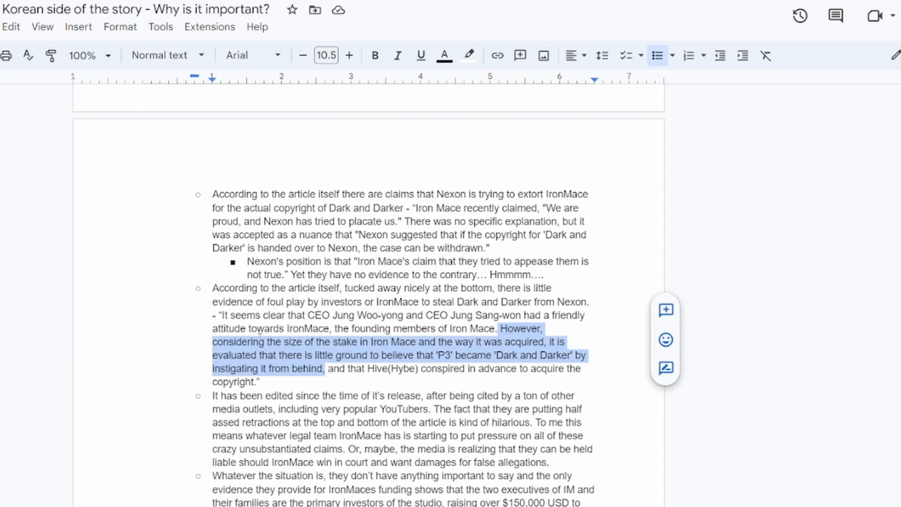
click(307, 315)
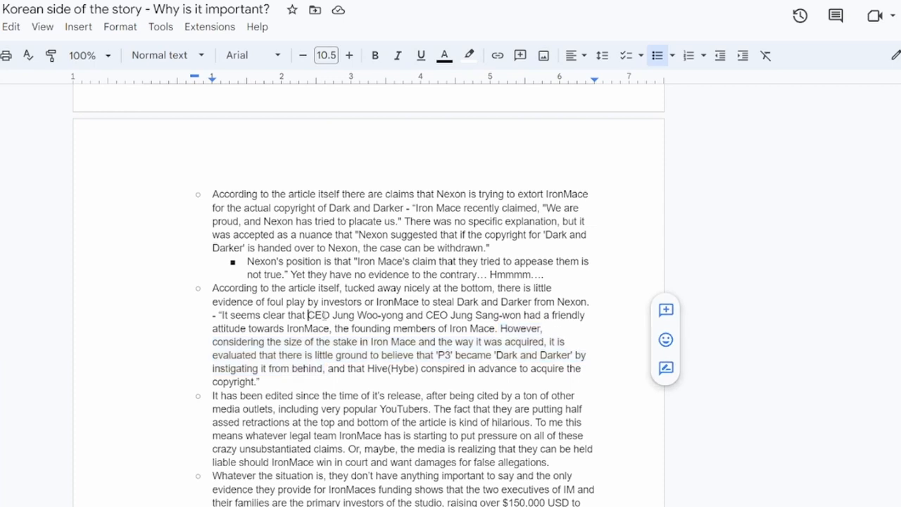
drag(307, 315, 523, 316)
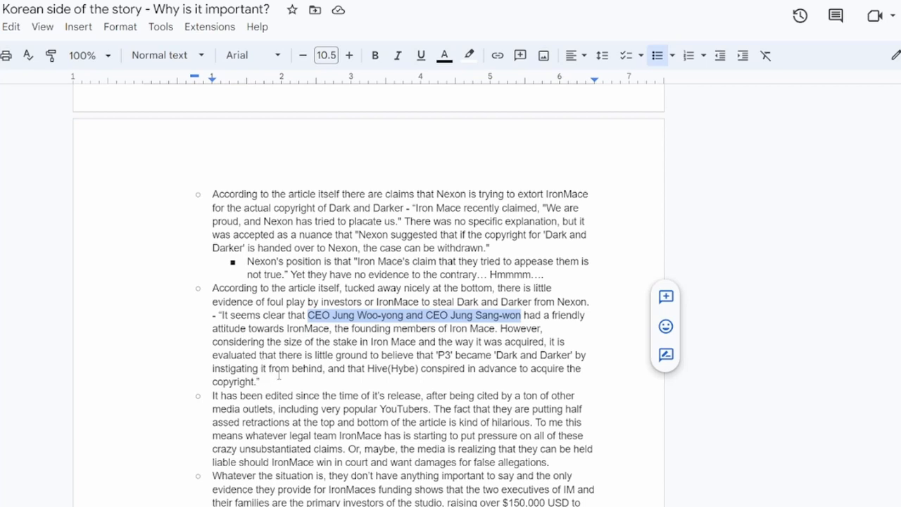
mouse_move(510, 360)
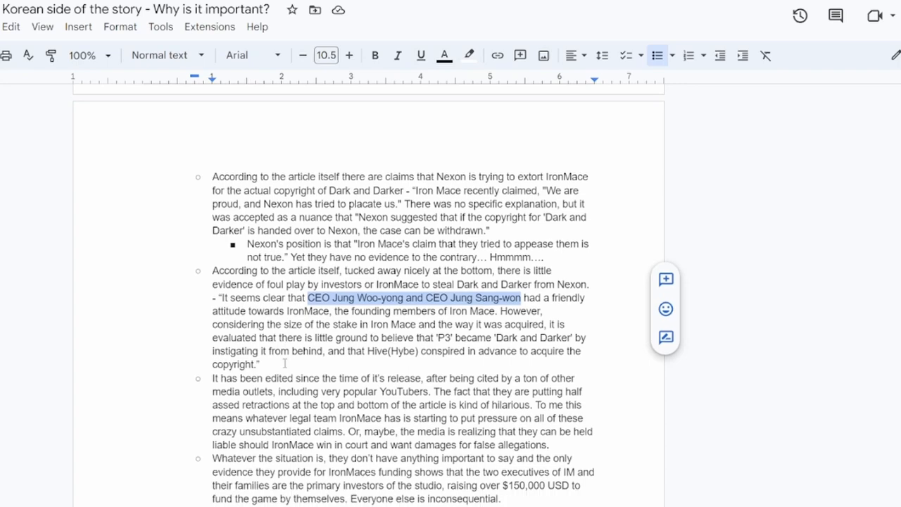
scroll(down, 3)
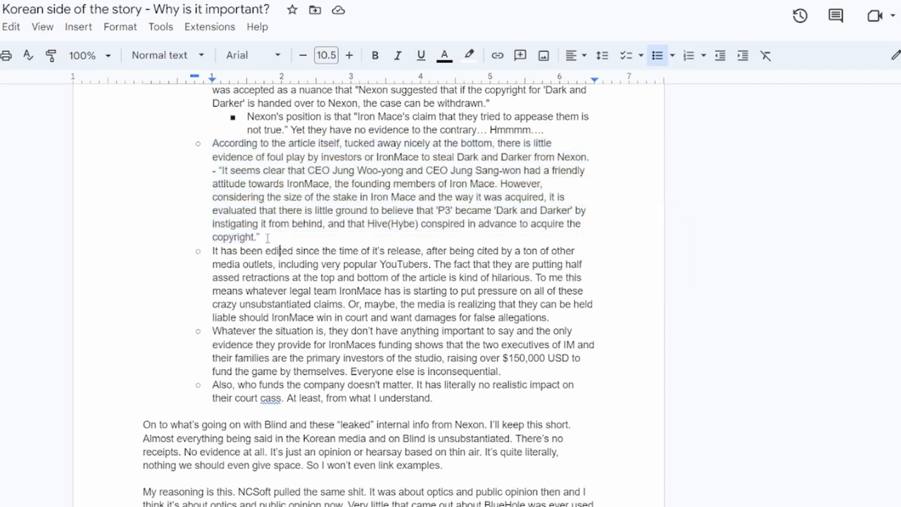
drag(213, 144, 259, 237)
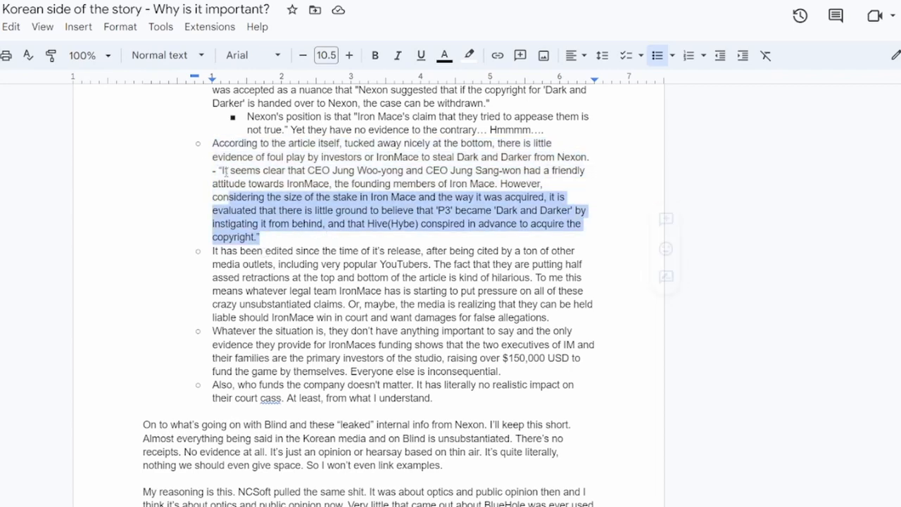
drag(259, 236, 211, 142)
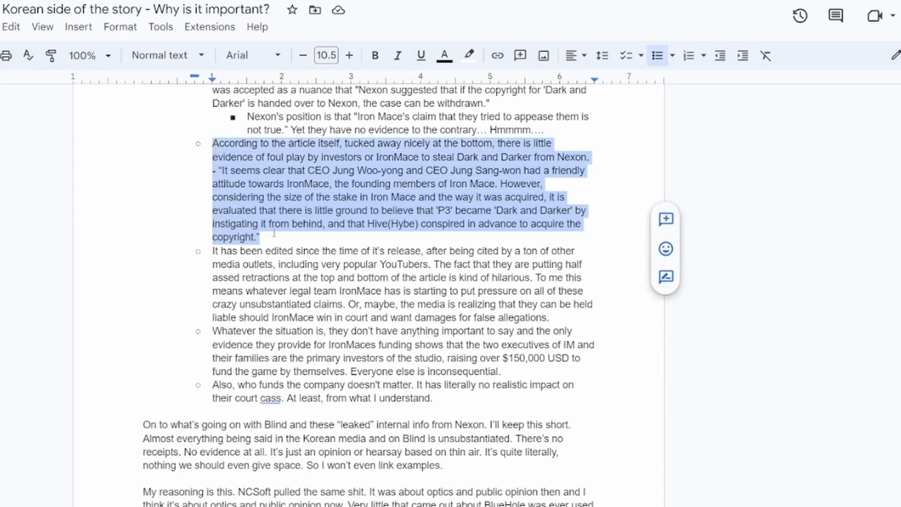
mouse_move(273, 234)
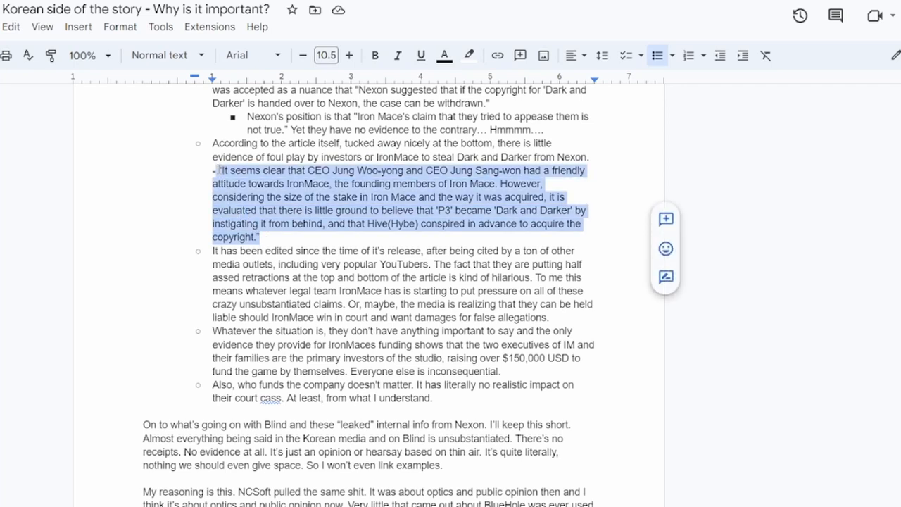
click(216, 251)
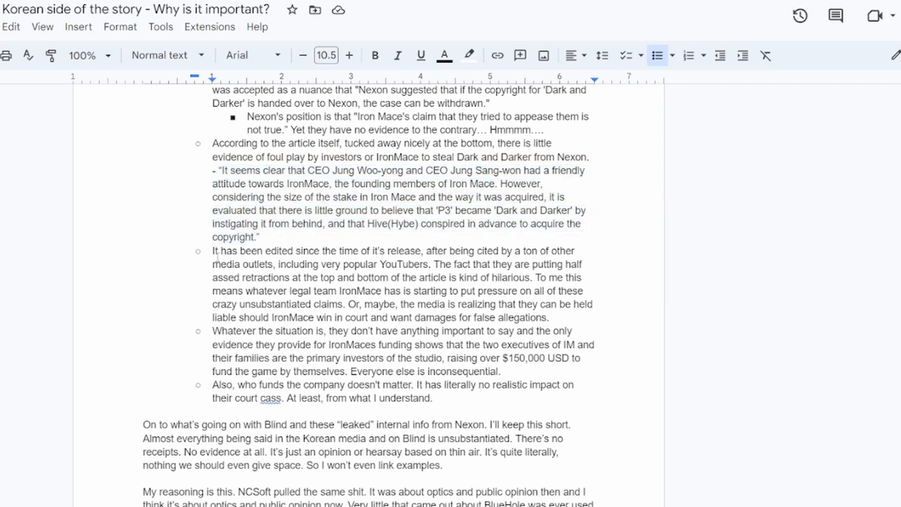
drag(212, 251, 473, 251)
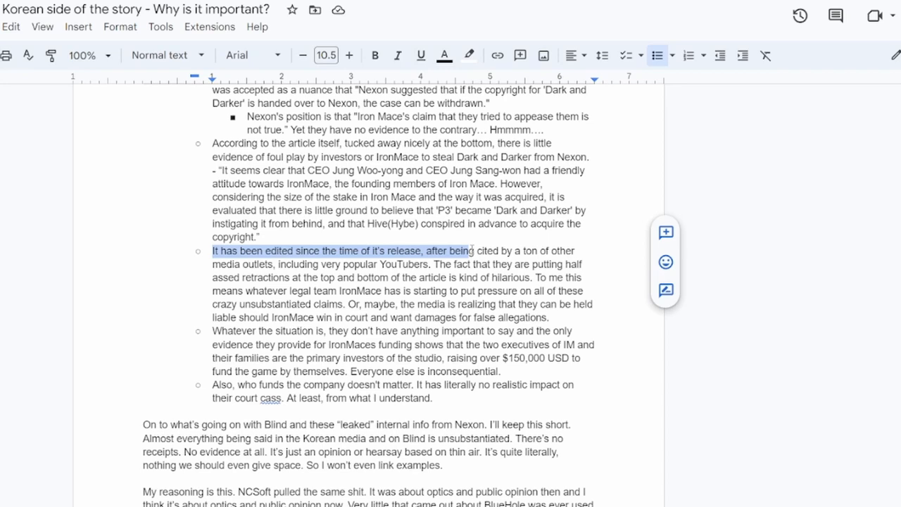
scroll(down, 3)
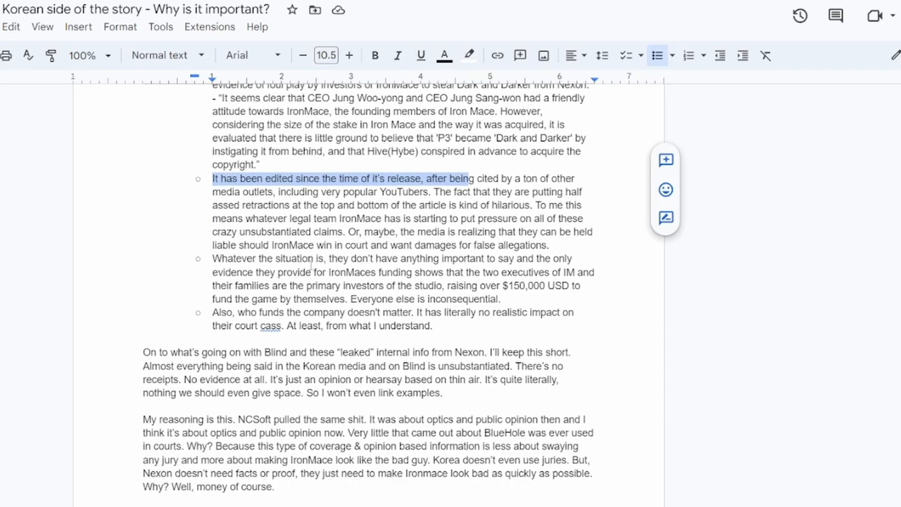
drag(213, 259, 327, 259)
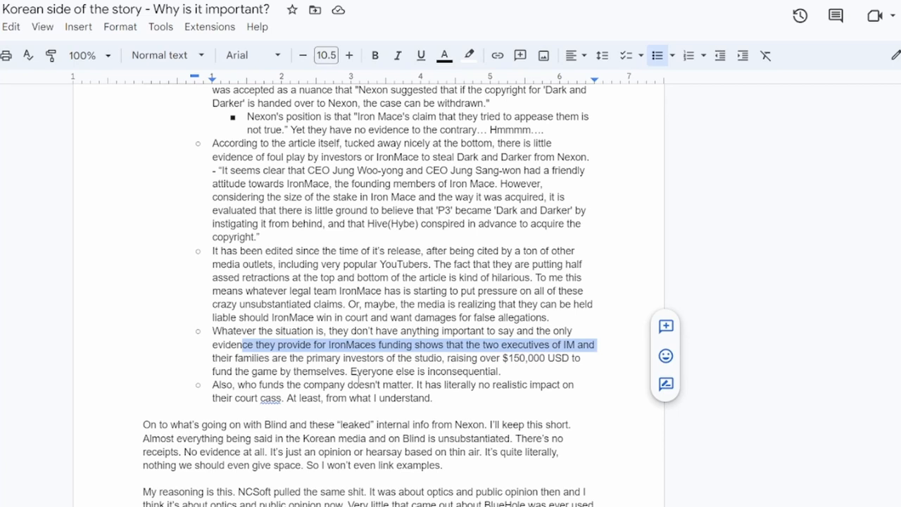
click(321, 358)
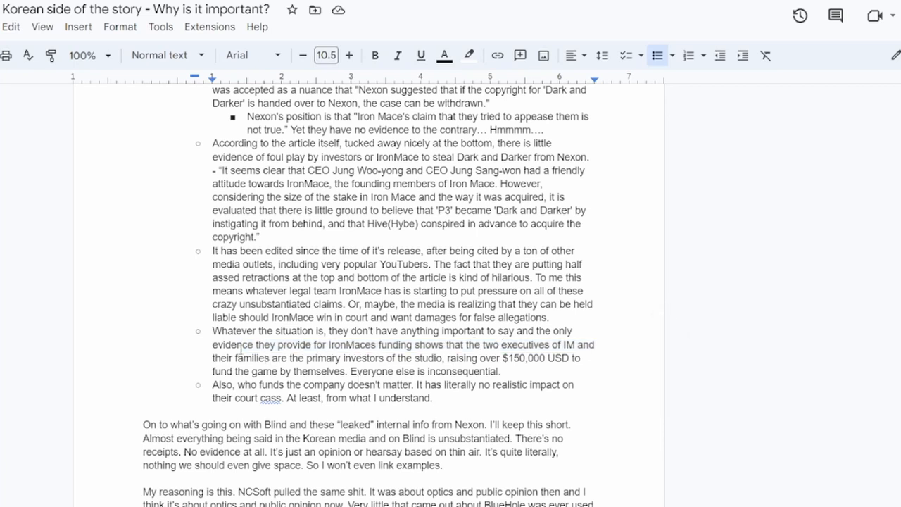
drag(211, 344, 595, 343)
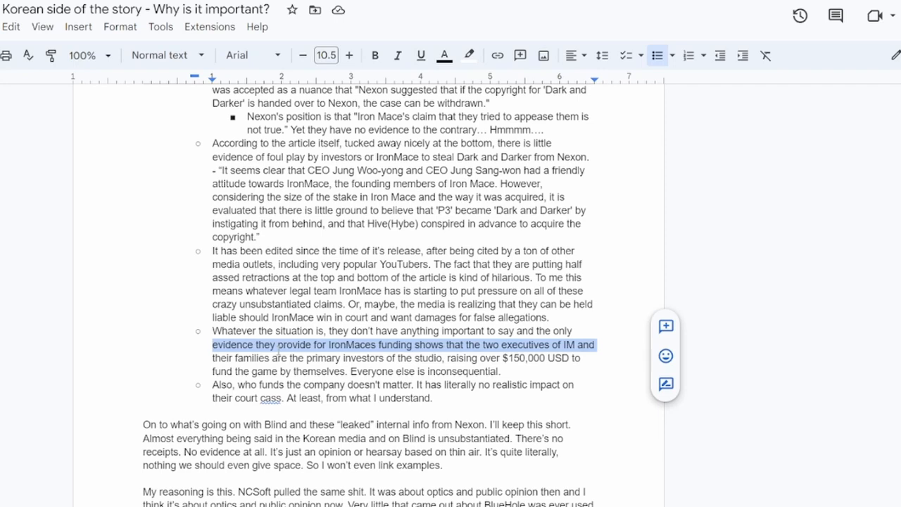
scroll(down, 3)
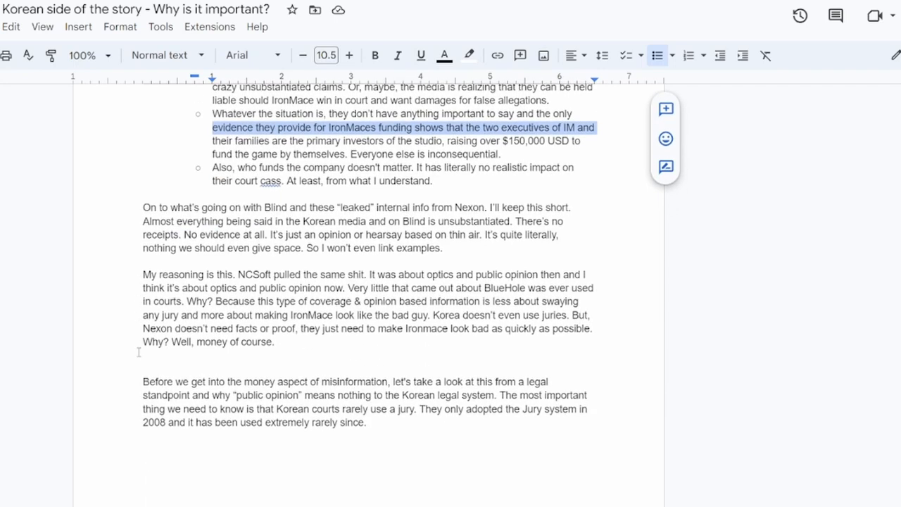
scroll(down, 3)
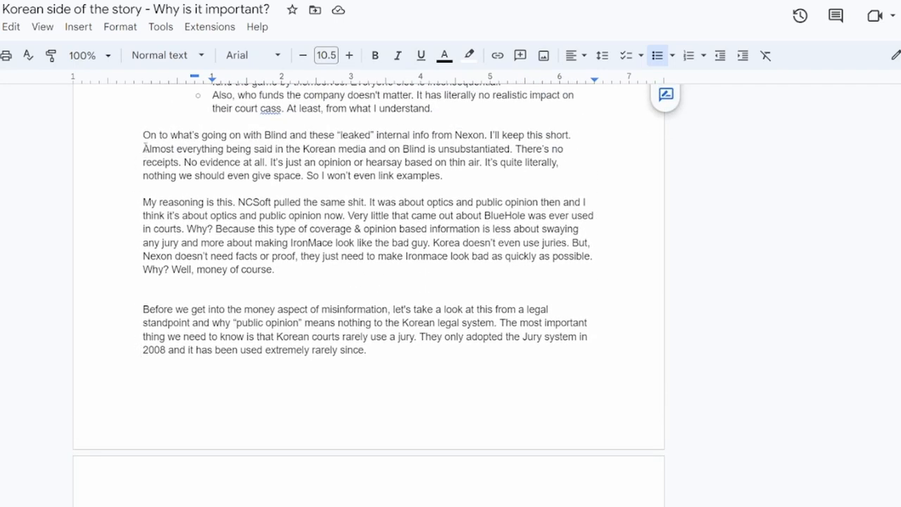
drag(144, 135, 572, 135)
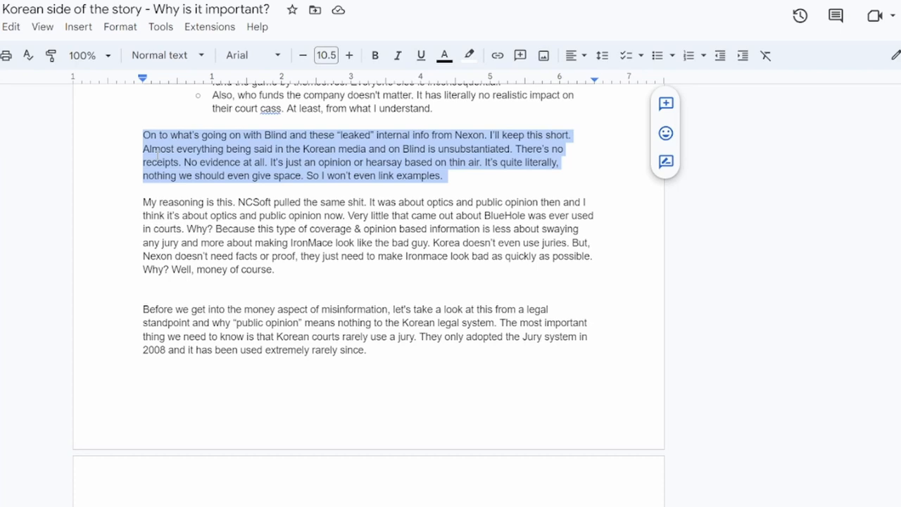
scroll(down, 3)
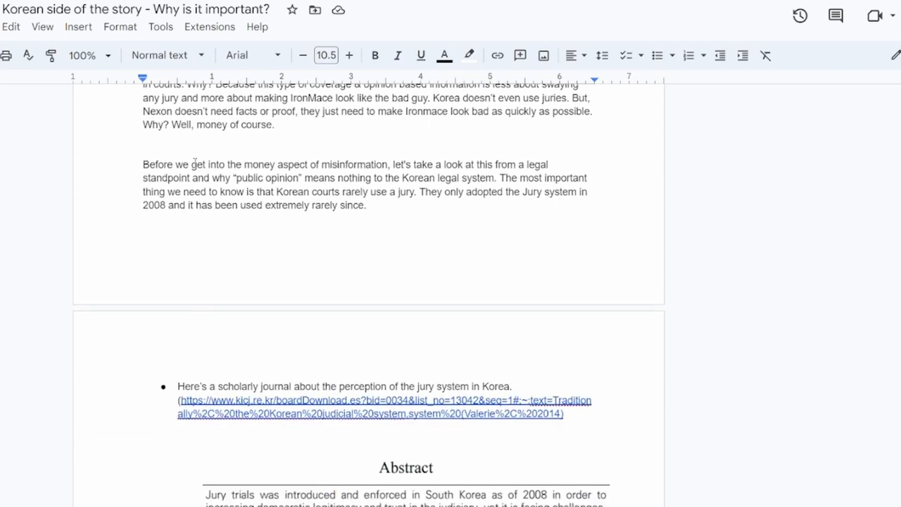
drag(144, 164, 366, 205)
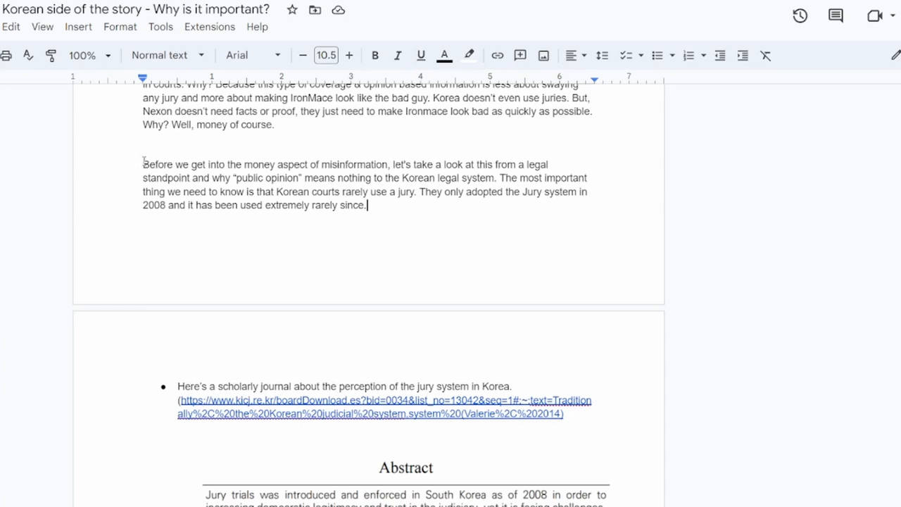
drag(144, 163, 366, 206)
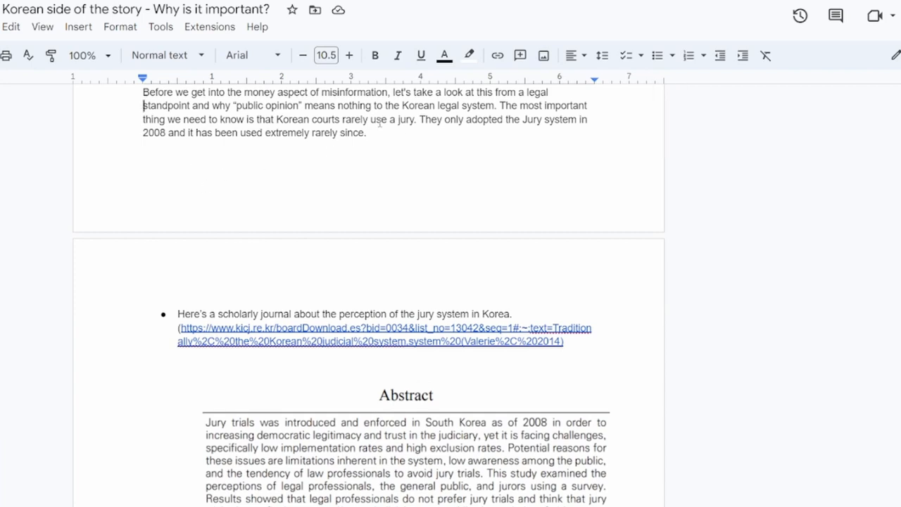
drag(420, 118, 366, 132)
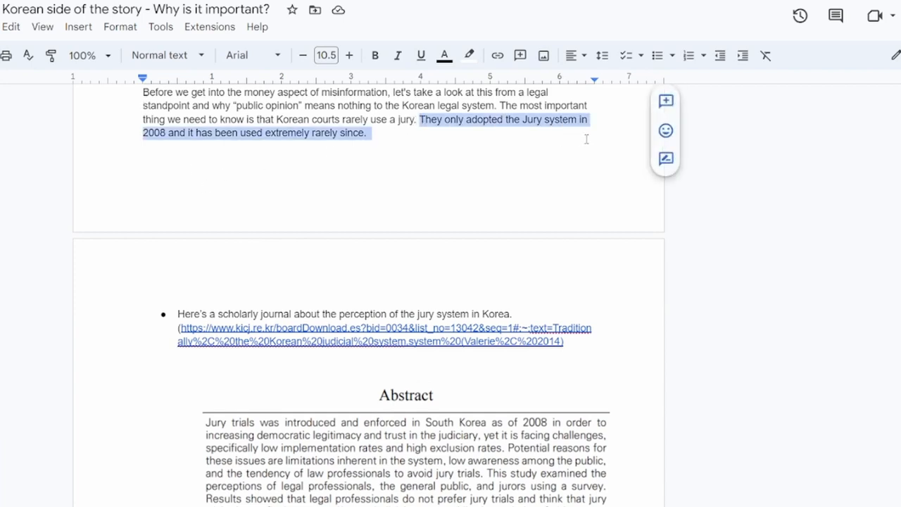
mouse_move(217, 141)
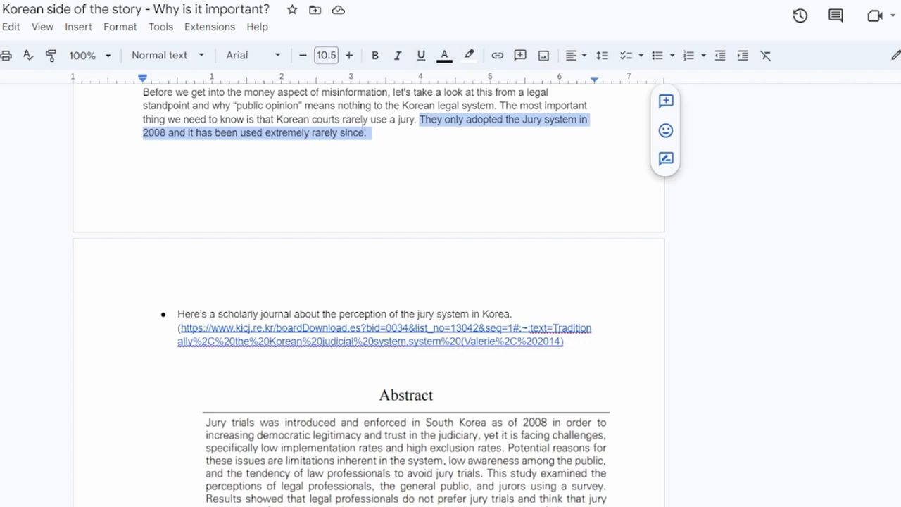
scroll(down, 3)
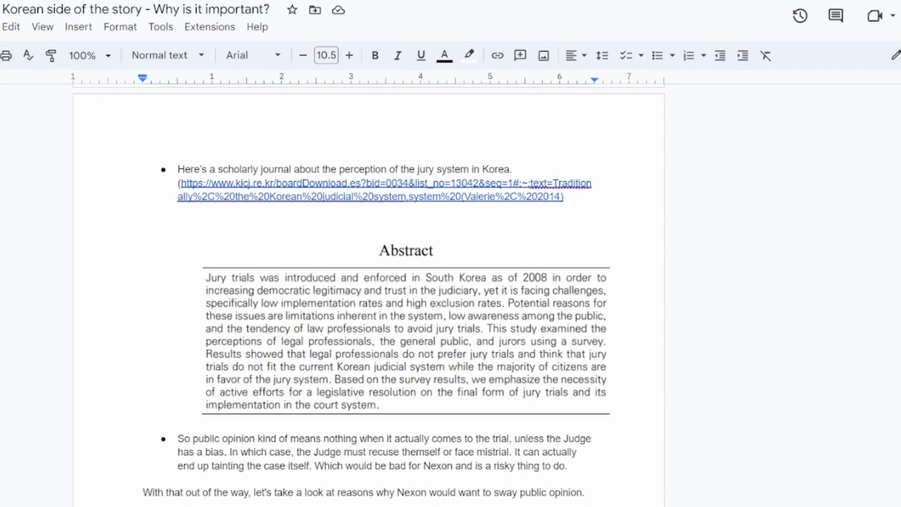
mouse_move(307, 220)
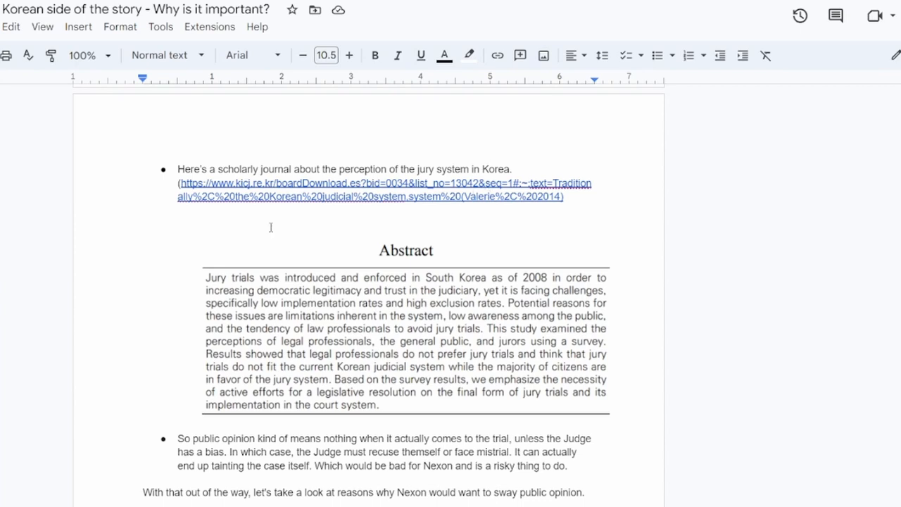
scroll(down, 3)
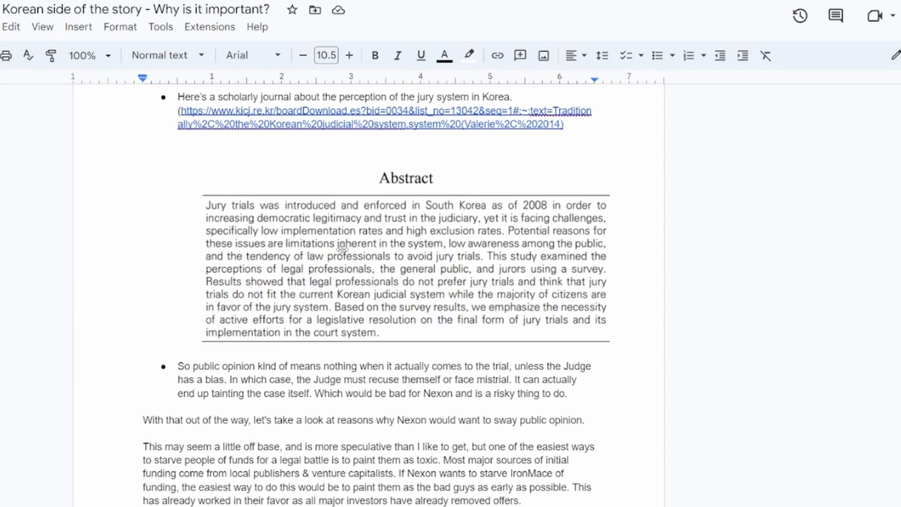
mouse_move(290, 270)
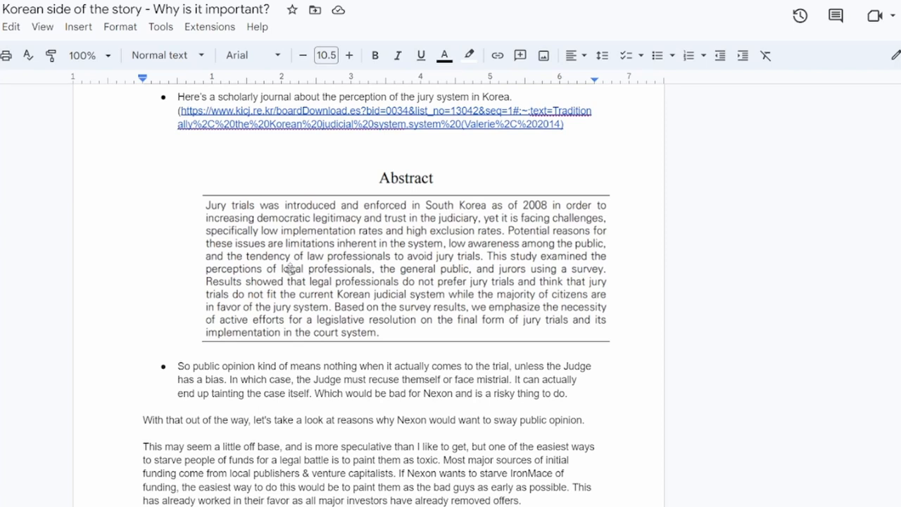
mouse_move(366, 255)
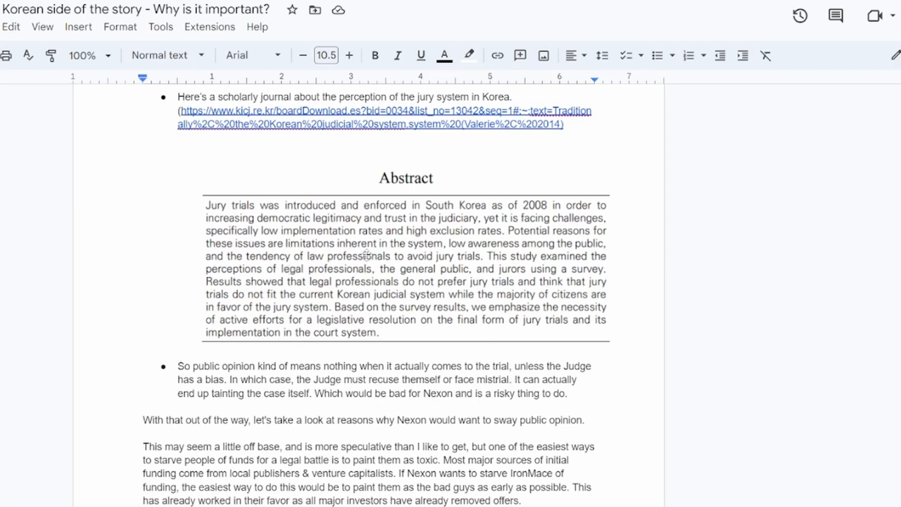
mouse_move(392, 415)
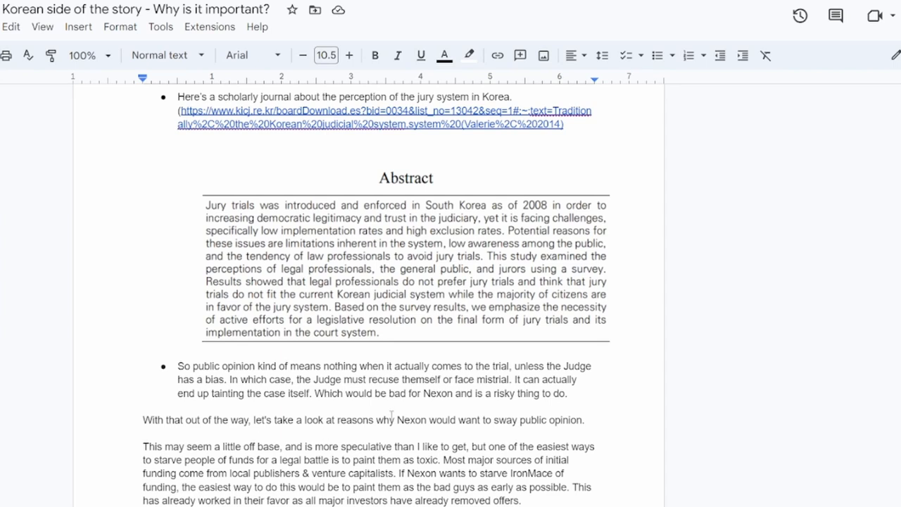
mouse_move(574, 300)
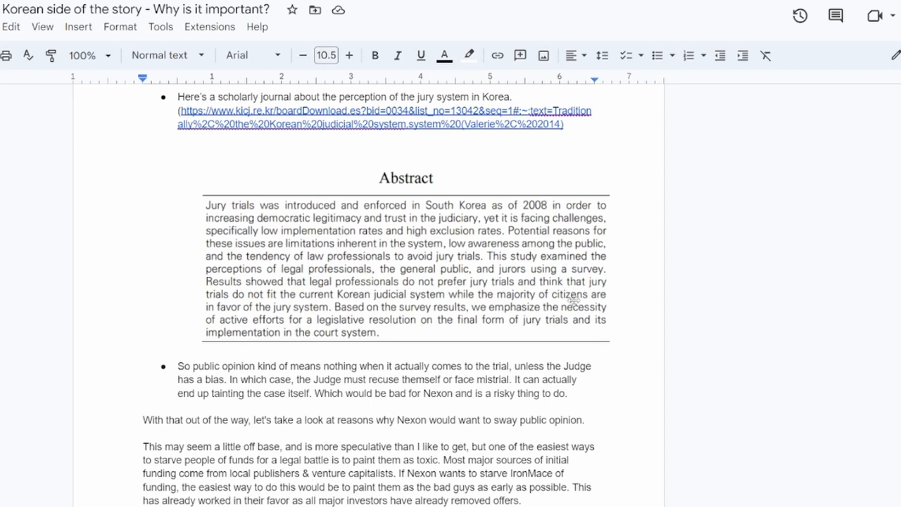
mouse_move(600, 353)
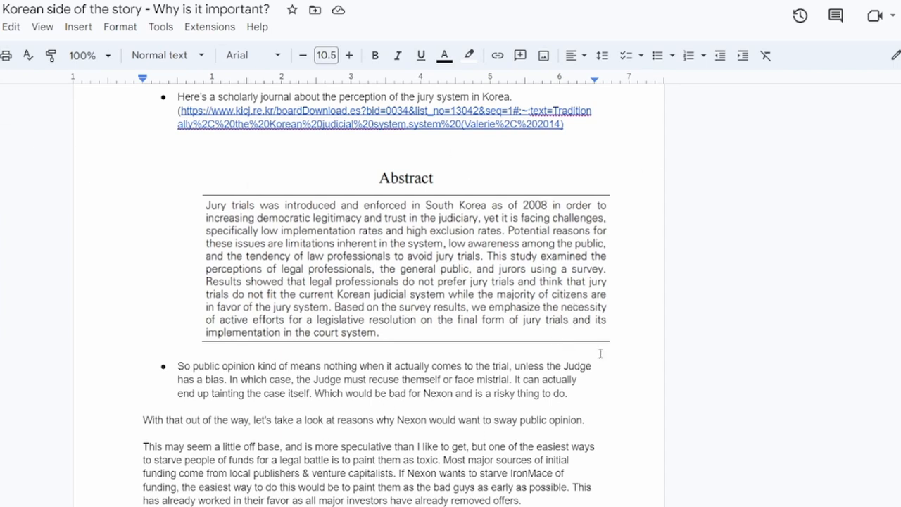
mouse_move(490, 350)
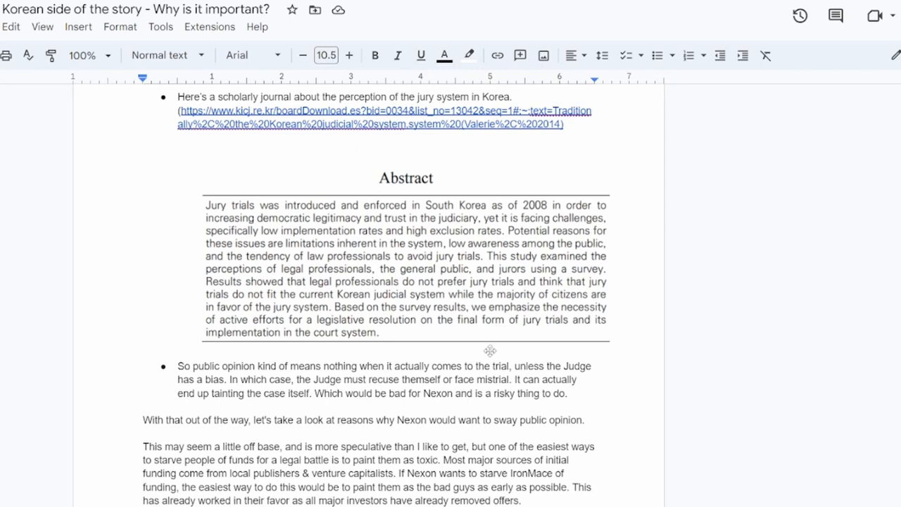
scroll(down, 3)
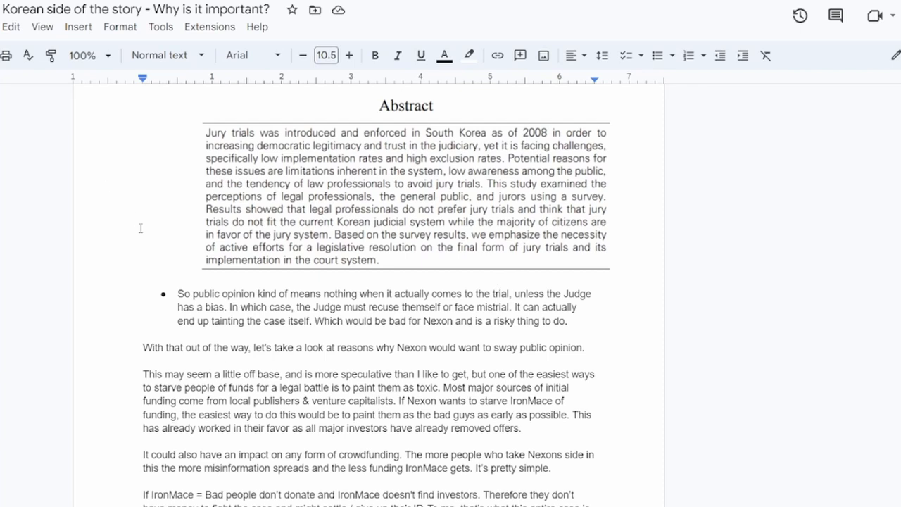
mouse_move(273, 181)
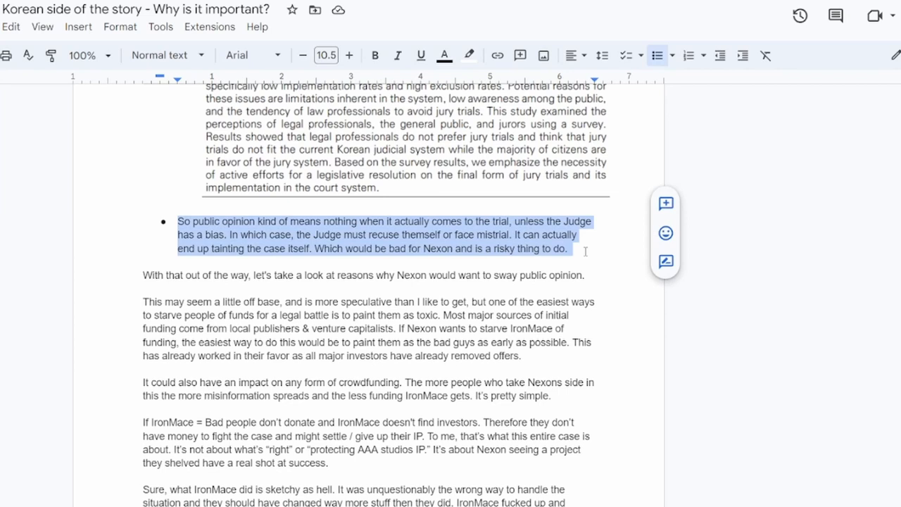
click(406, 234)
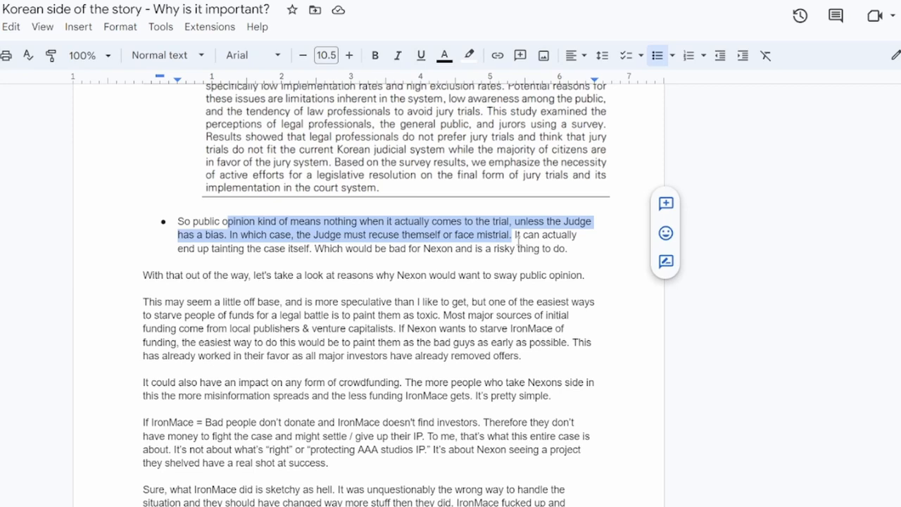
scroll(down, 3)
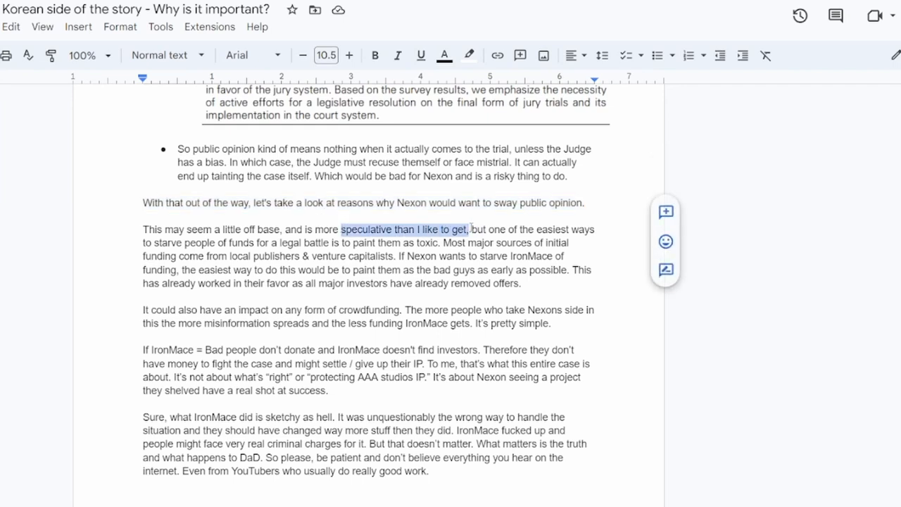
drag(467, 228, 321, 257)
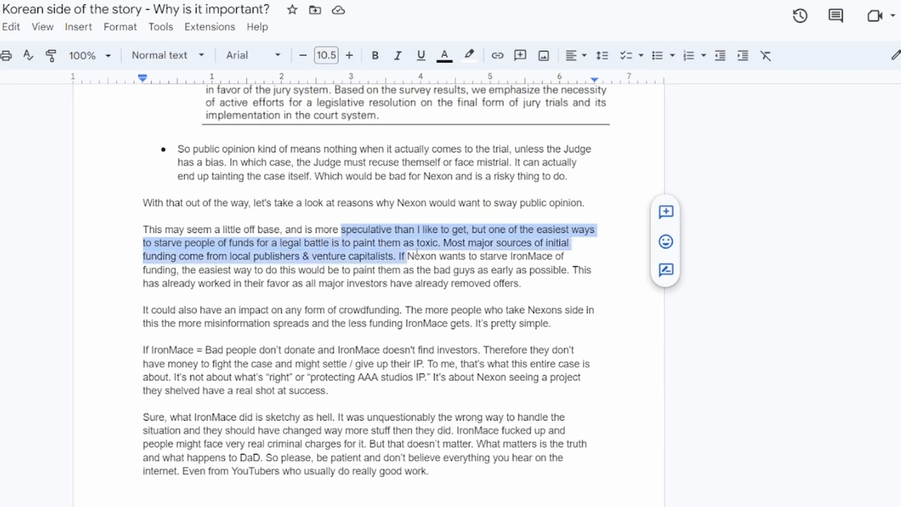
click(436, 242)
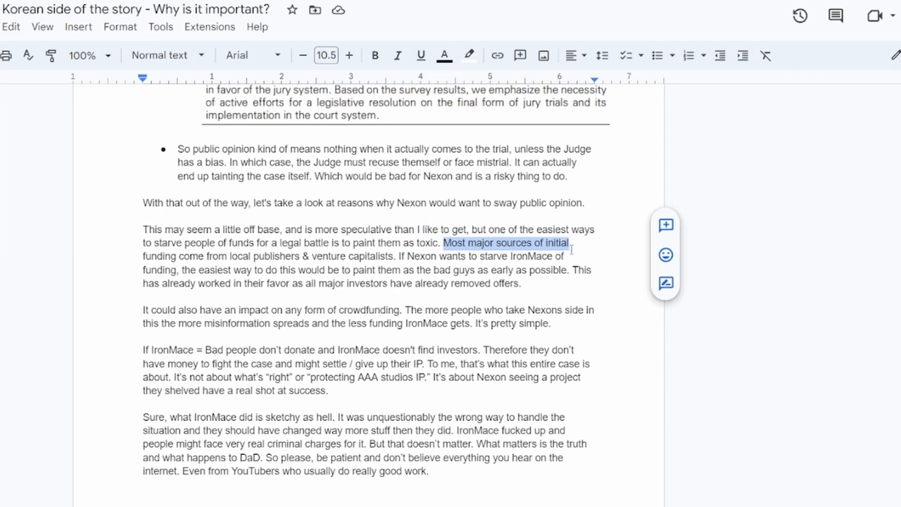
drag(570, 242, 299, 257)
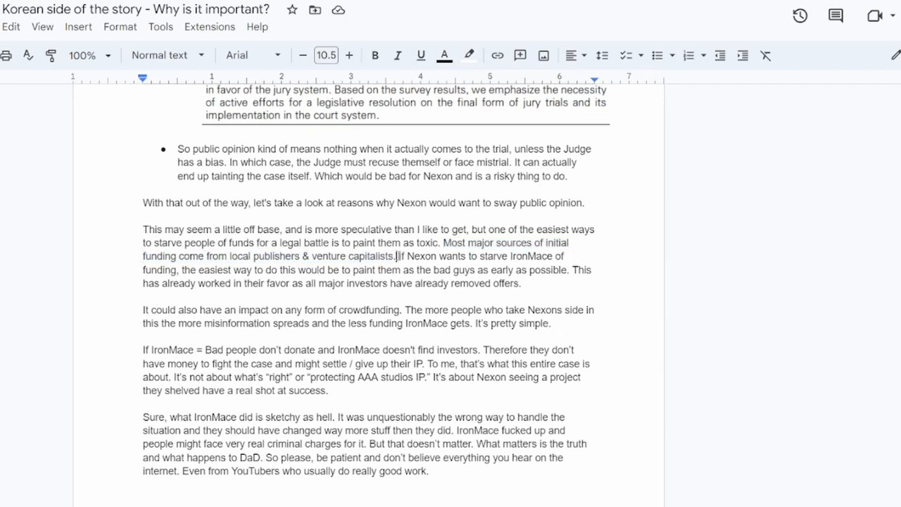
drag(397, 256, 218, 270)
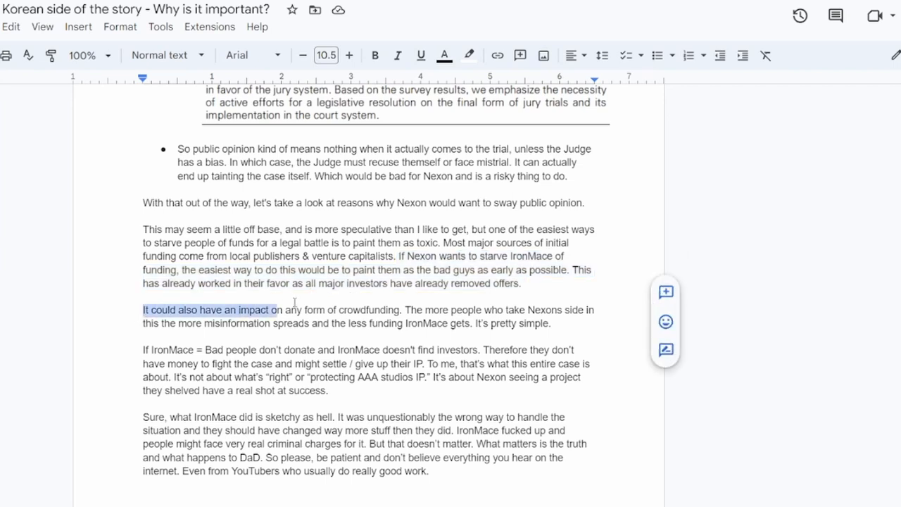
drag(278, 309, 401, 310)
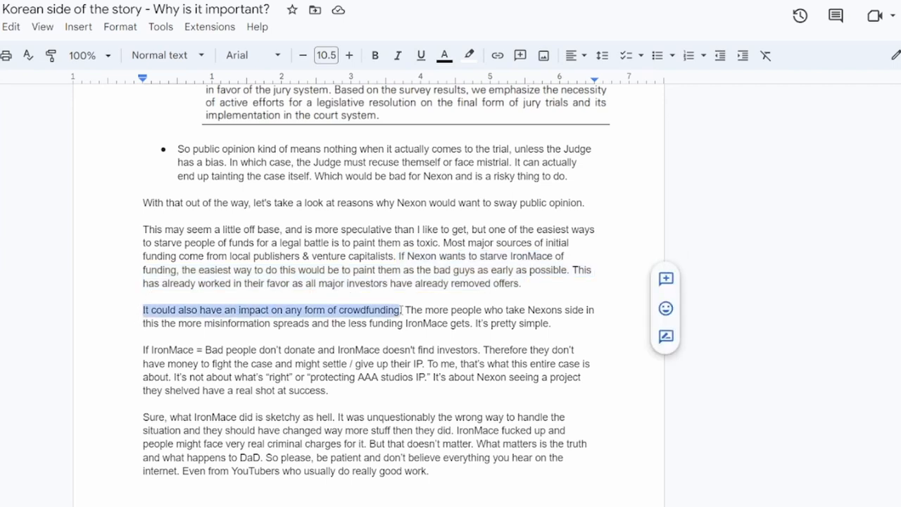
drag(406, 310, 561, 310)
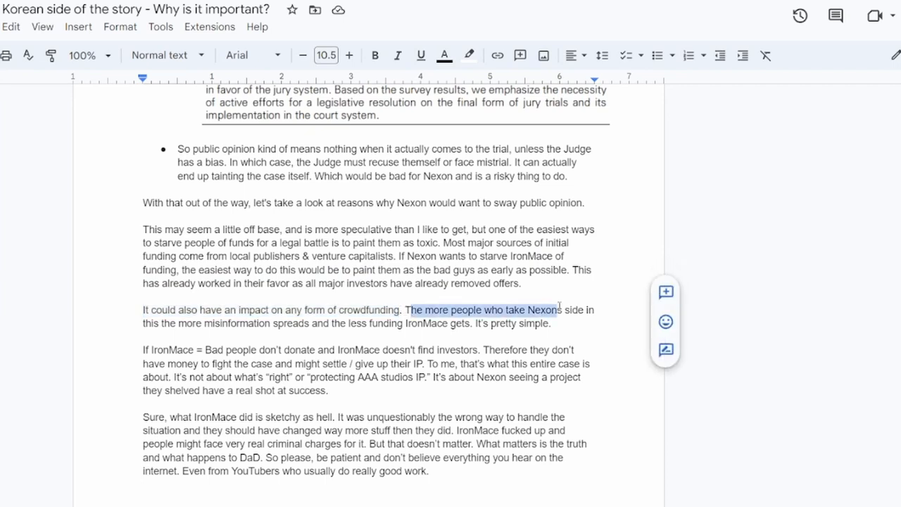
drag(557, 310, 176, 322)
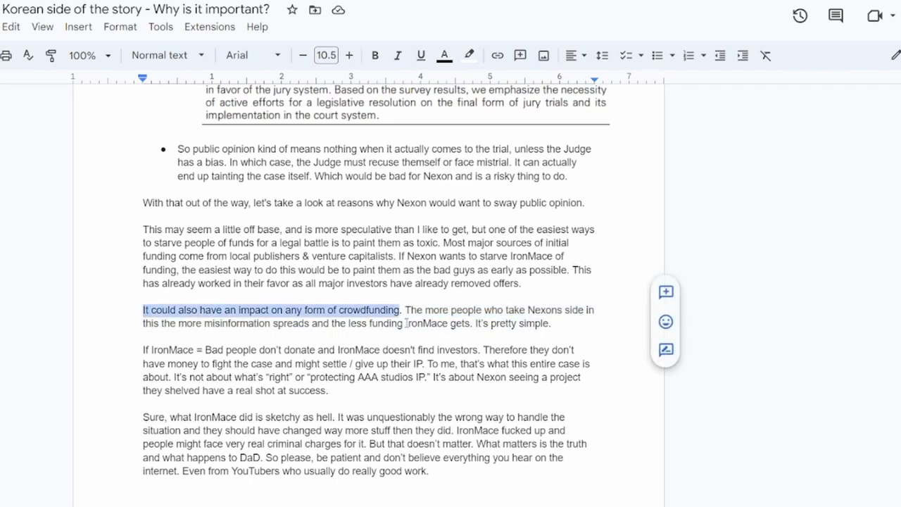
click(553, 322)
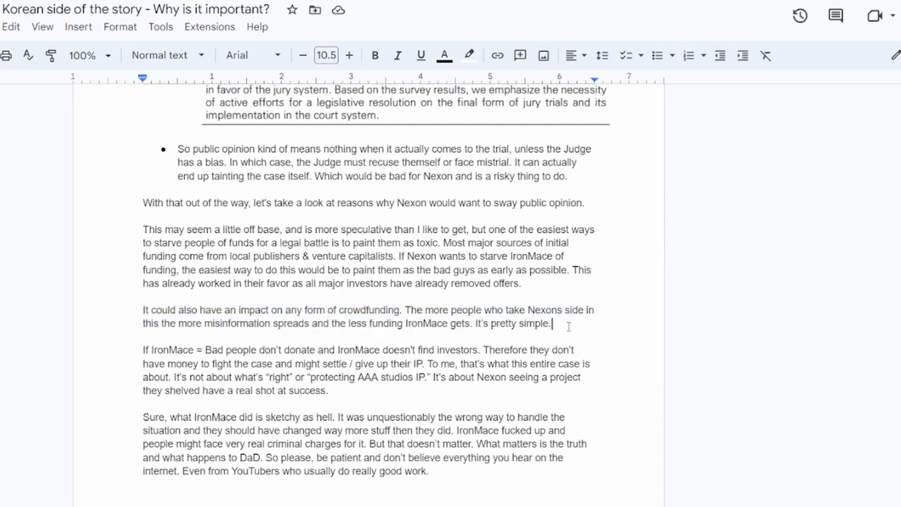
drag(143, 310, 552, 322)
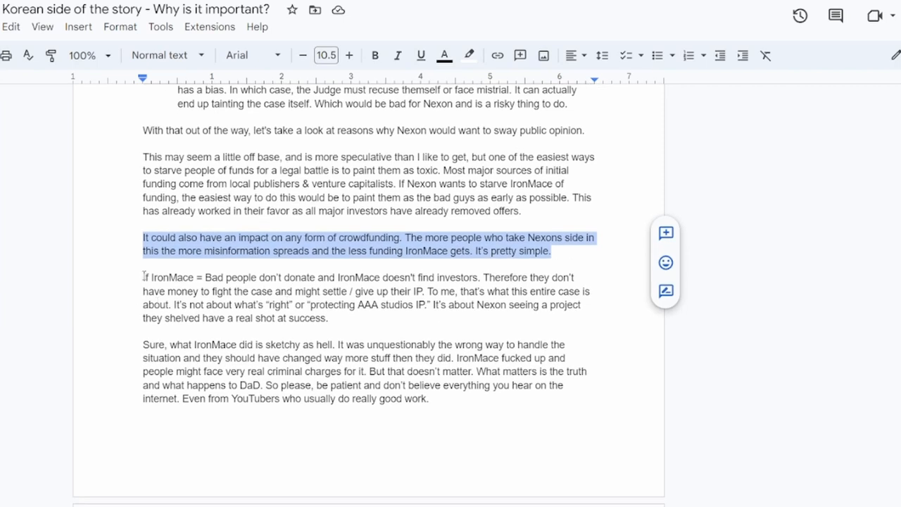
drag(142, 276, 204, 276)
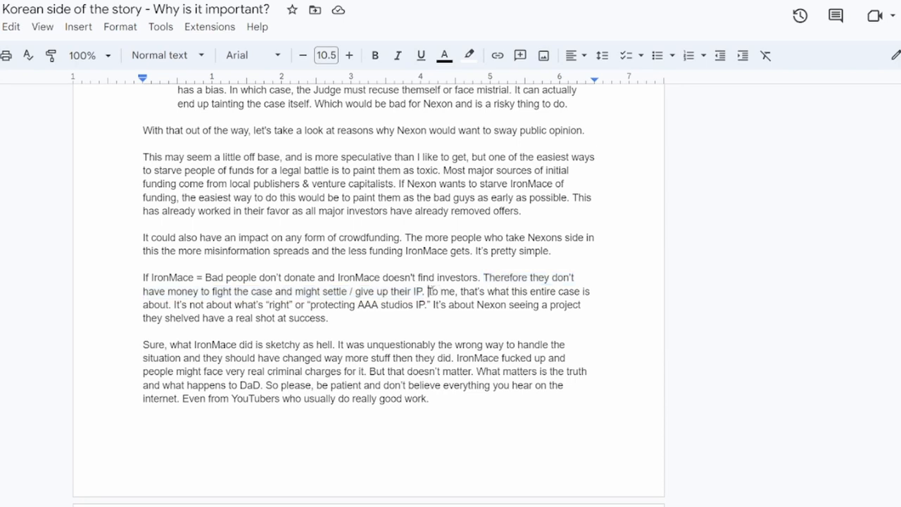
drag(431, 290, 304, 304)
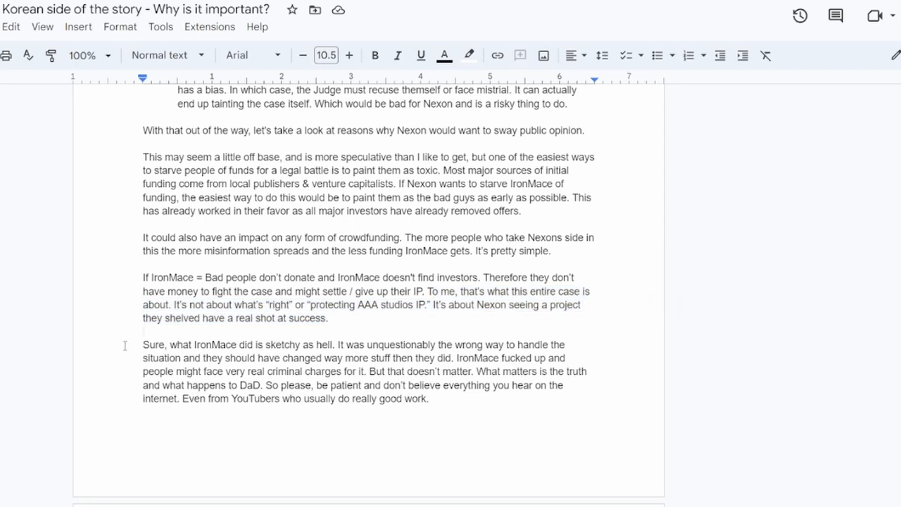
drag(142, 344, 259, 344)
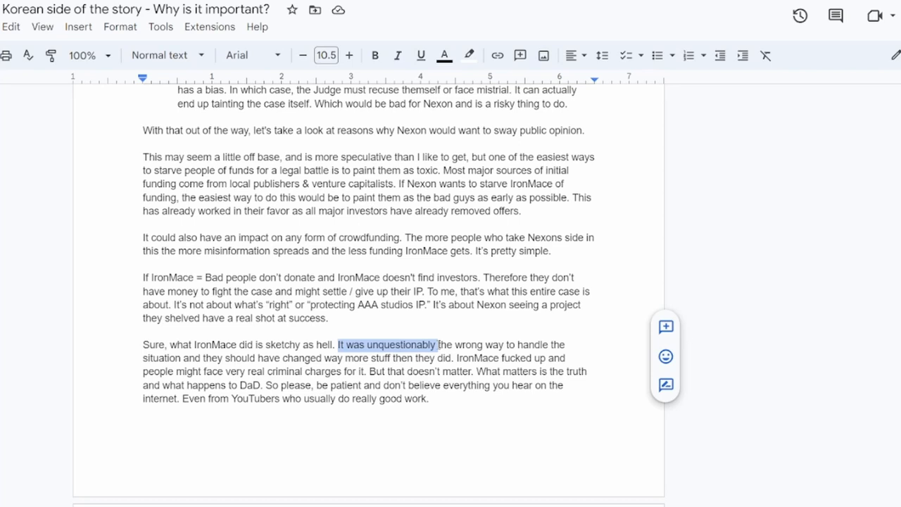
scroll(down, 3)
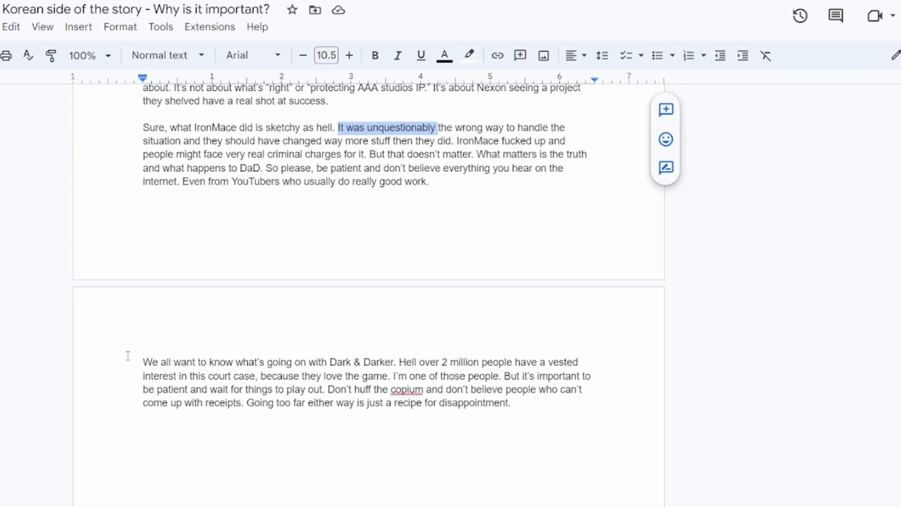
scroll(down, 3)
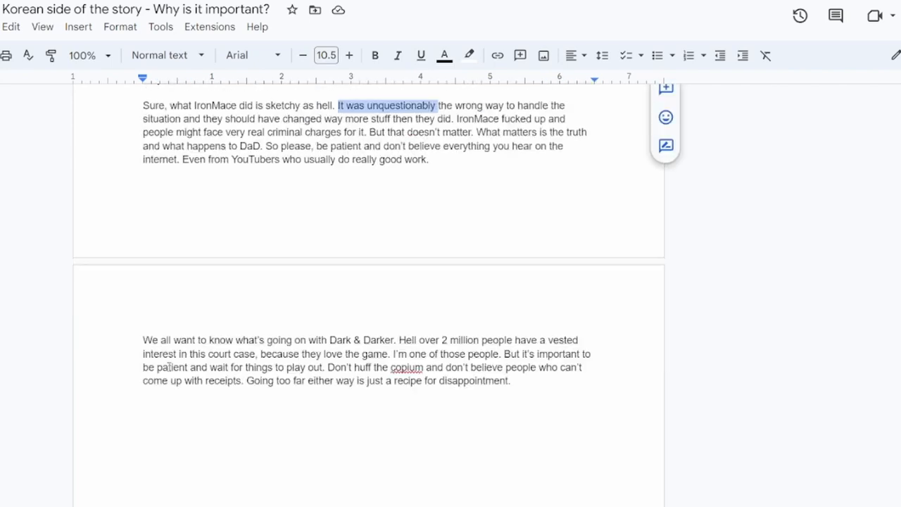
scroll(down, 3)
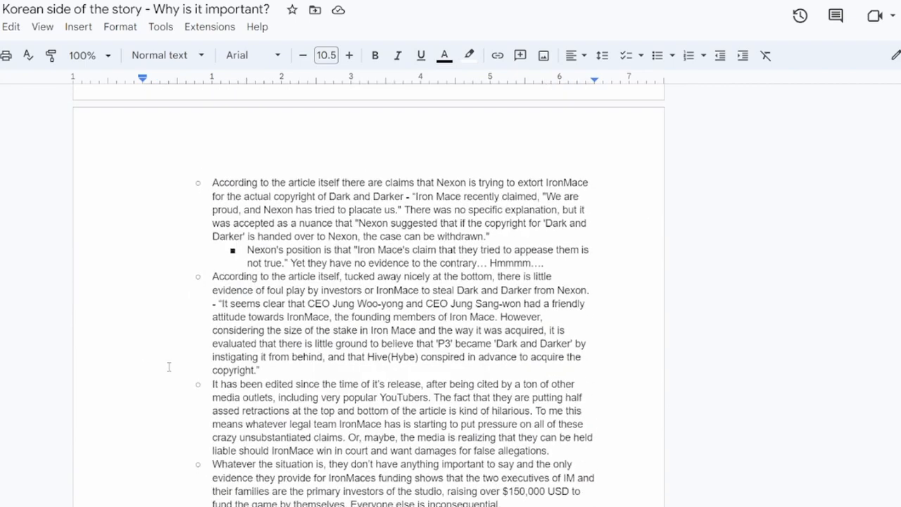
scroll(down, 3)
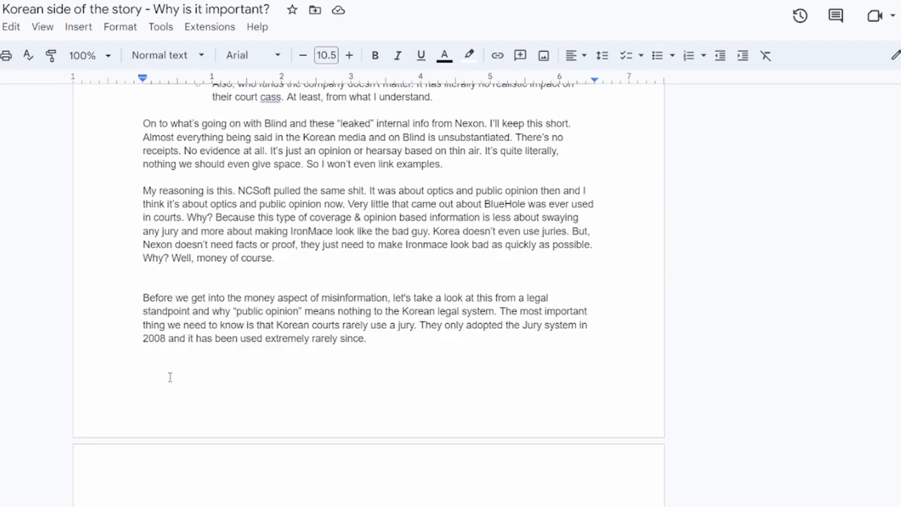